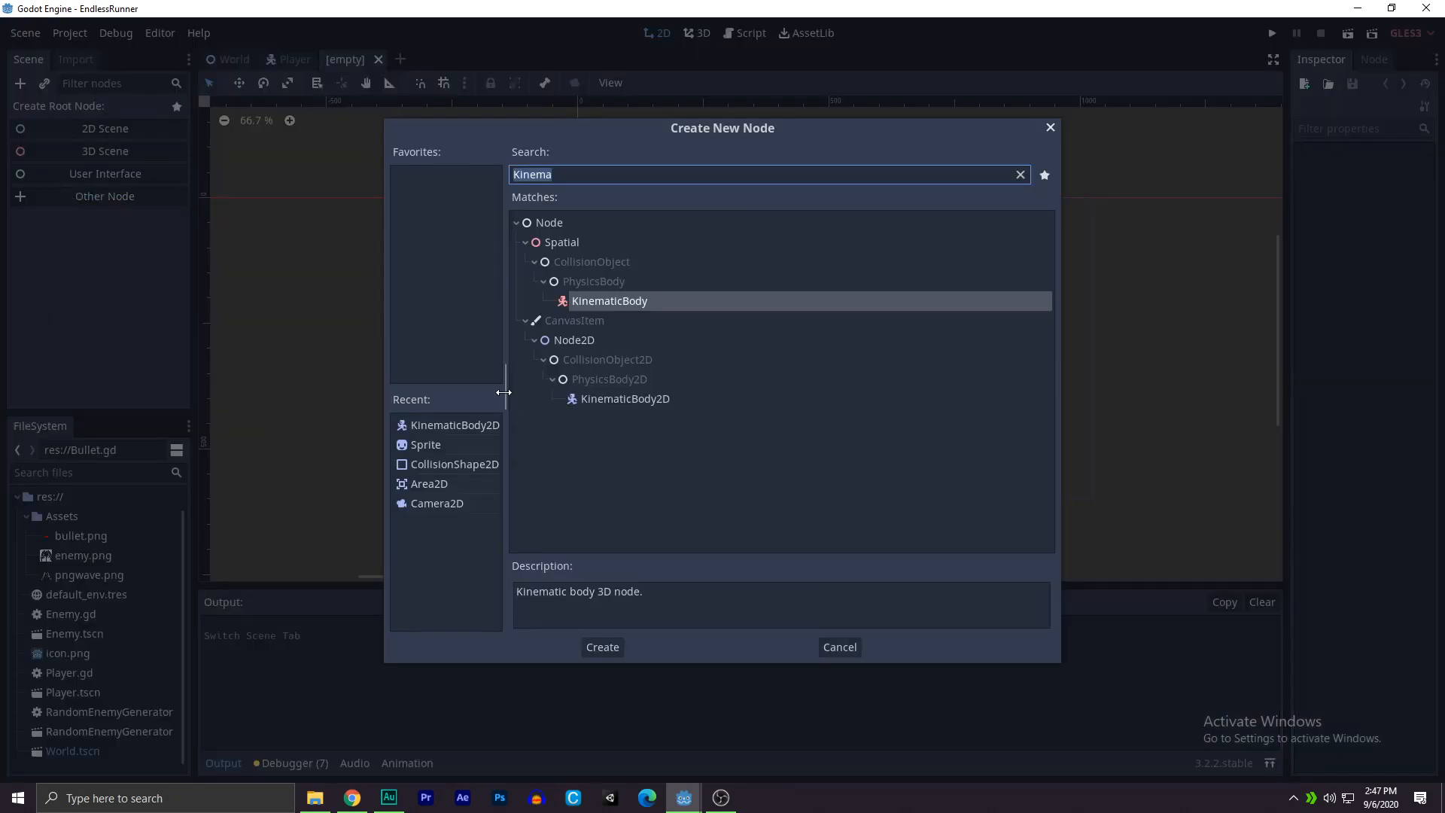
Step: Create a KinematicBody2D root named Bullet with CollisionShape2D and Sprite children, using a RectangleShape2D
left_click(602, 645)
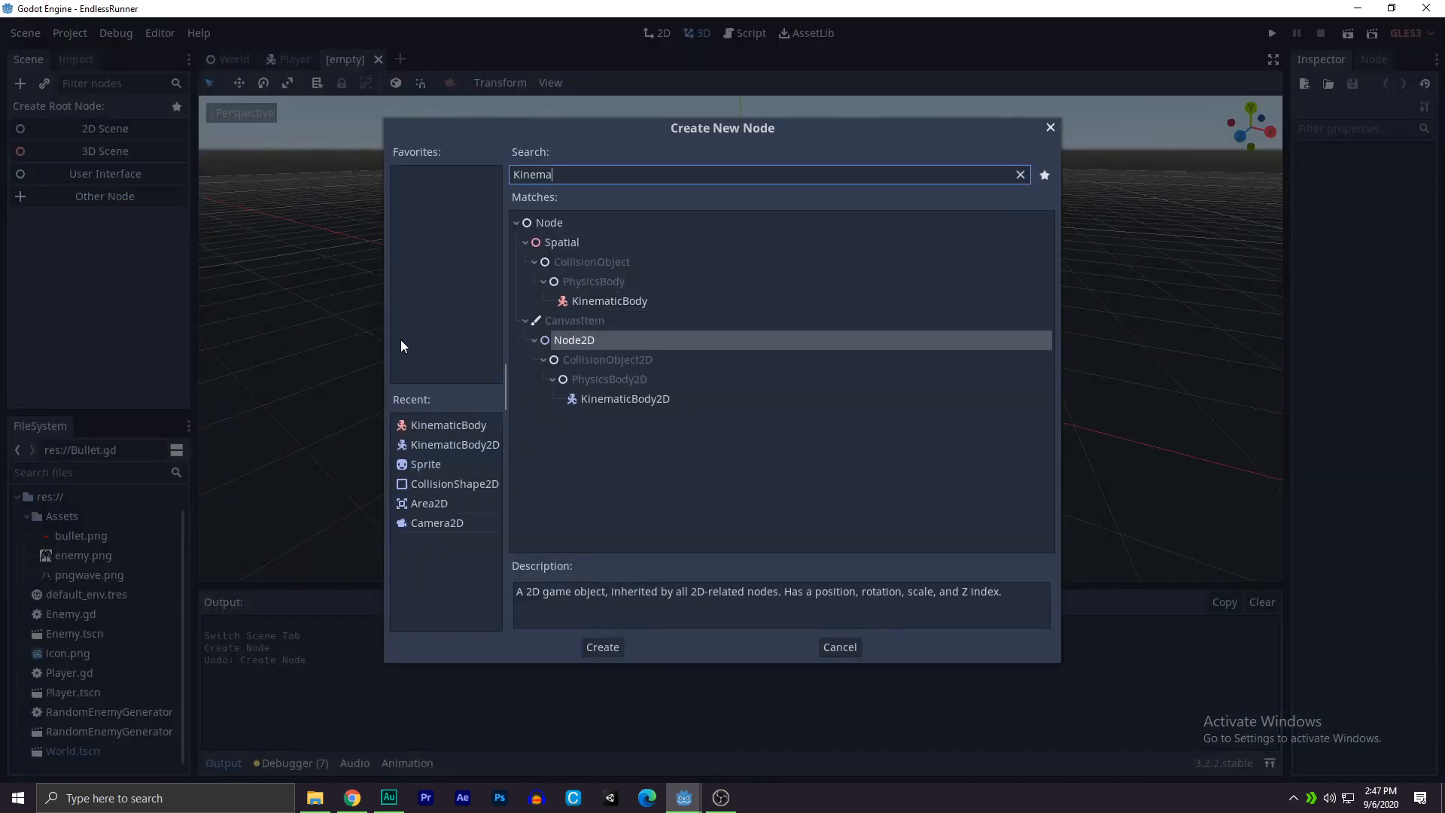
left_click(625, 397)
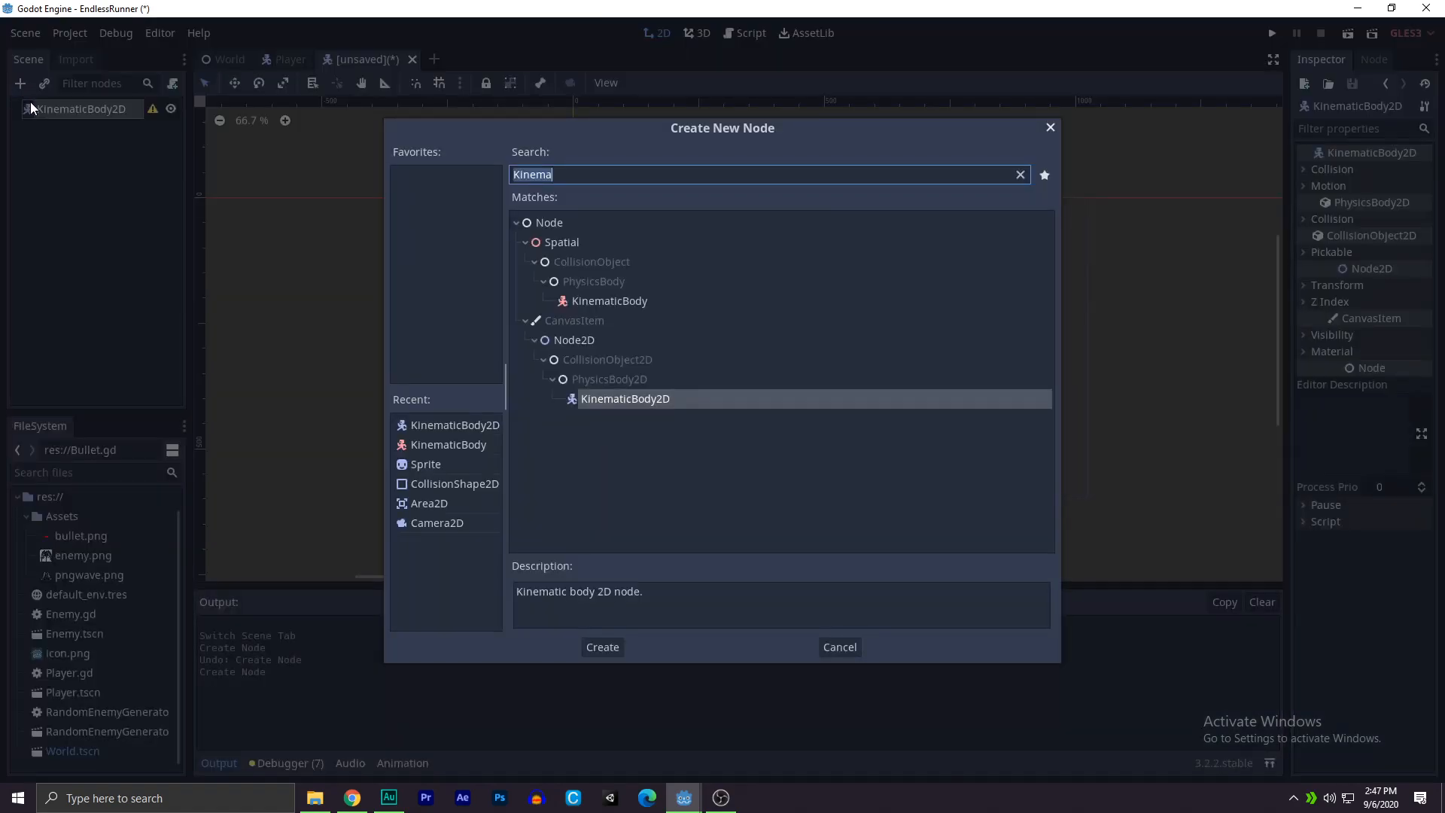
type("Collisionsh")
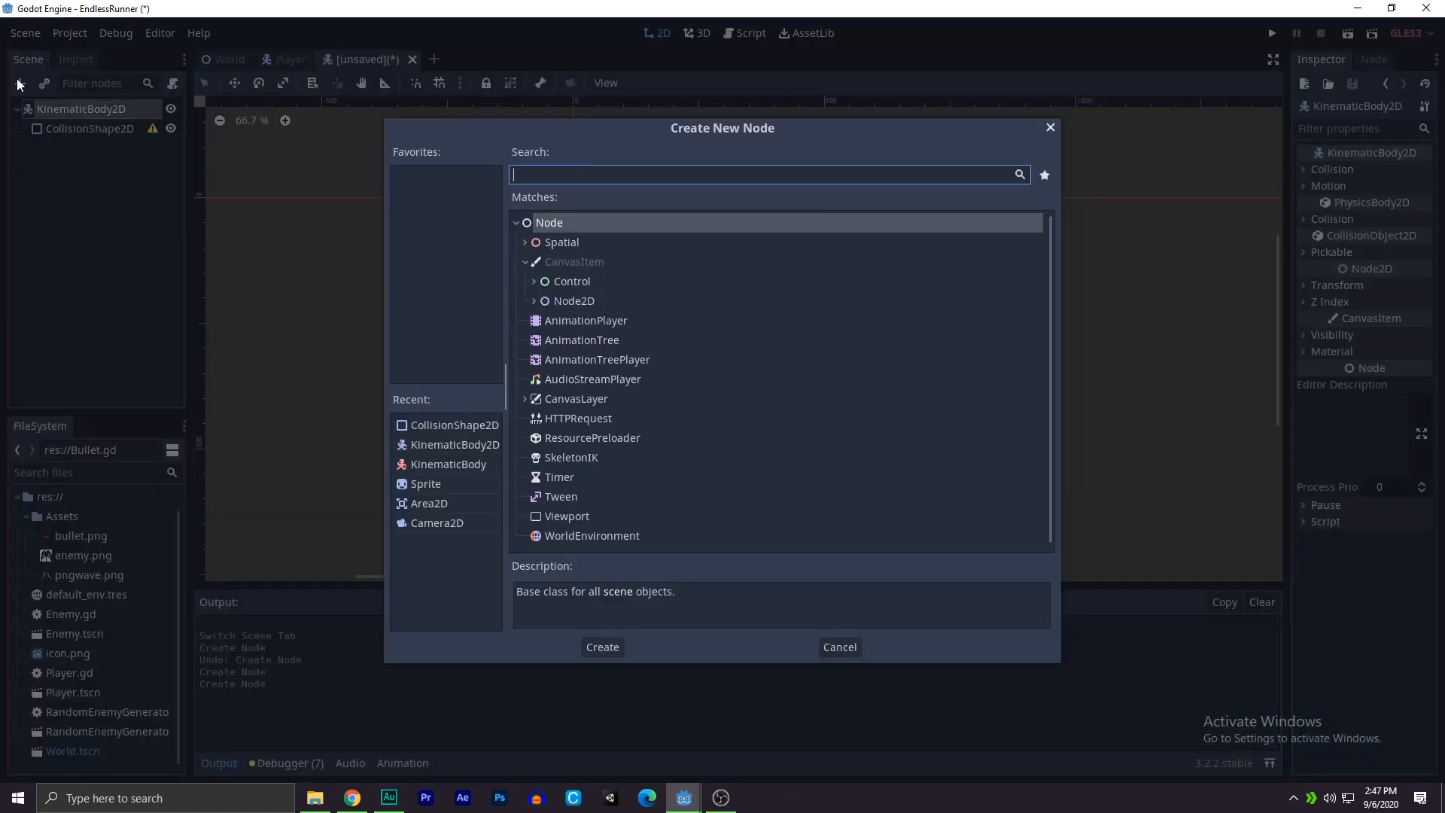
left_click(602, 646)
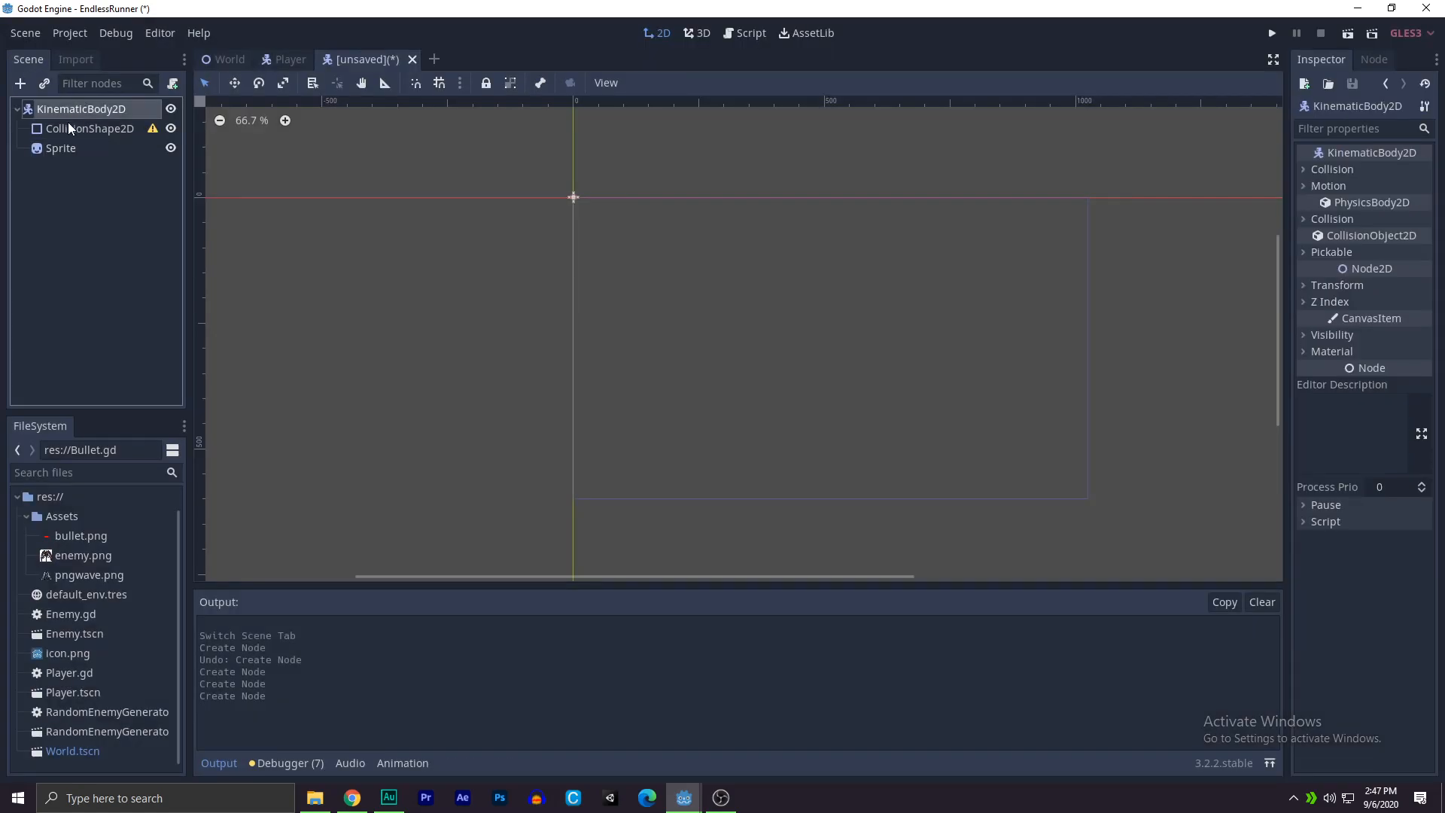
type("Bullet")
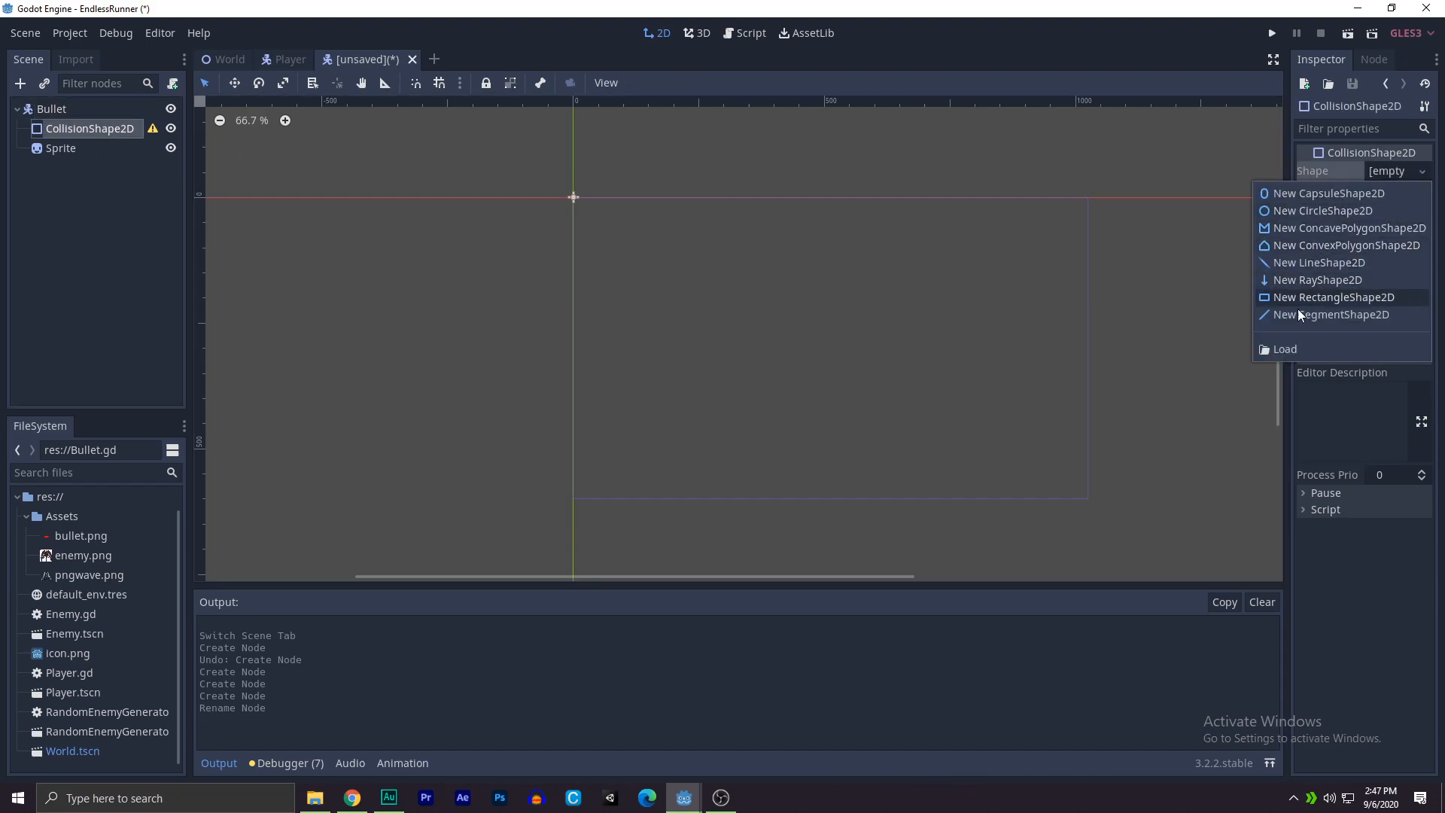
left_click(1335, 296)
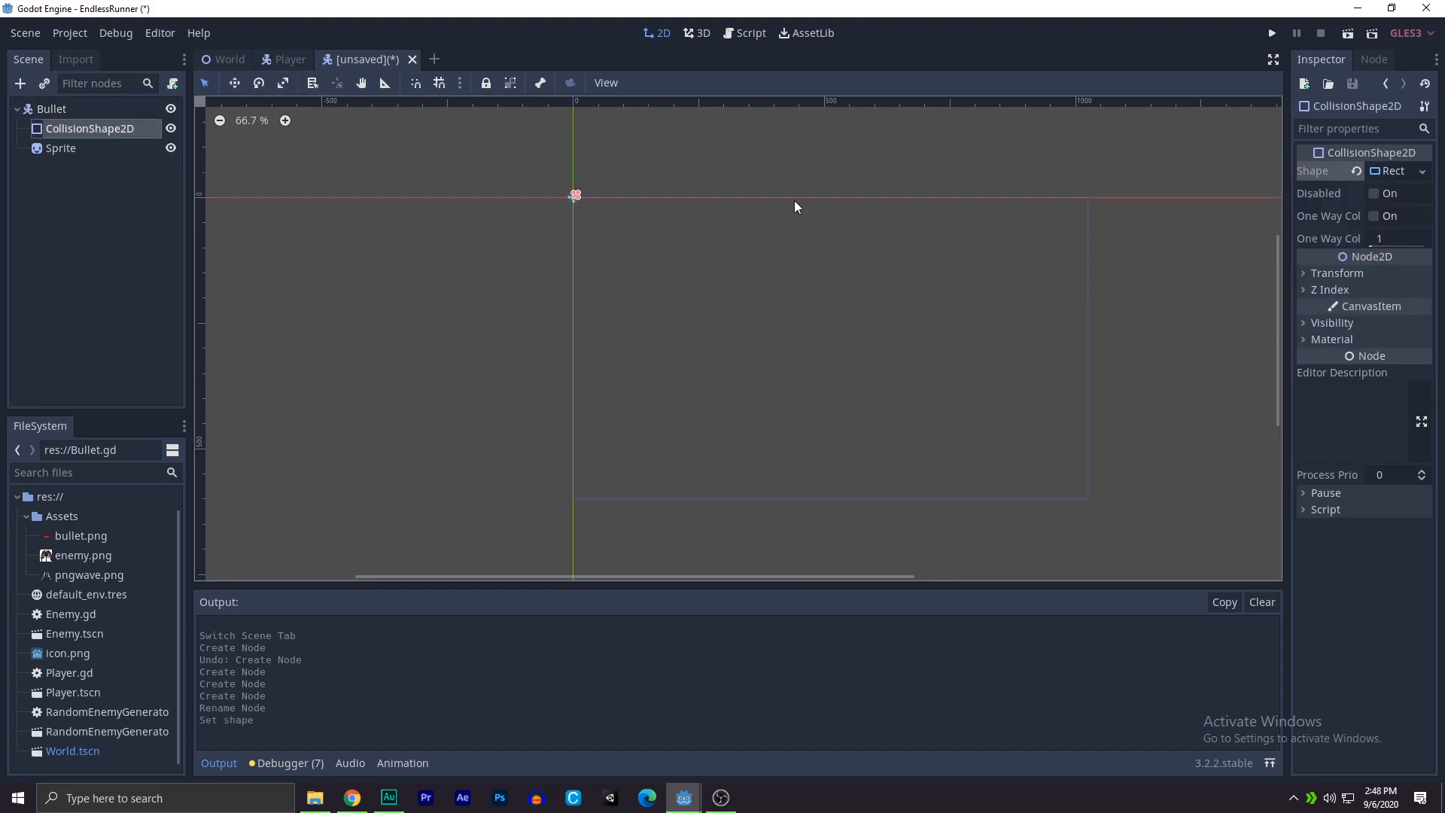
Step: Texture the Sprite with bullet.png, position it near centre, and save the scene as Bullet.tscn
left_click(61, 149)
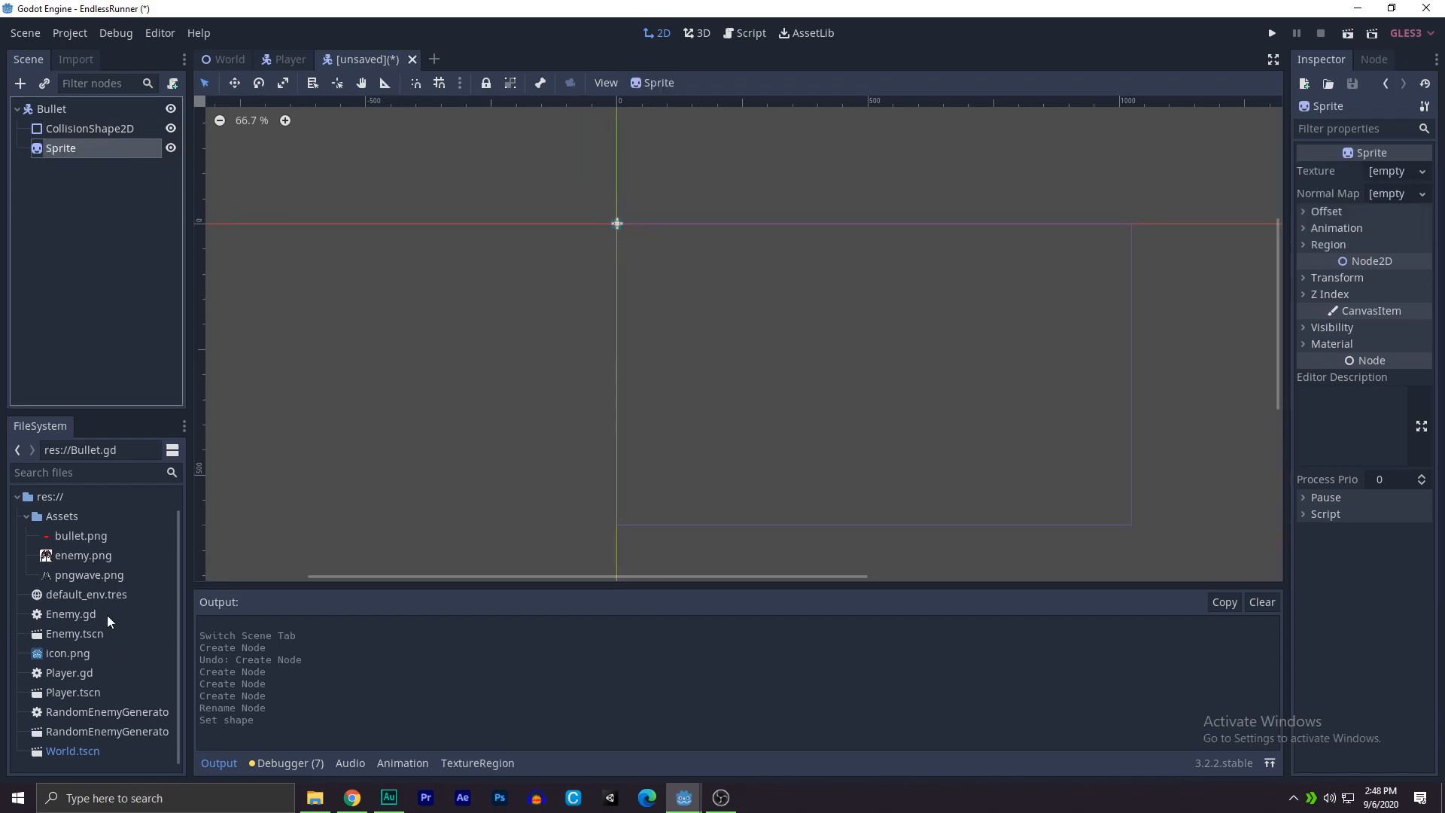
mouse_move(65, 663)
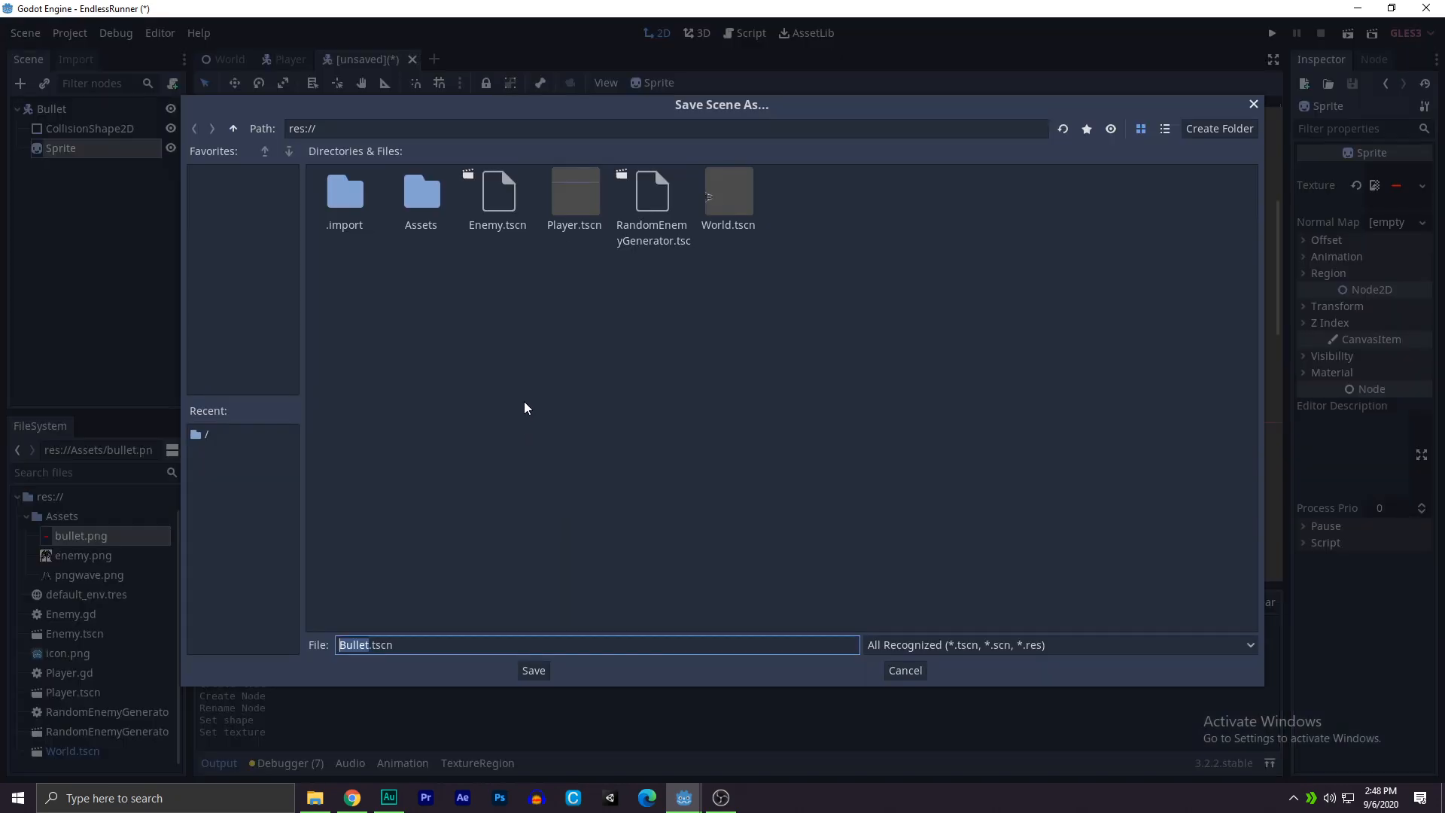
left_click(533, 670)
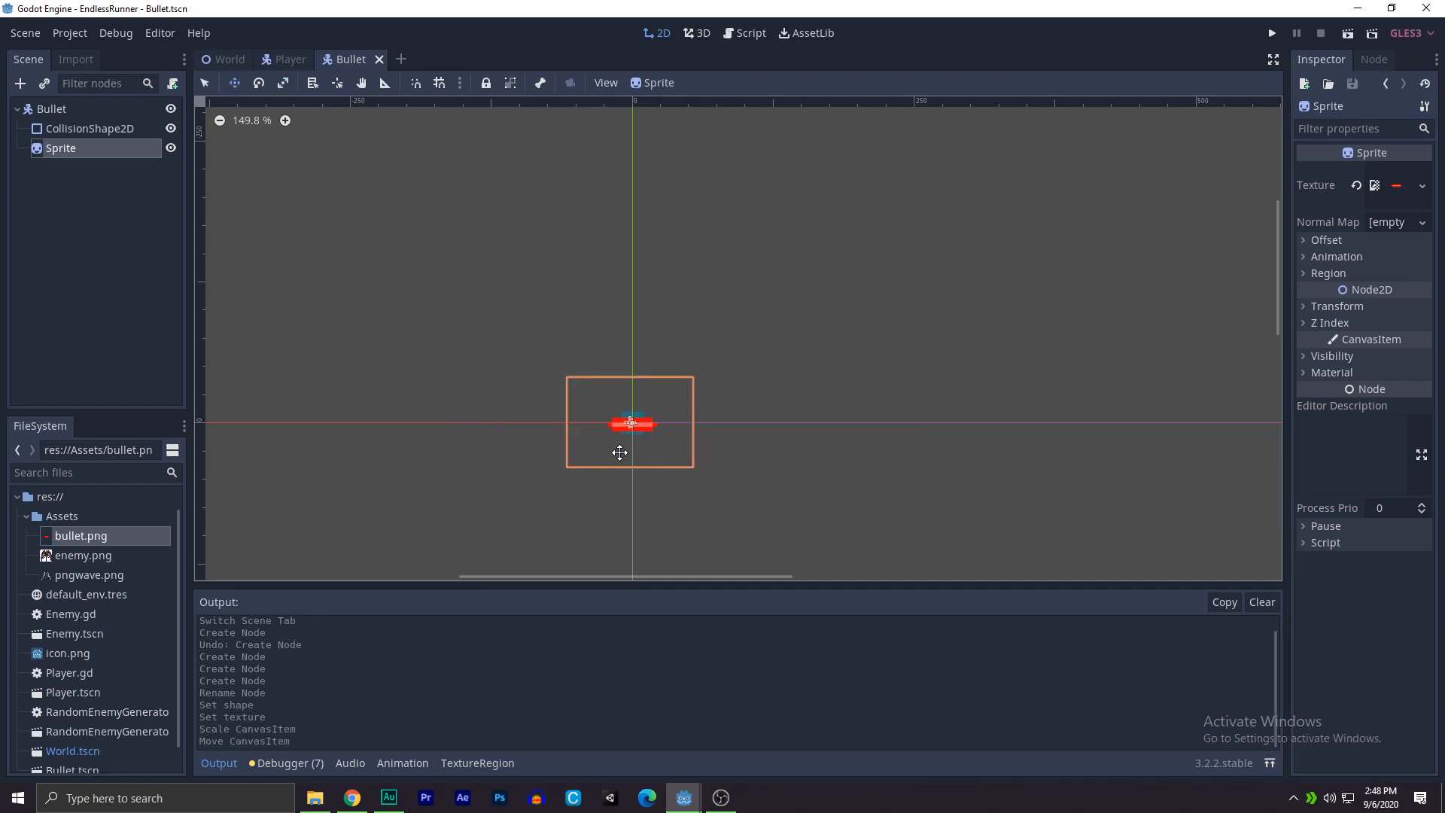
mouse_move(447, 289)
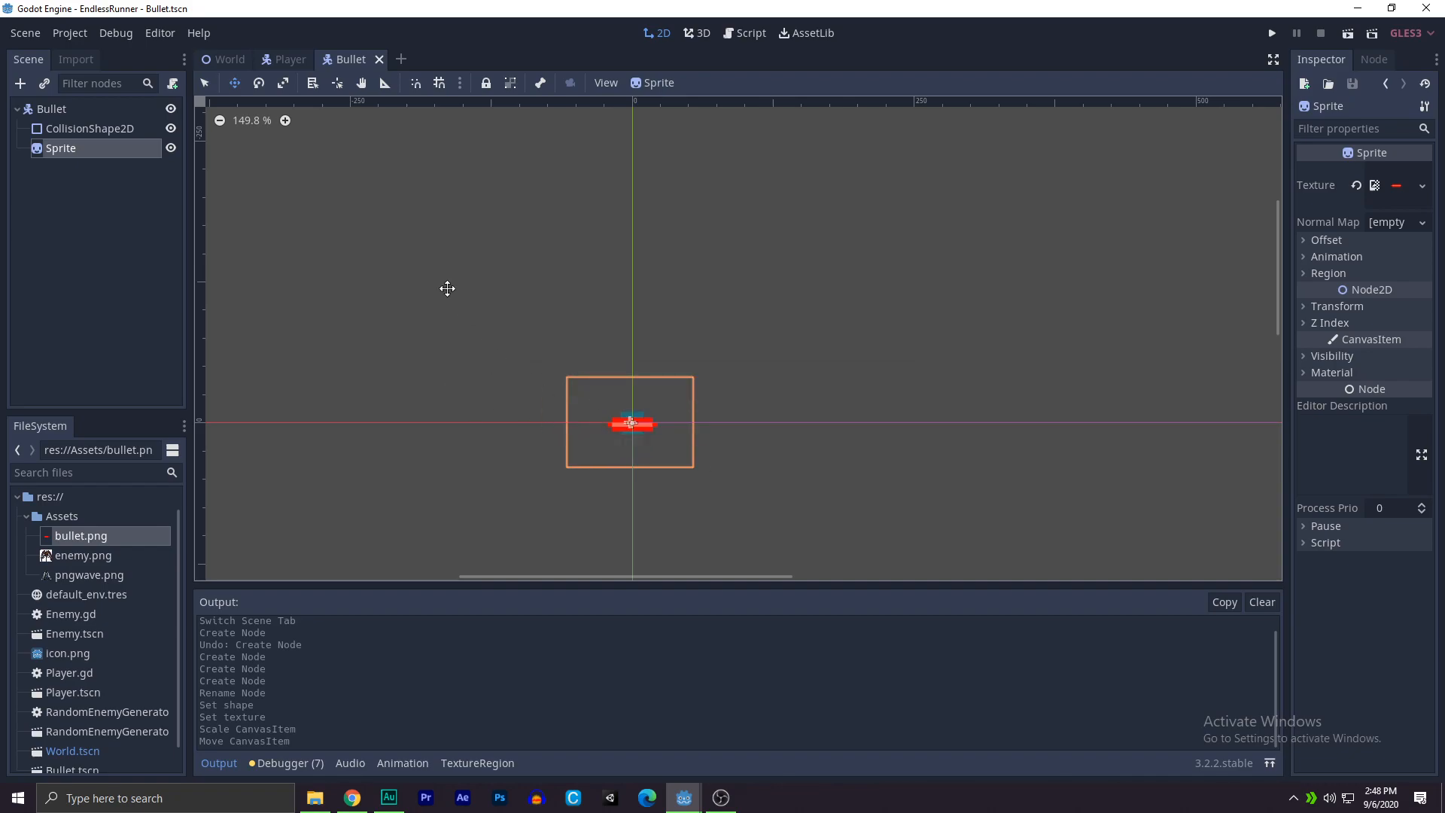
left_click_drag(629, 421, 695, 397)
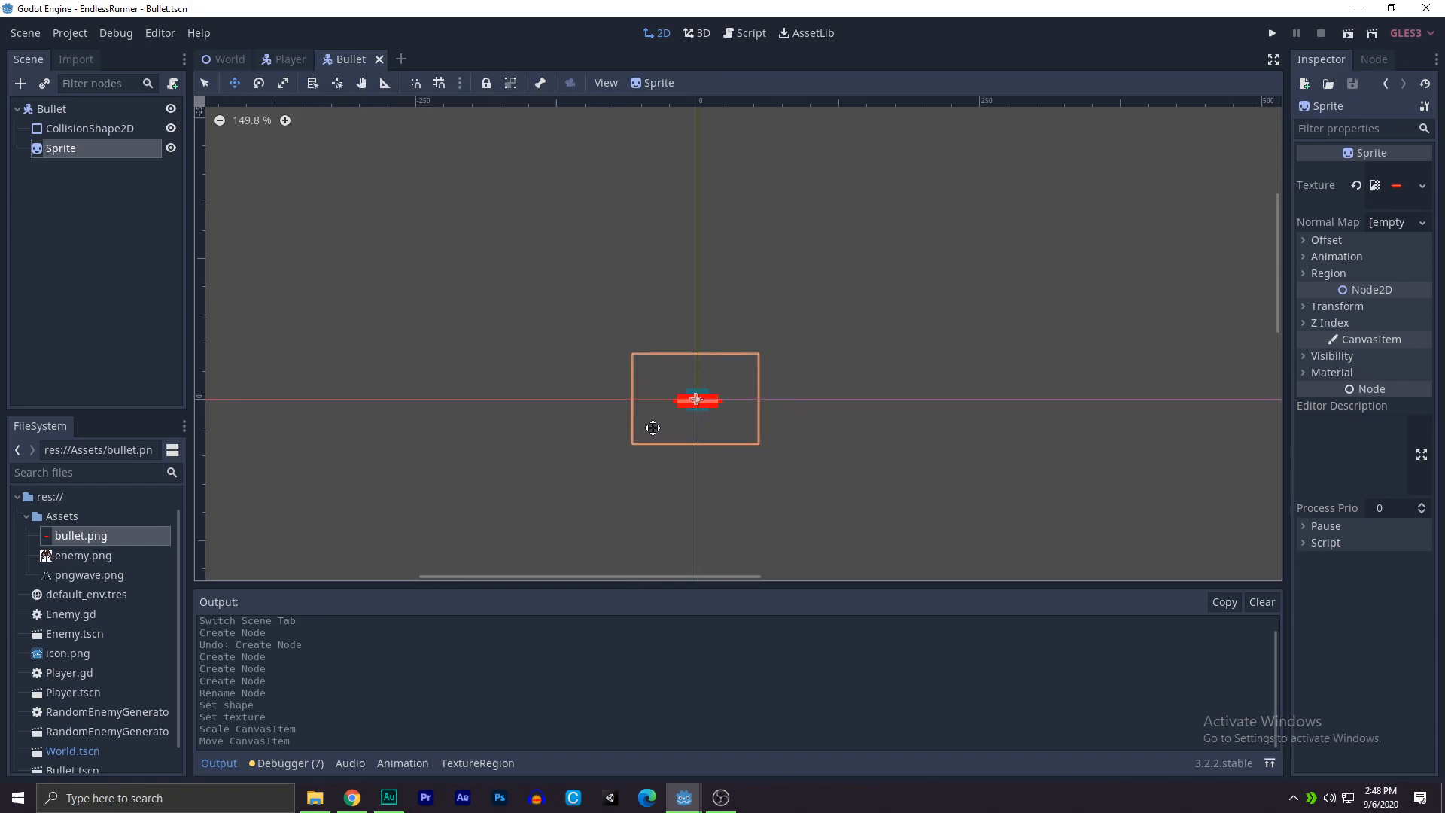
left_click(289, 59)
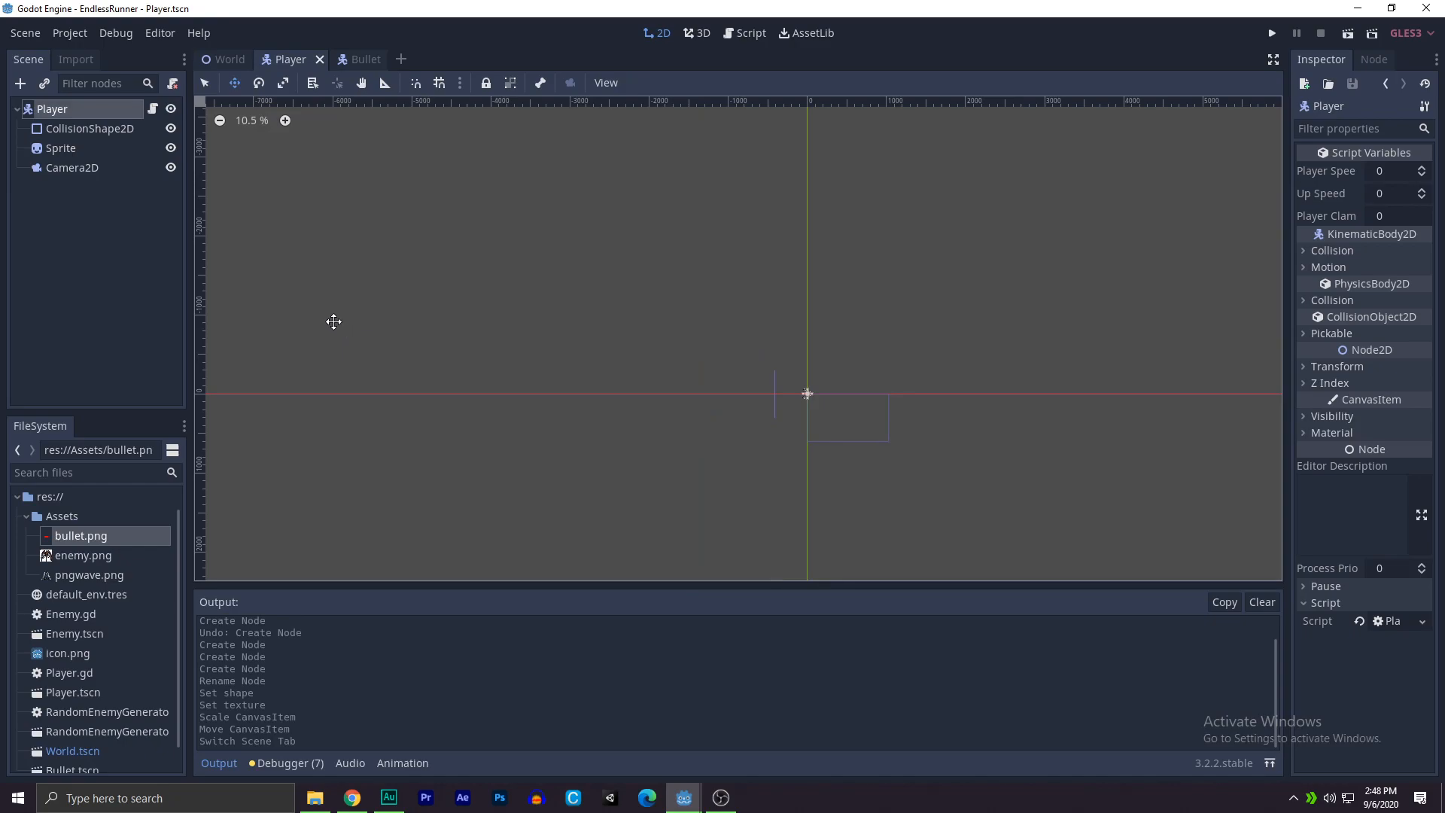
Step: In Player.gd declare var bullet = preload("res://Bullet.tscn")
left_click(750, 32)
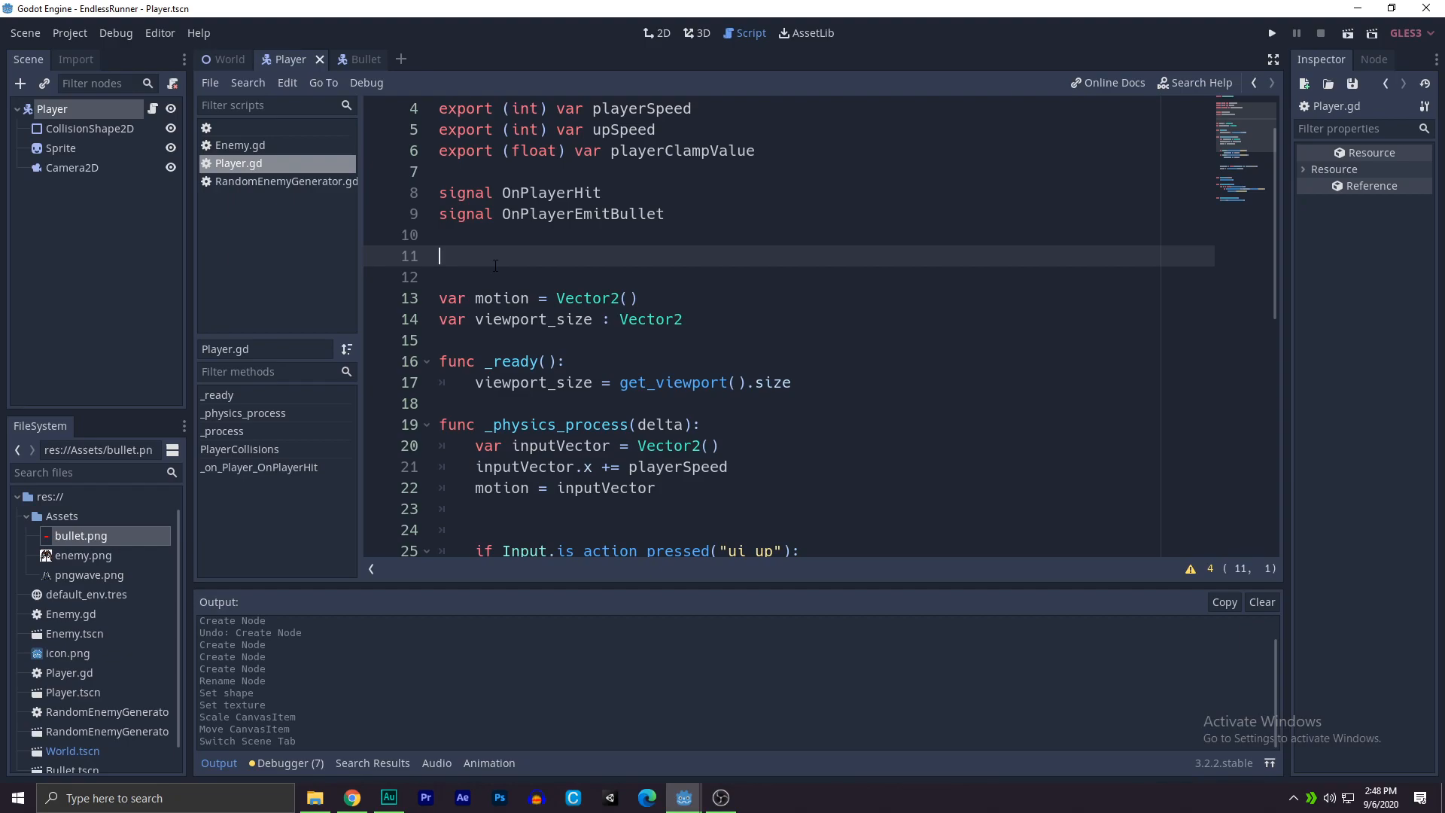
type("var")
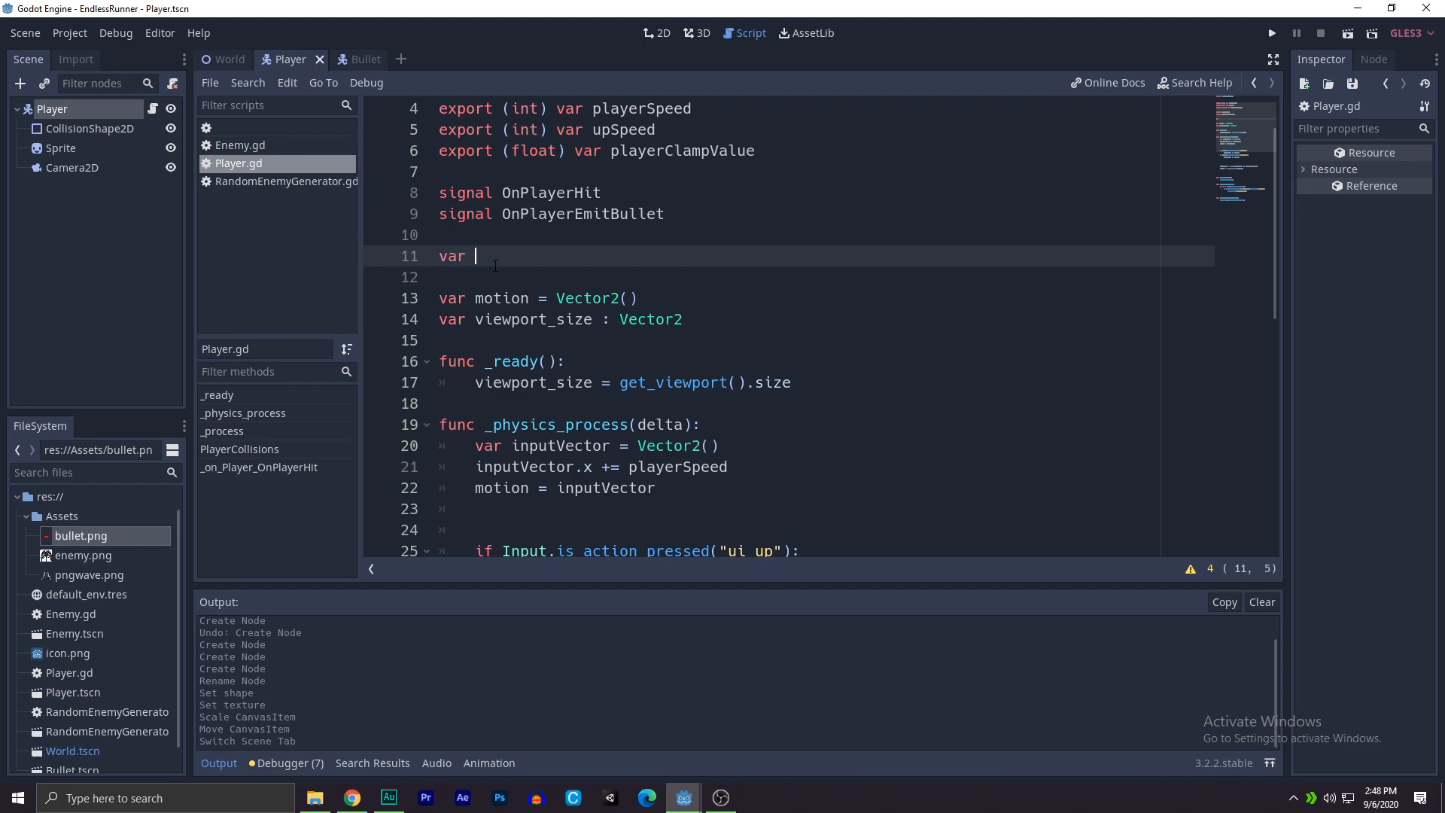
type("bullet")
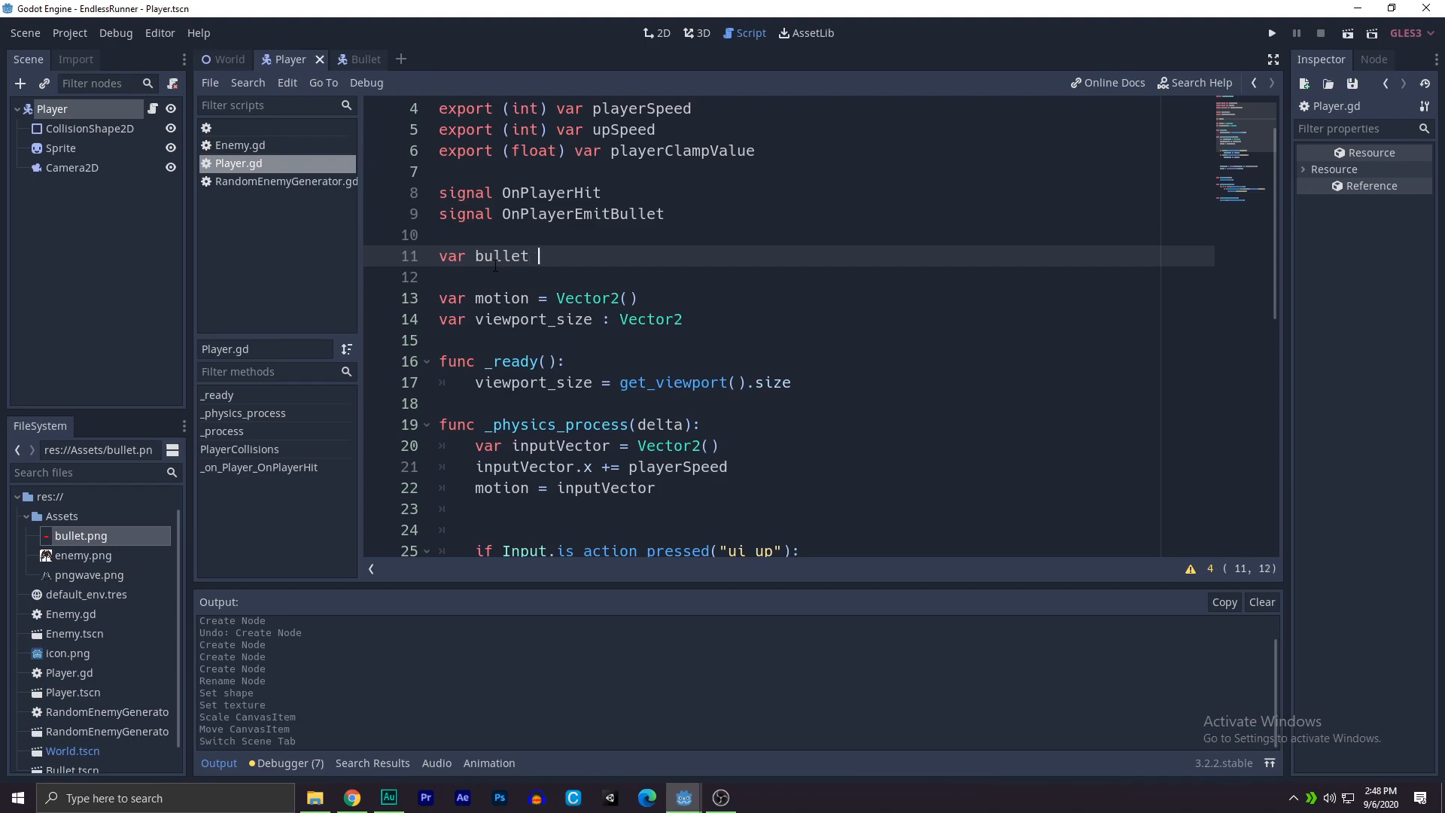
type("=")
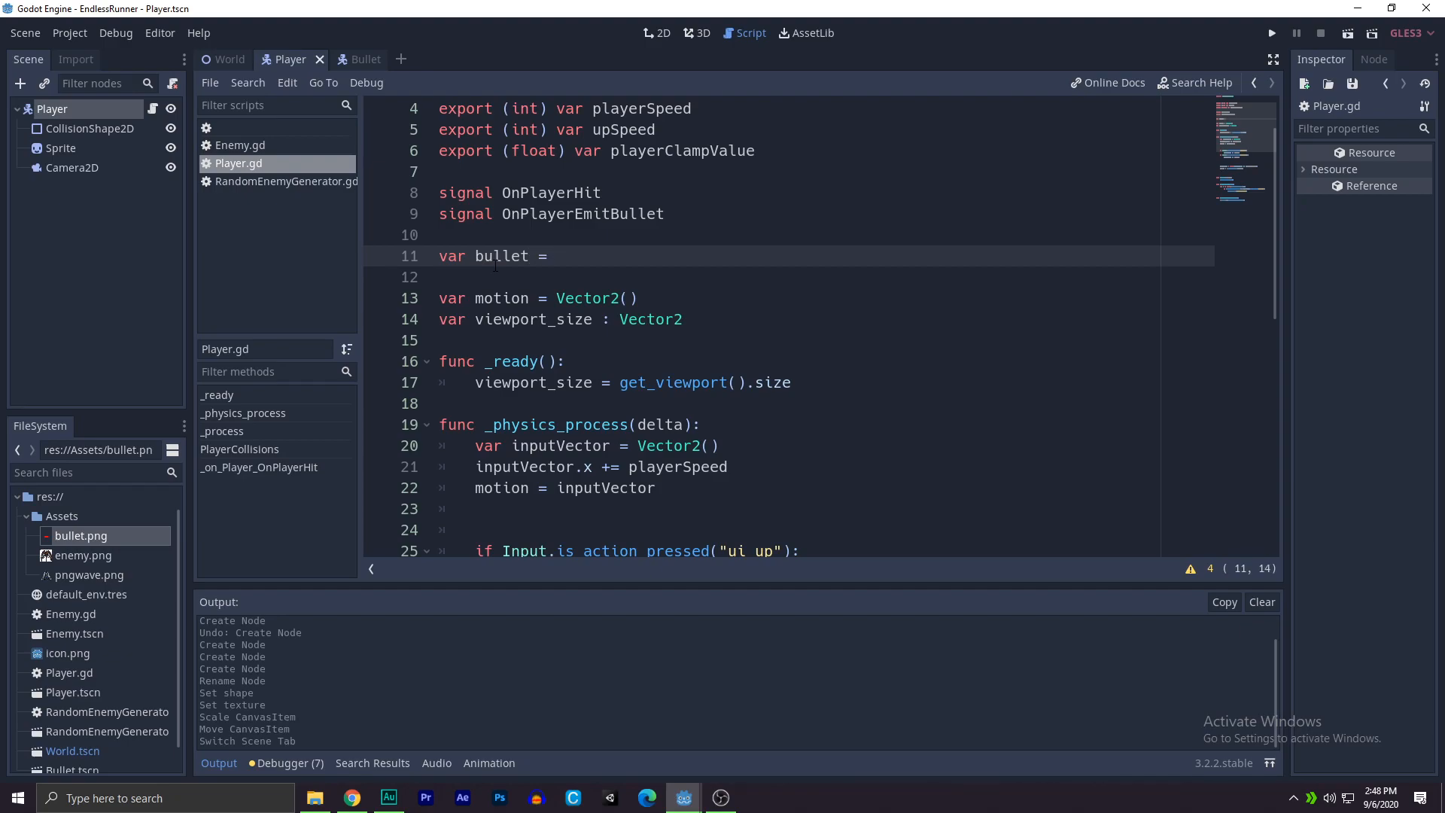
type("preload(")
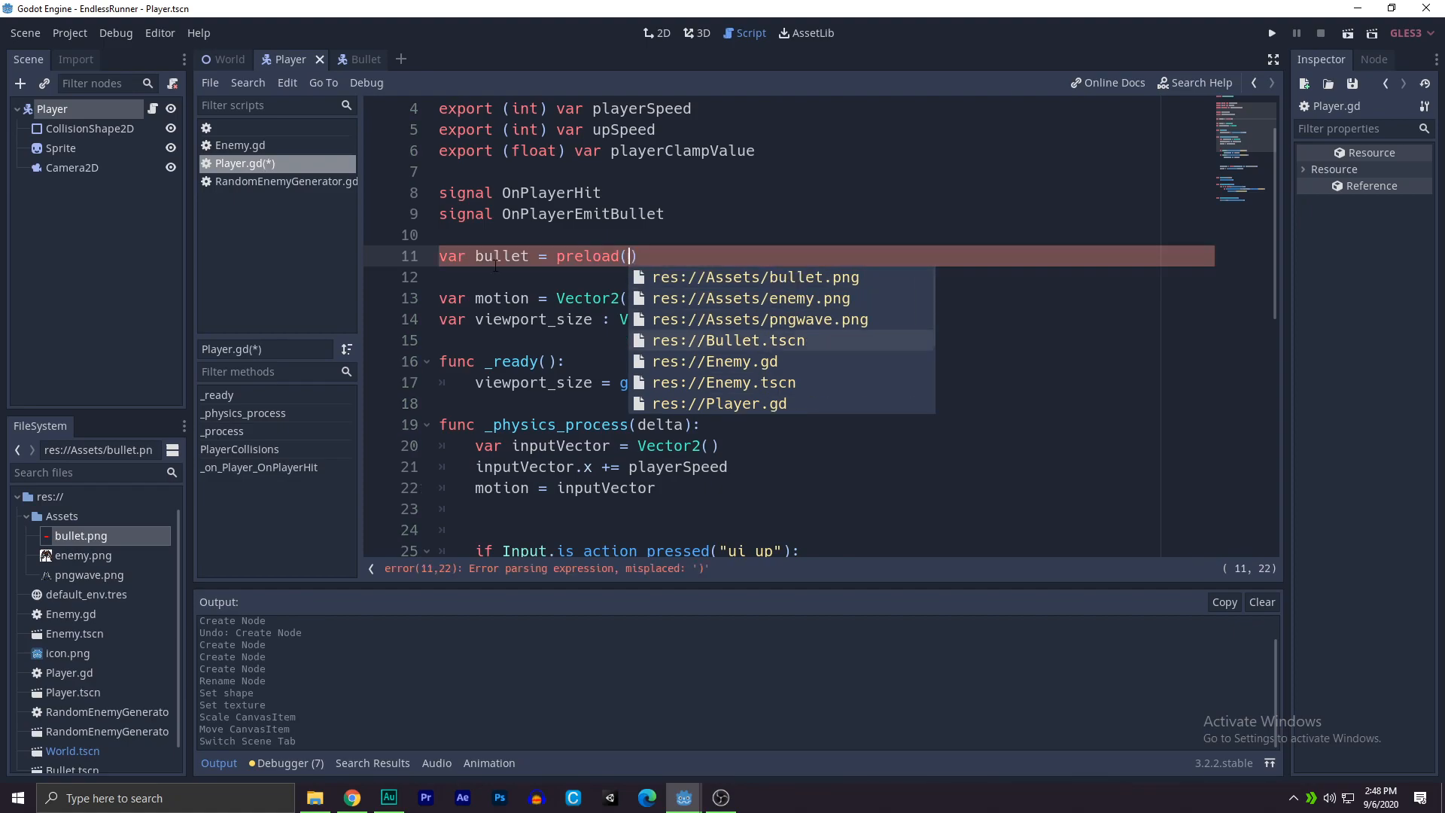
left_click(727, 340)
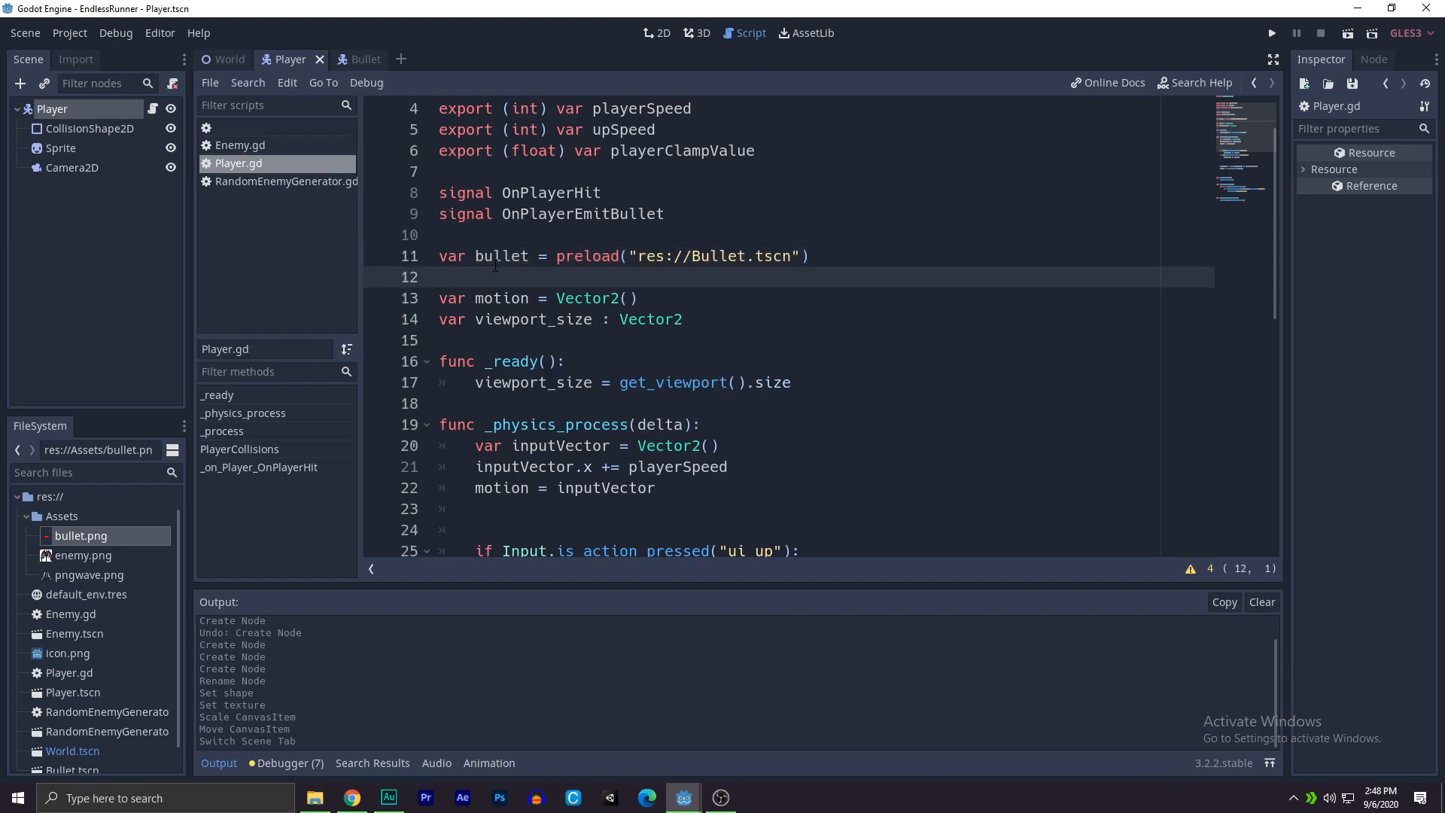
scroll("down", 3)
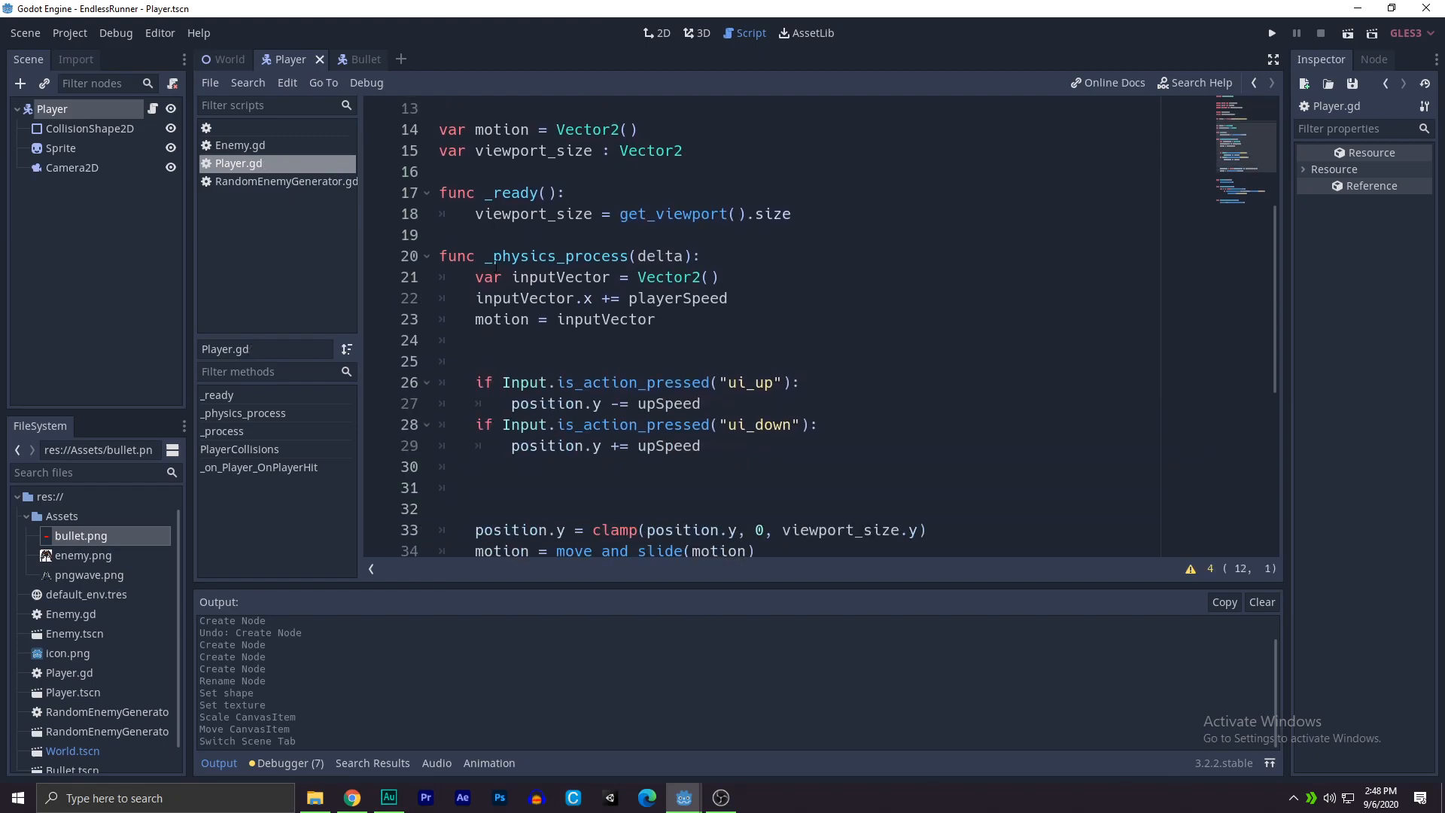
Step: Call createBullet() when ui_accept is just pressed in _physics_process, and declare func createBullet()
scroll("down", 3)
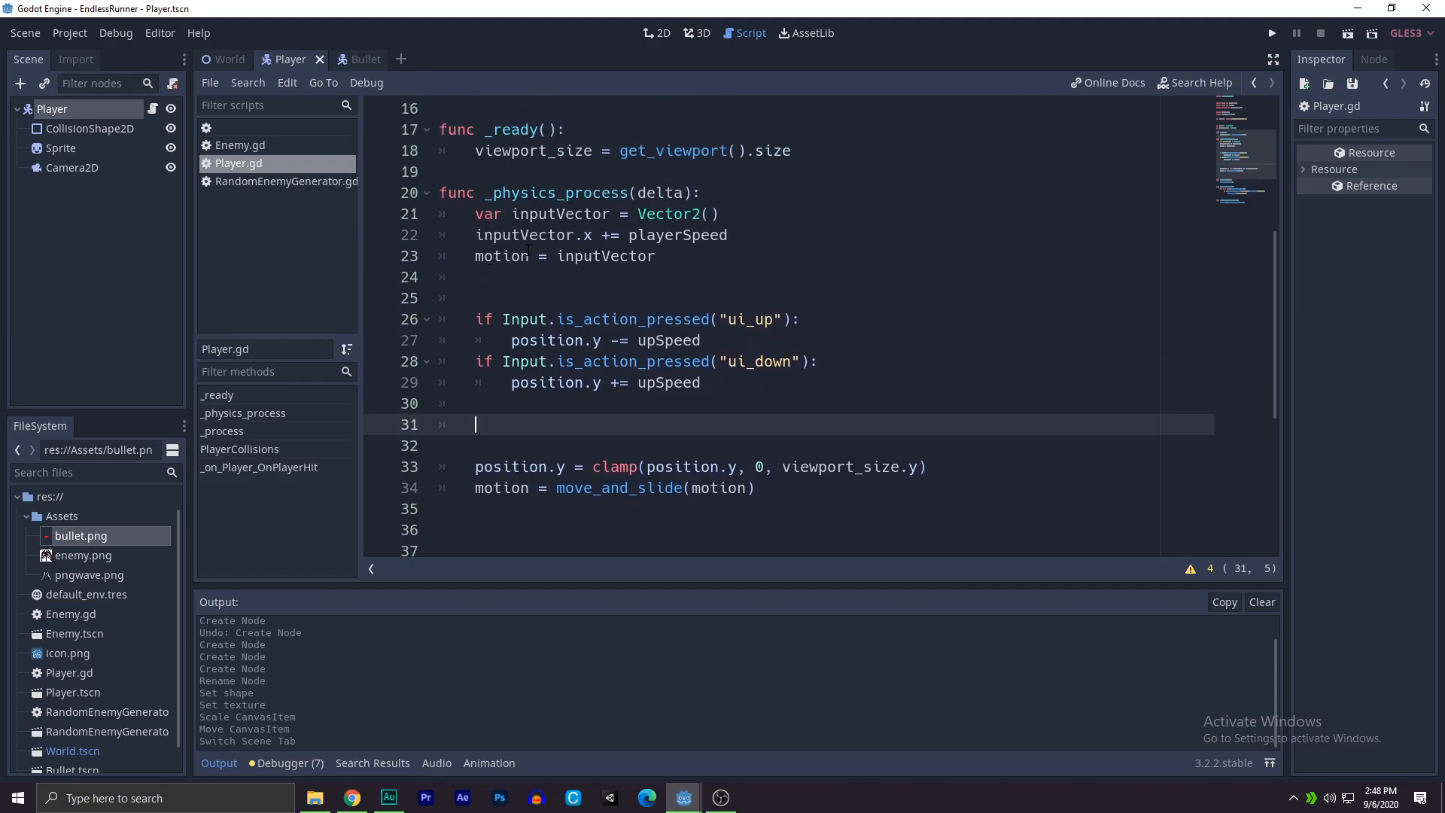
type("if I")
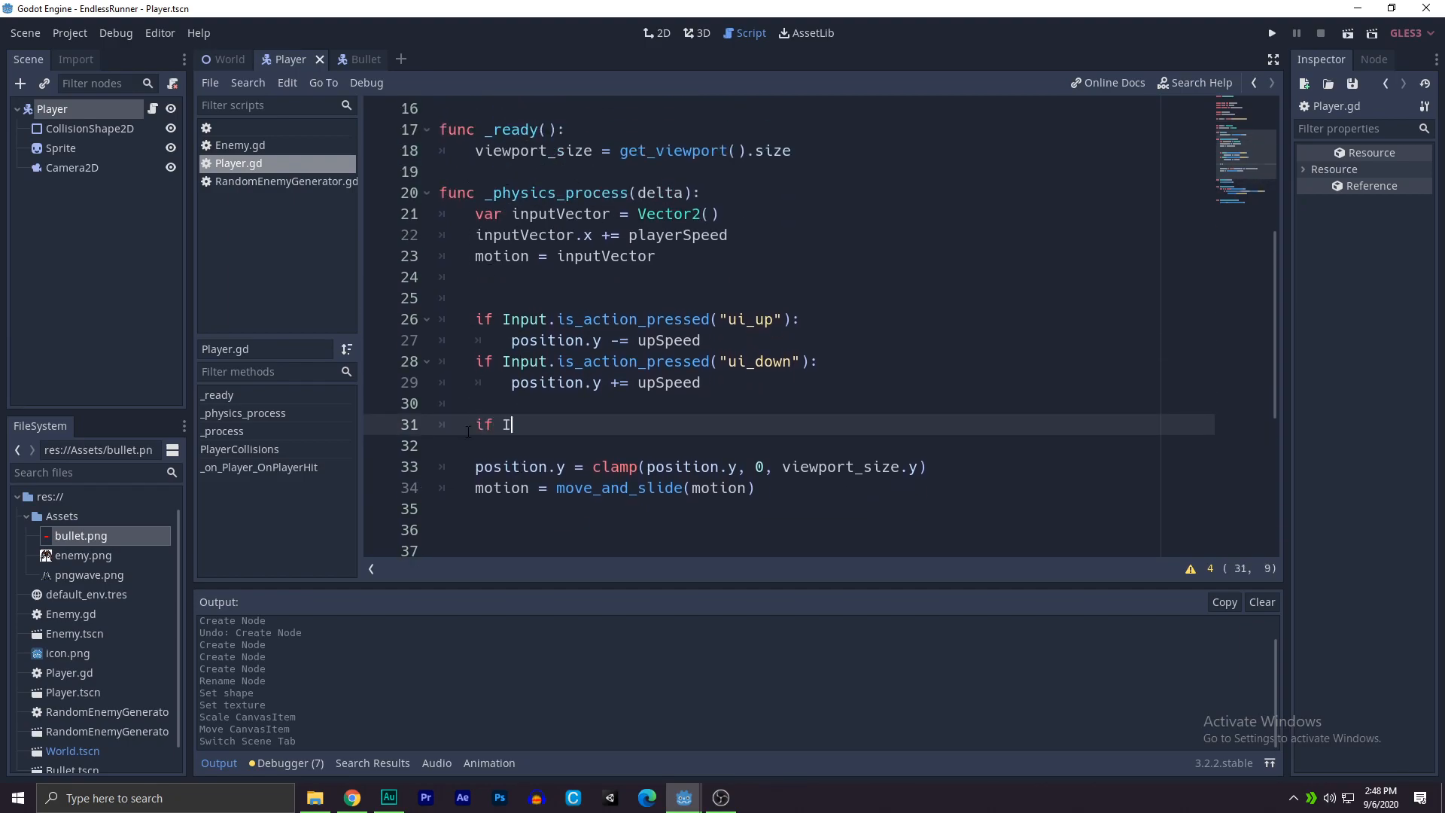
type("nput.is_action_just_pressed(\"")
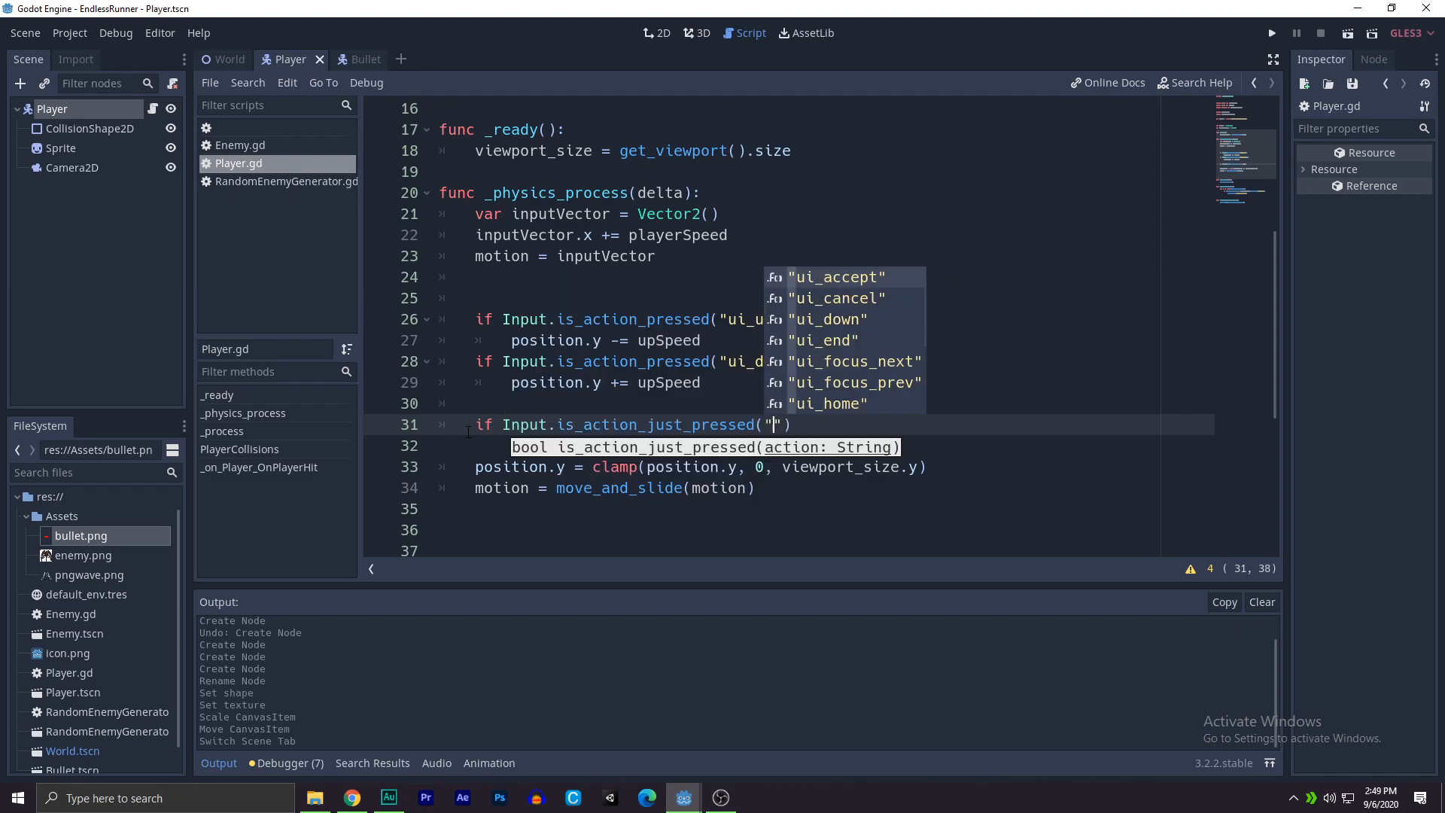
type("ui_accept")
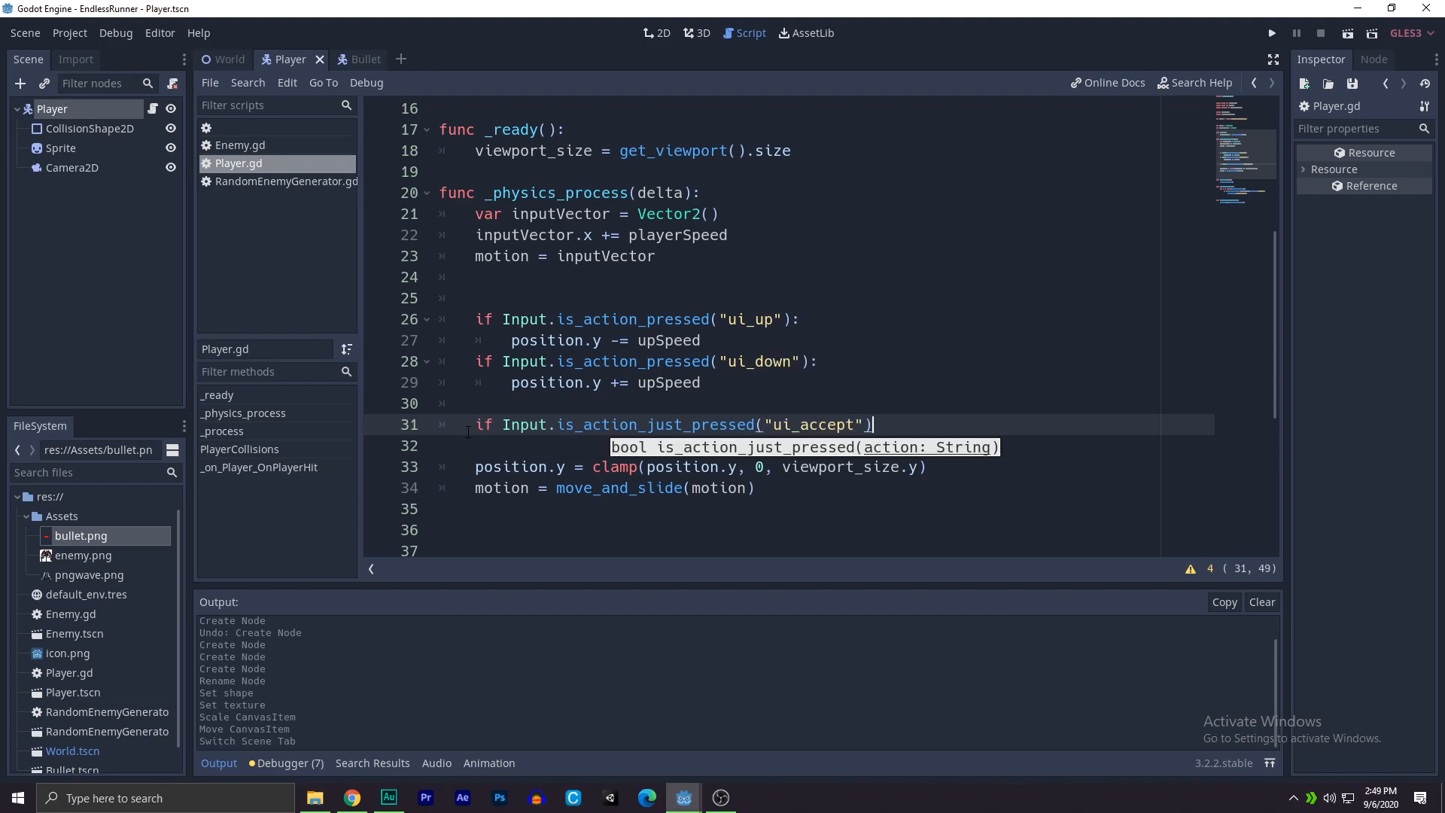
type(":")
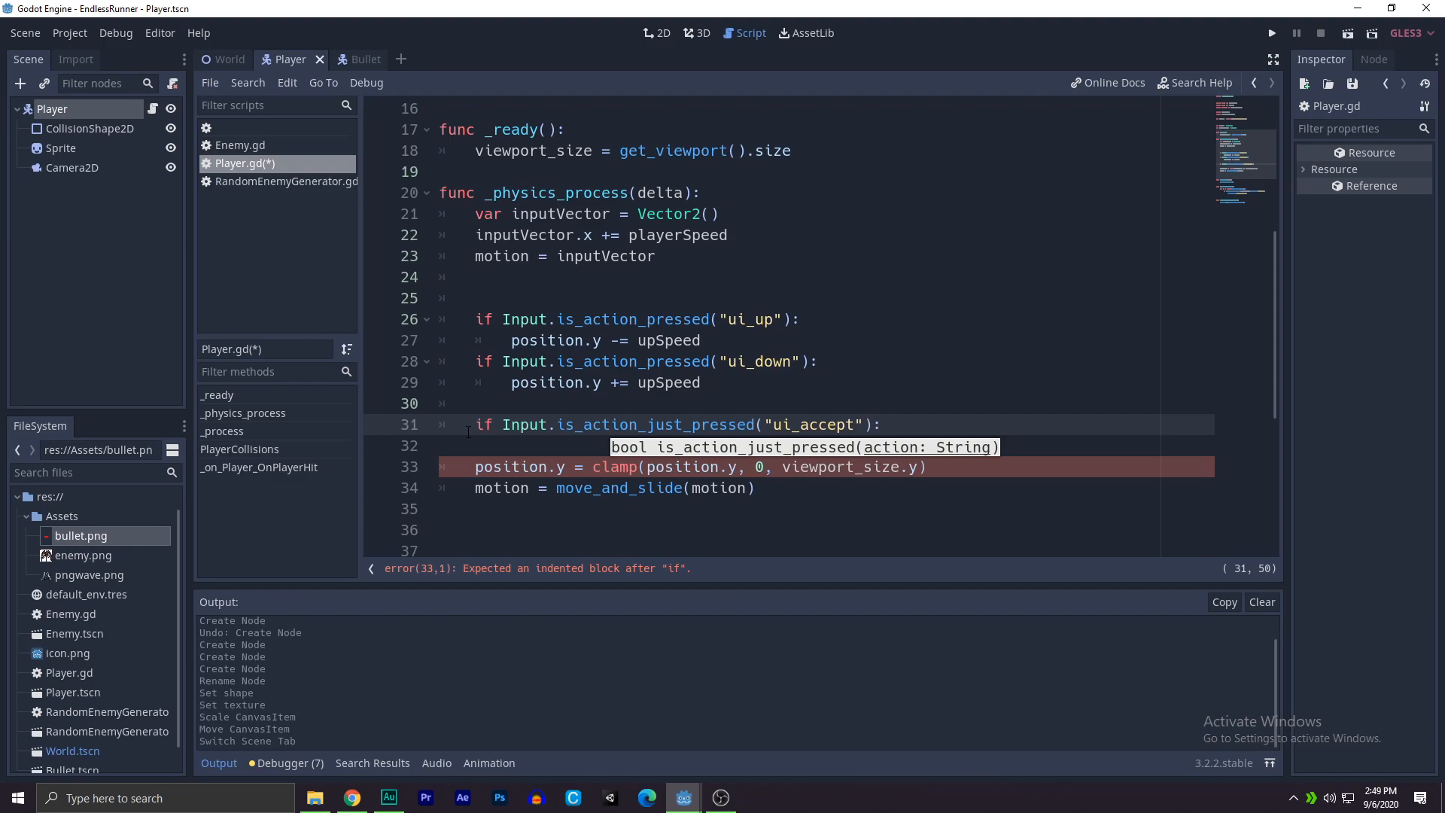
type("create")
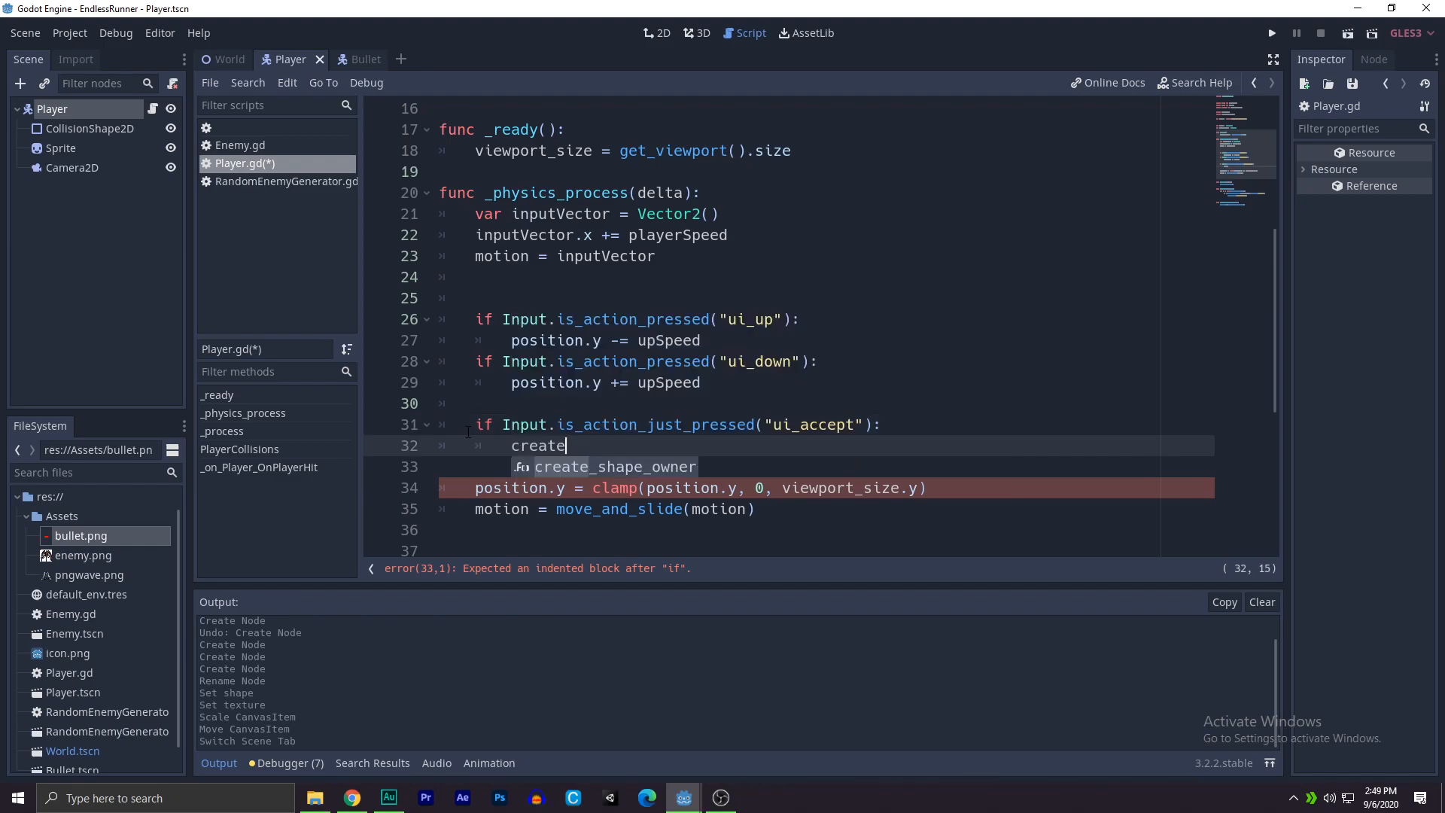
type("Bullet()")
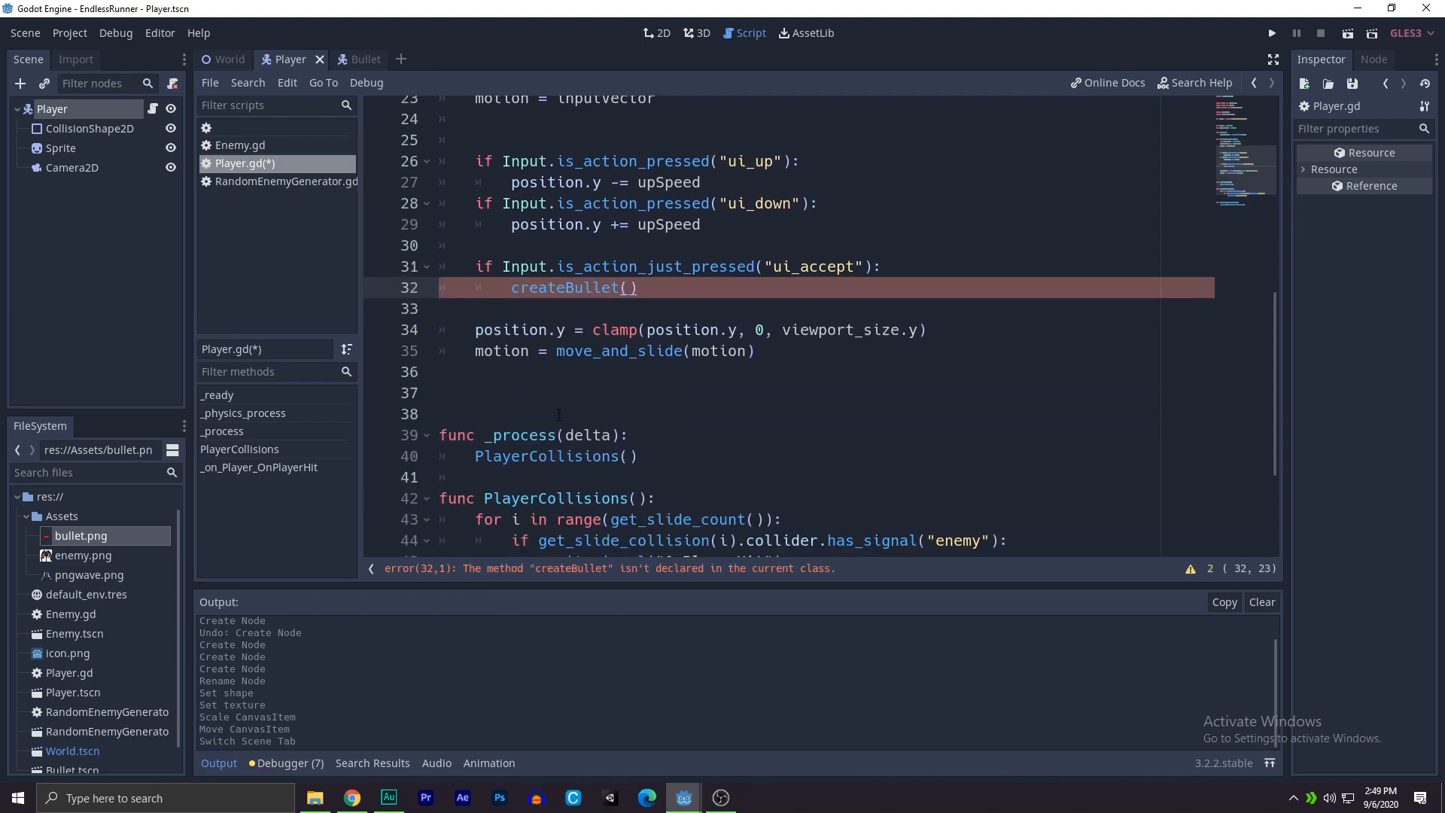
scroll("down", 3)
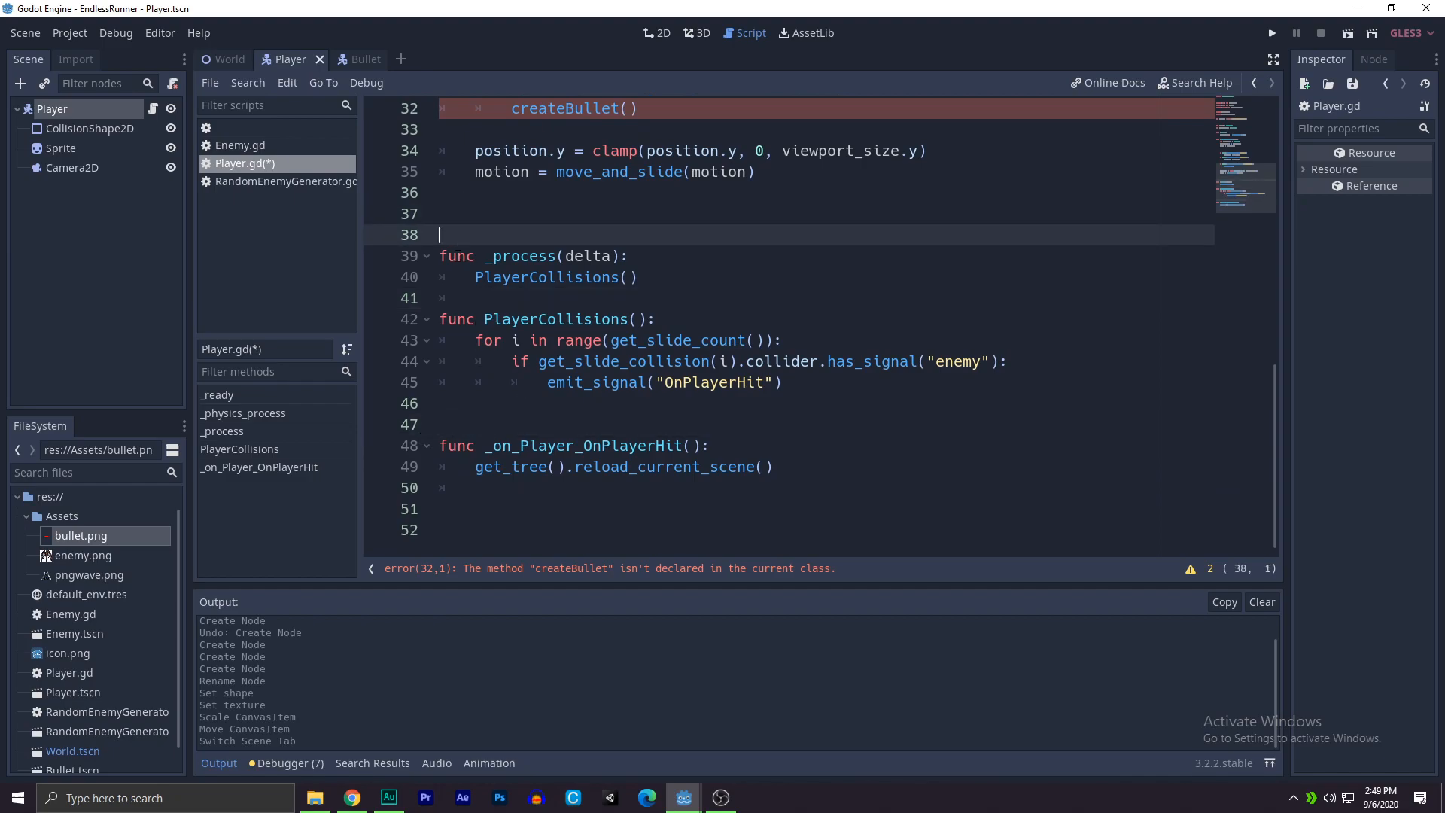
type("func createB")
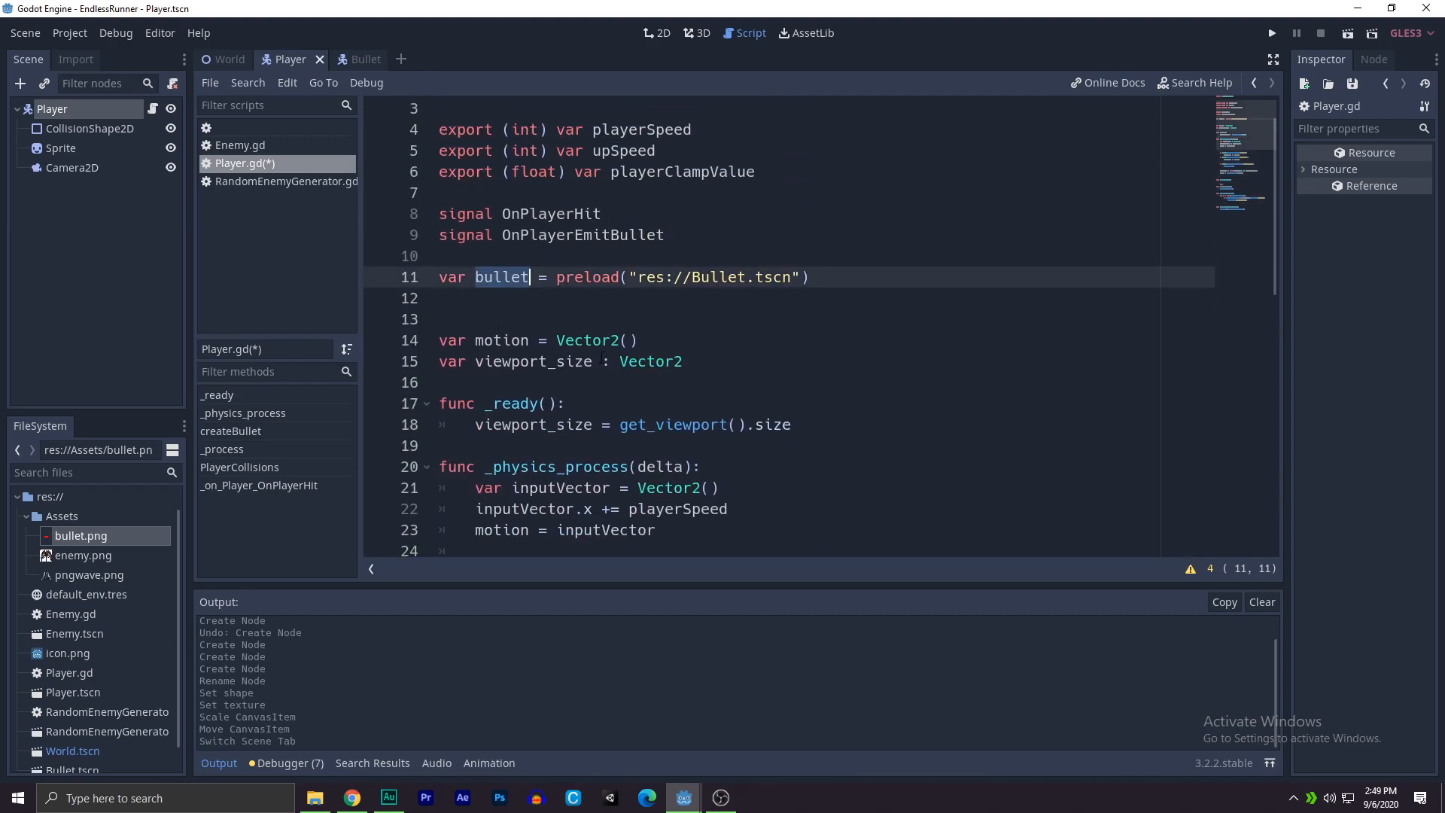
Step: In createBullet declare var bulletInstance = bullet.instance()
scroll("down", 3)
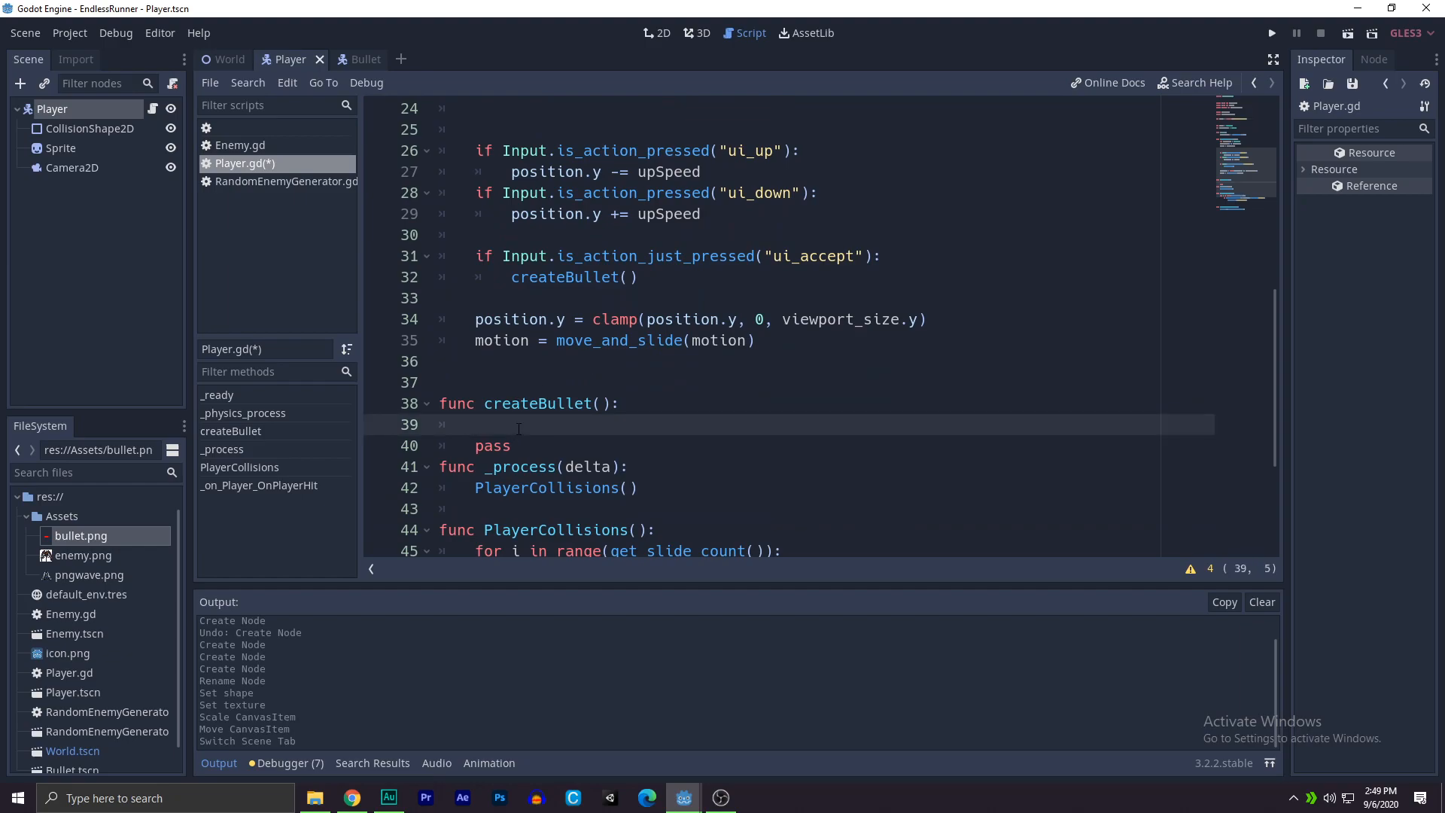
type("var bulletInstn")
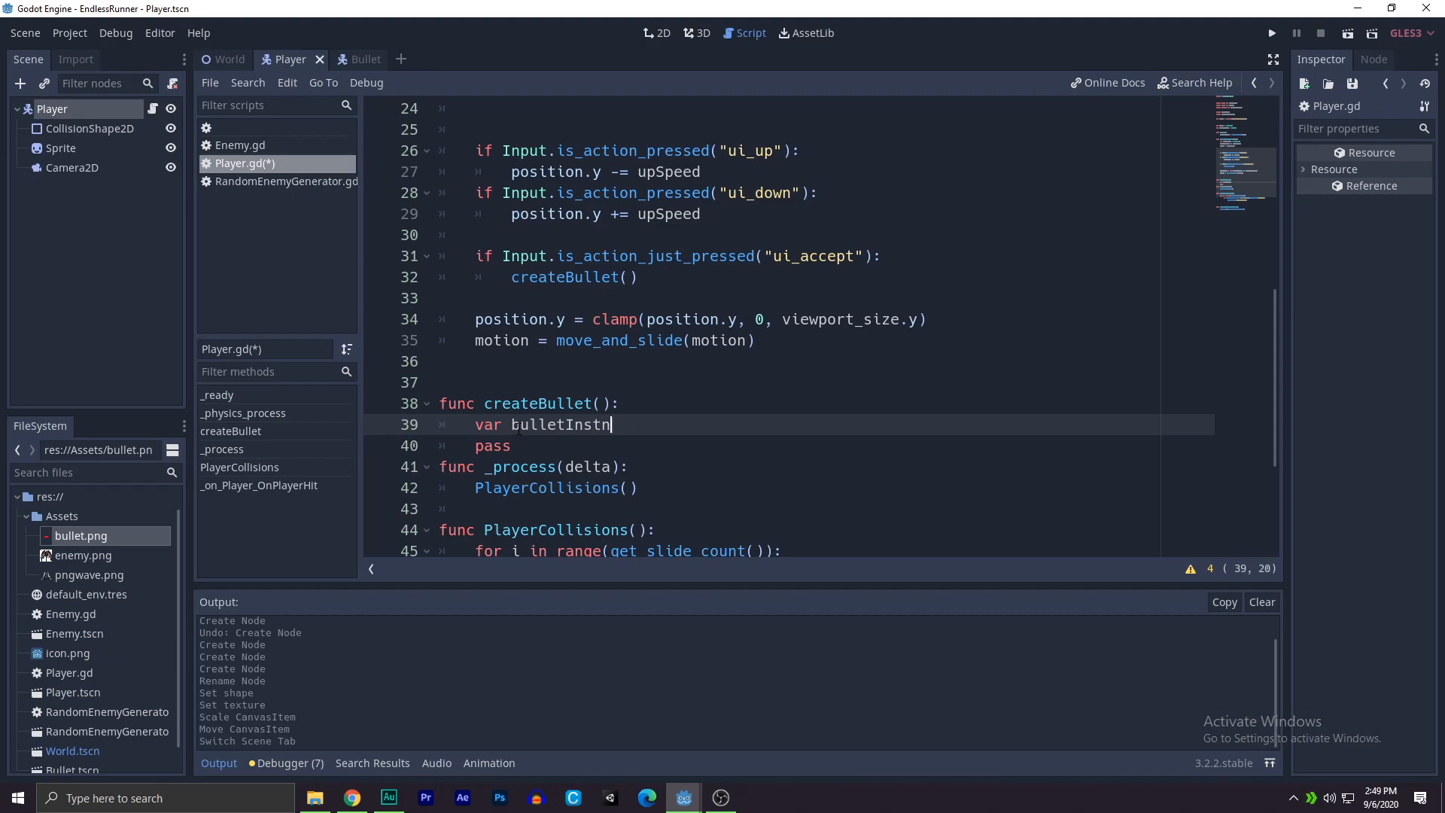
type("ance =")
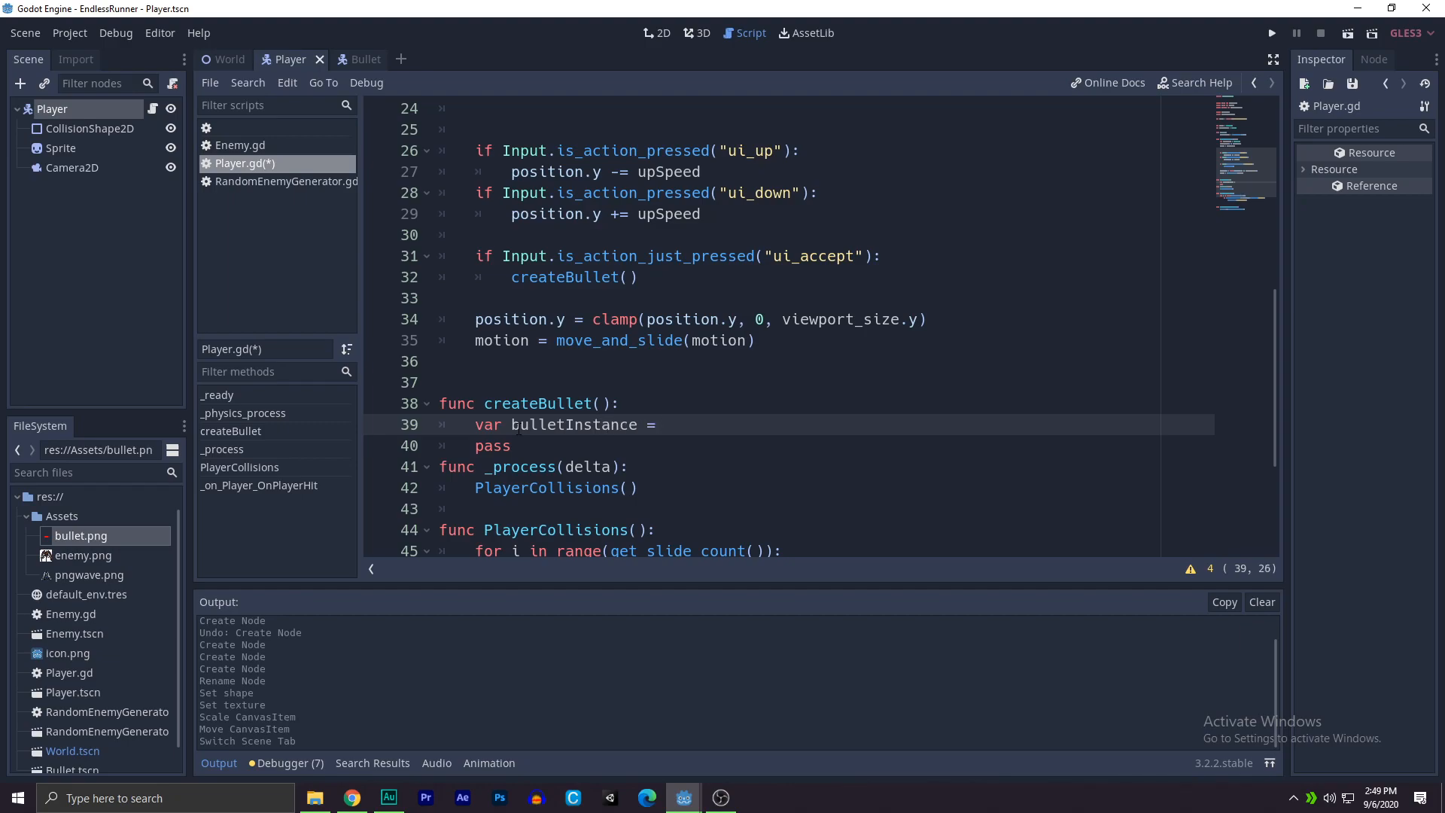
left_click(494, 446)
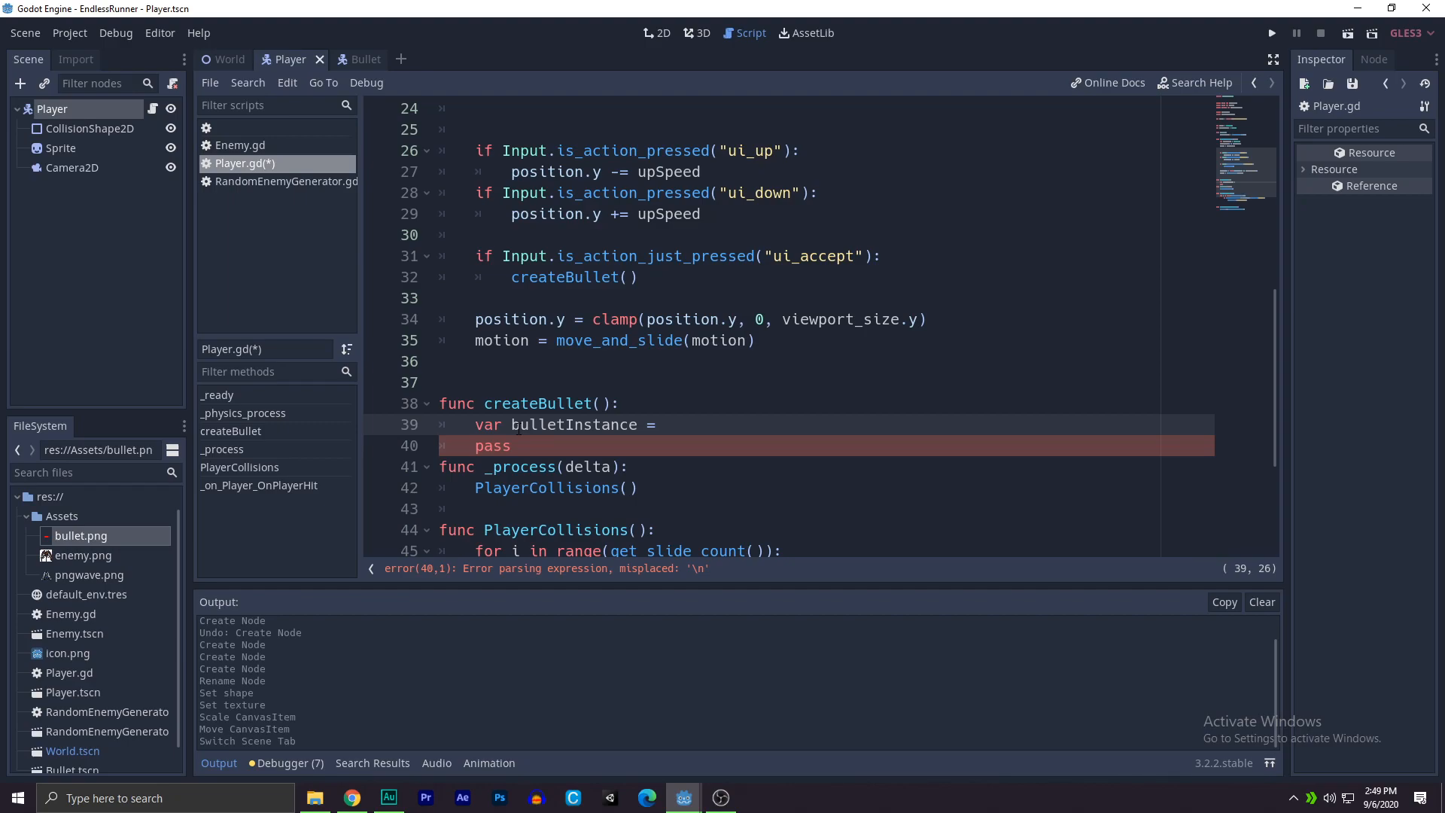
type("bullet.instance(")
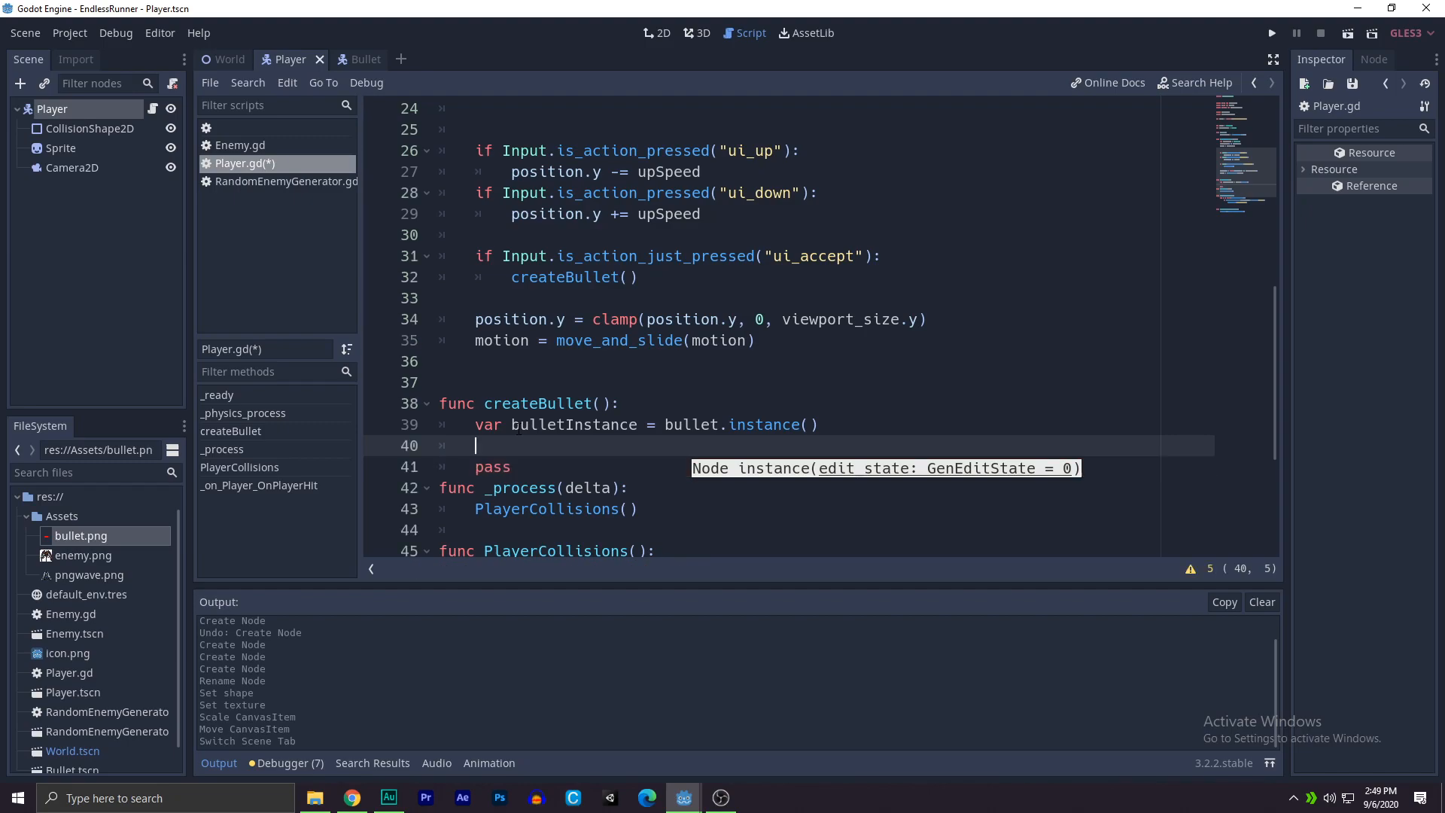
Step: Set bulletInstance.position to the player's position, then return to the World scene
left_click(519, 425)
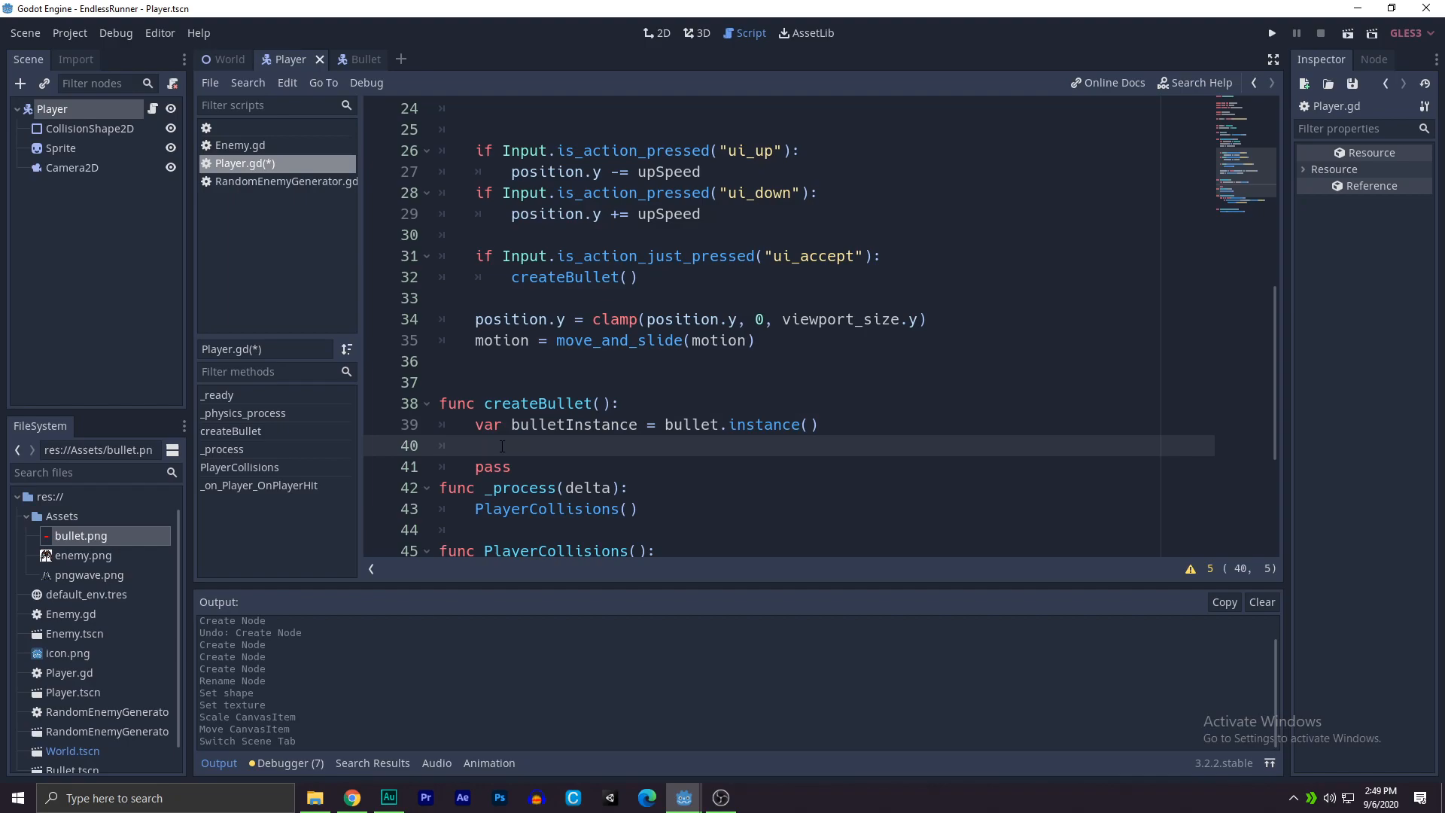
type("bulletInstance.")
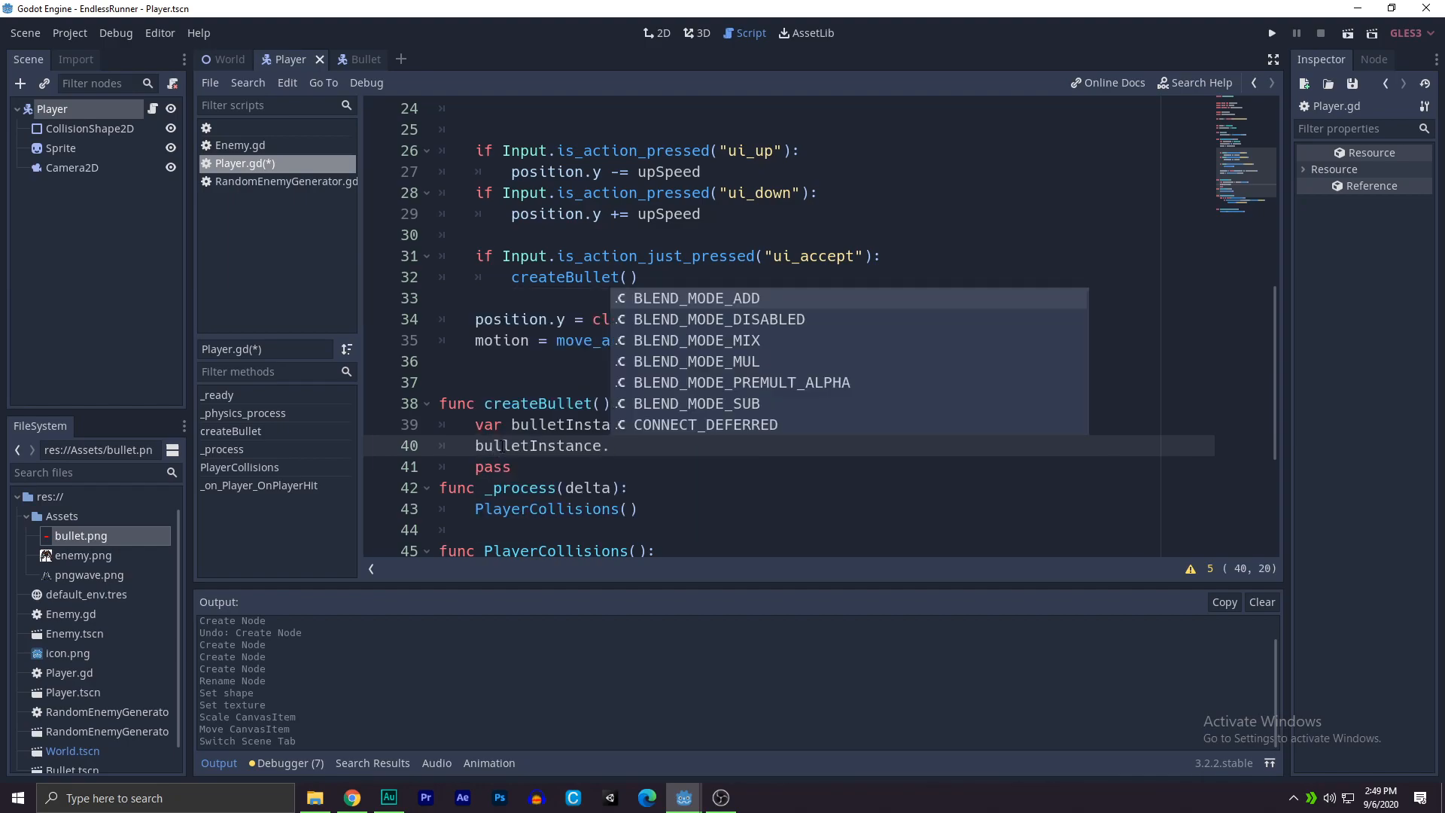
type("position = po")
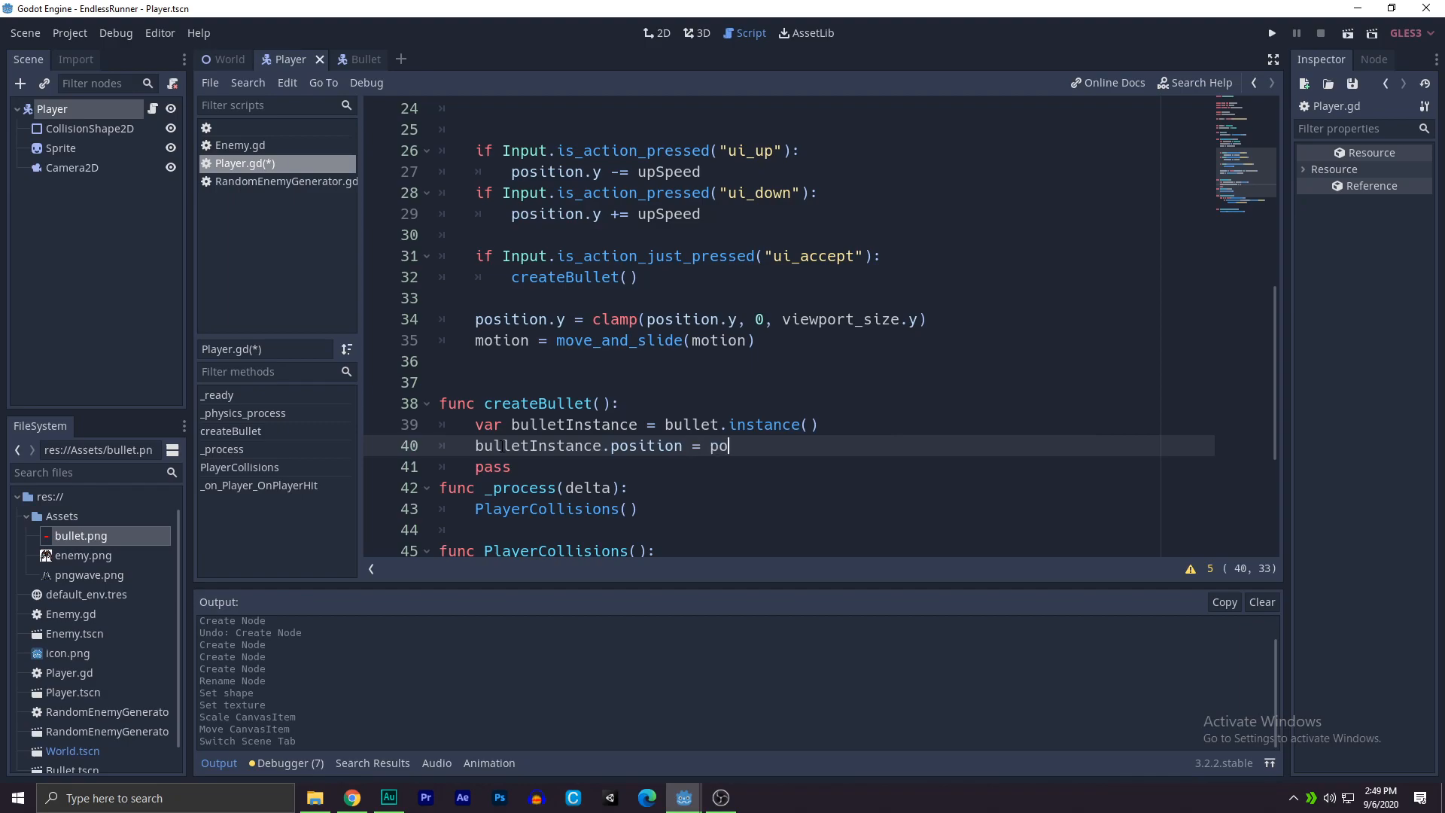
type("sito")
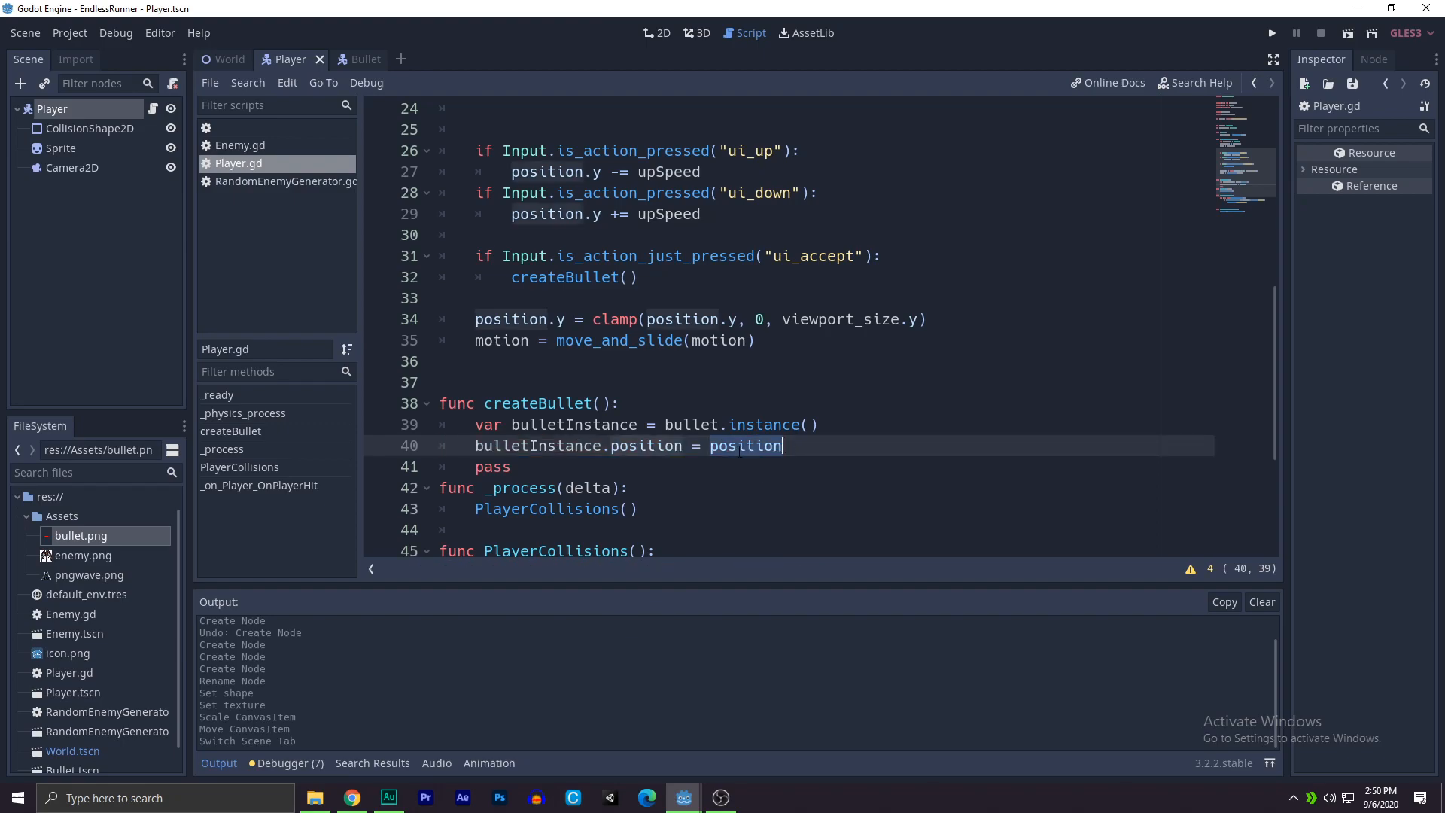
left_click(229, 58)
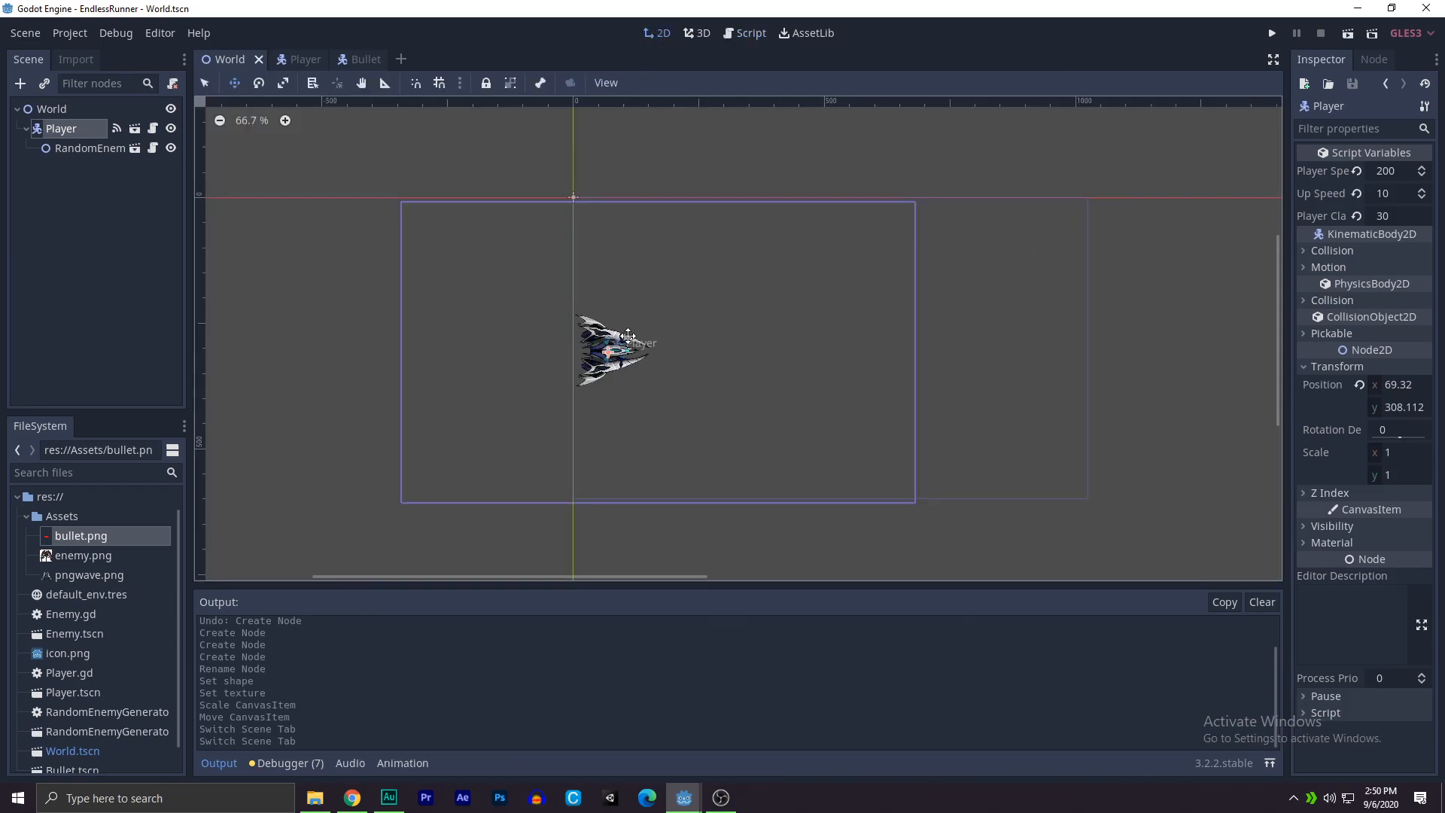
mouse_move(671, 358)
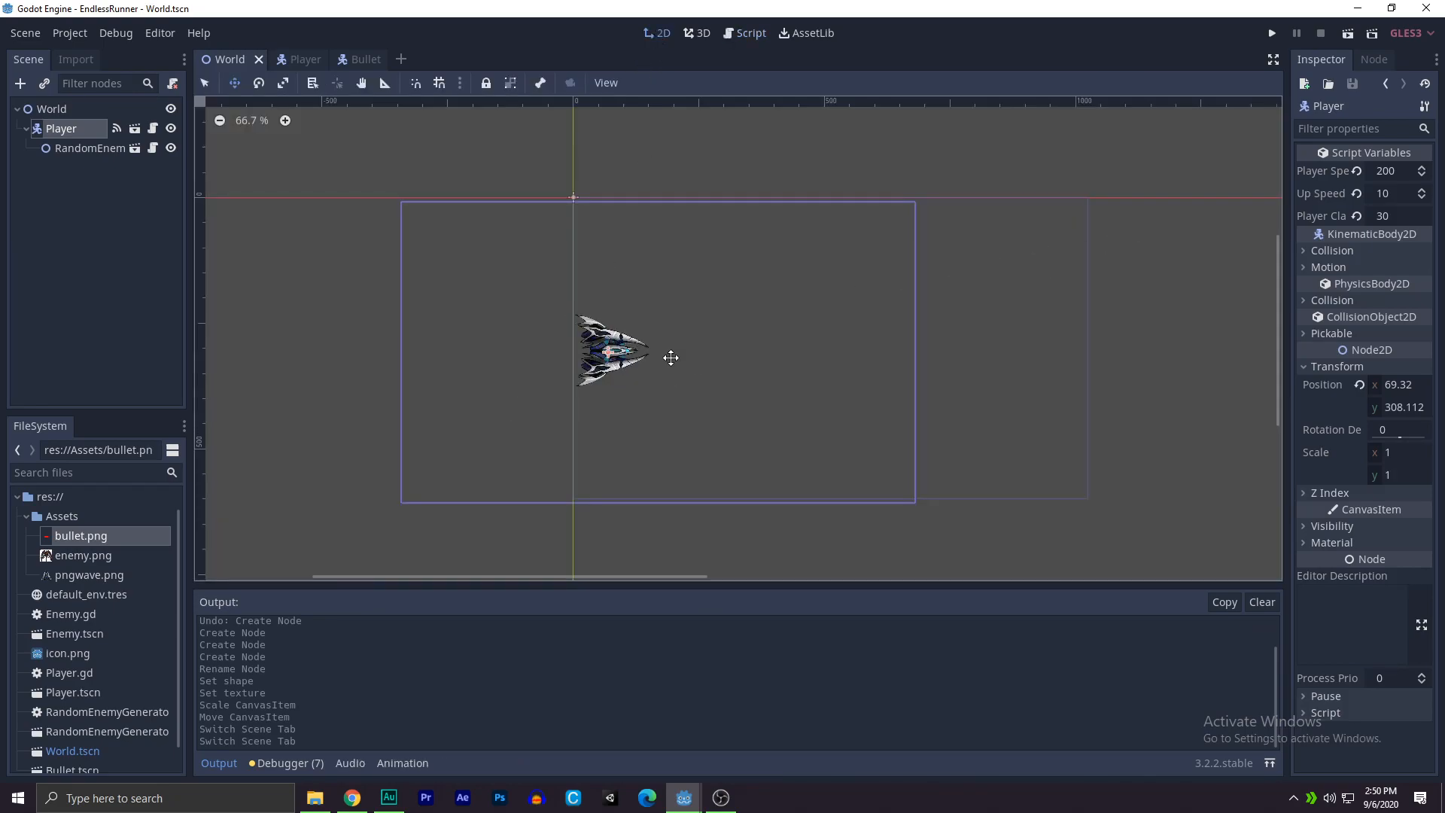
mouse_move(682, 339)
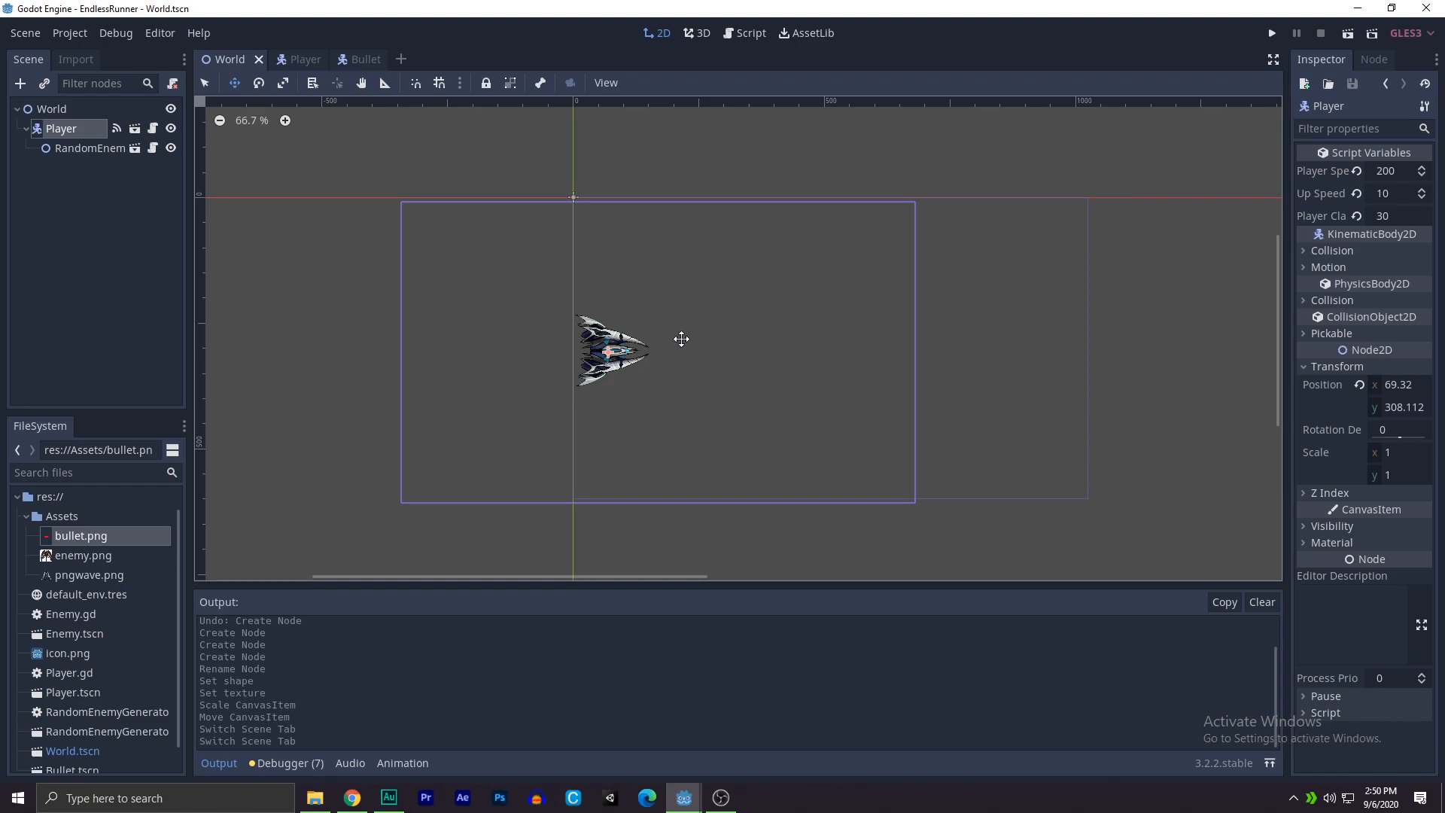
mouse_move(134, 134)
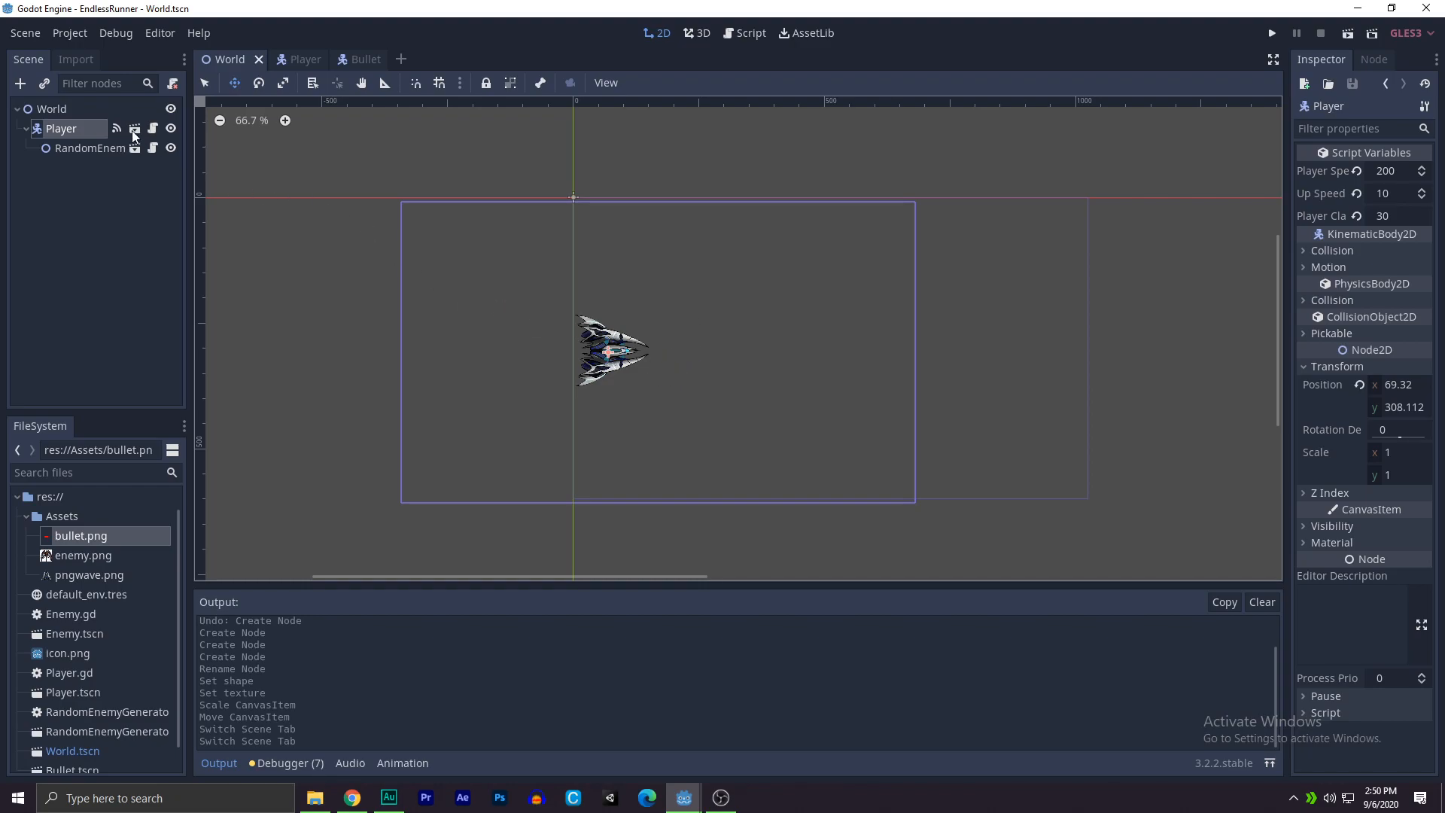
Step: Open Player.gd from the Player node in the World scene
left_click(750, 32)
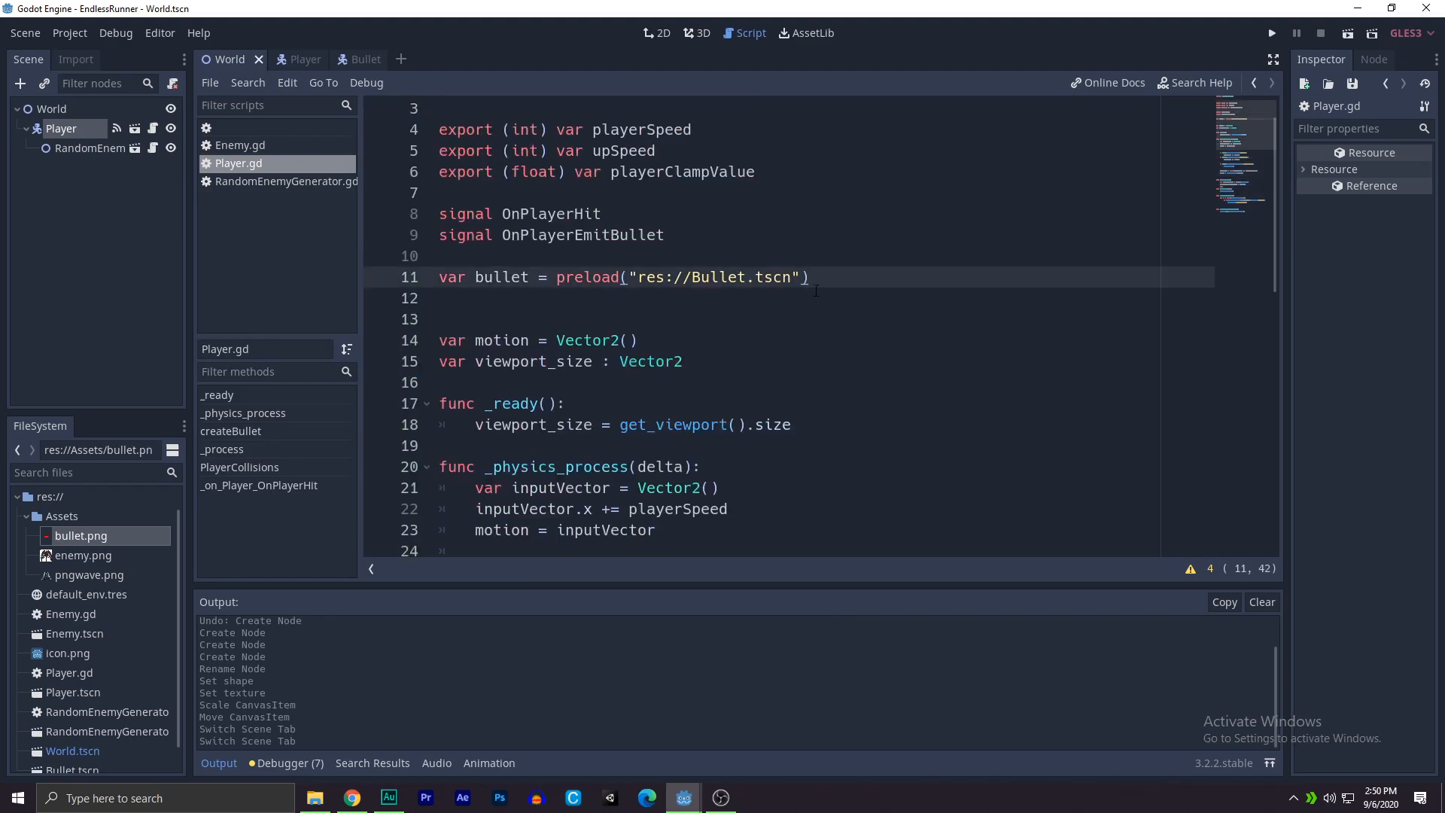
Step: Declare export (Vector2) var bulletOfffset at the top of Player.gd
type("var bullet")
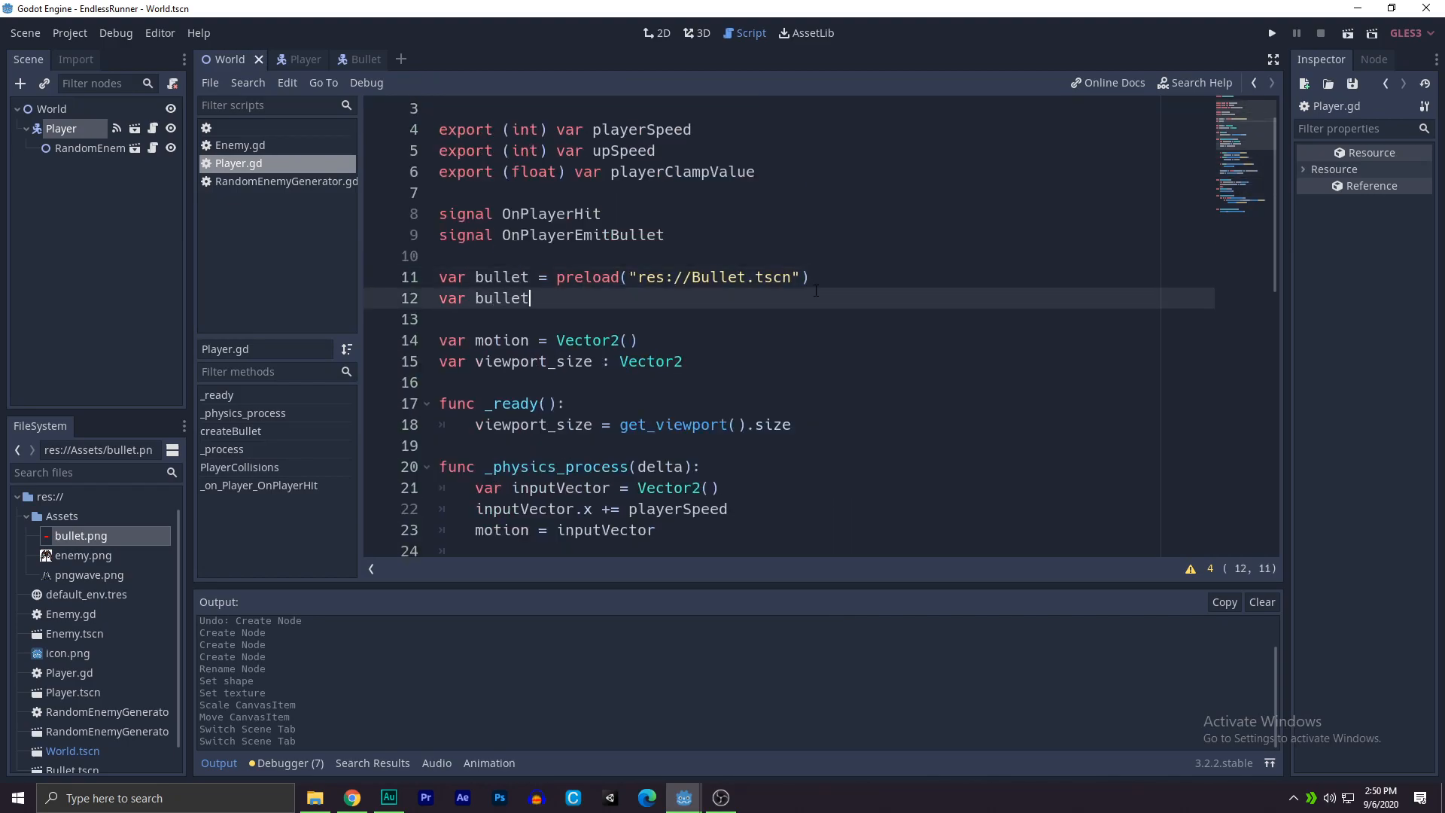
key("BackSpace")
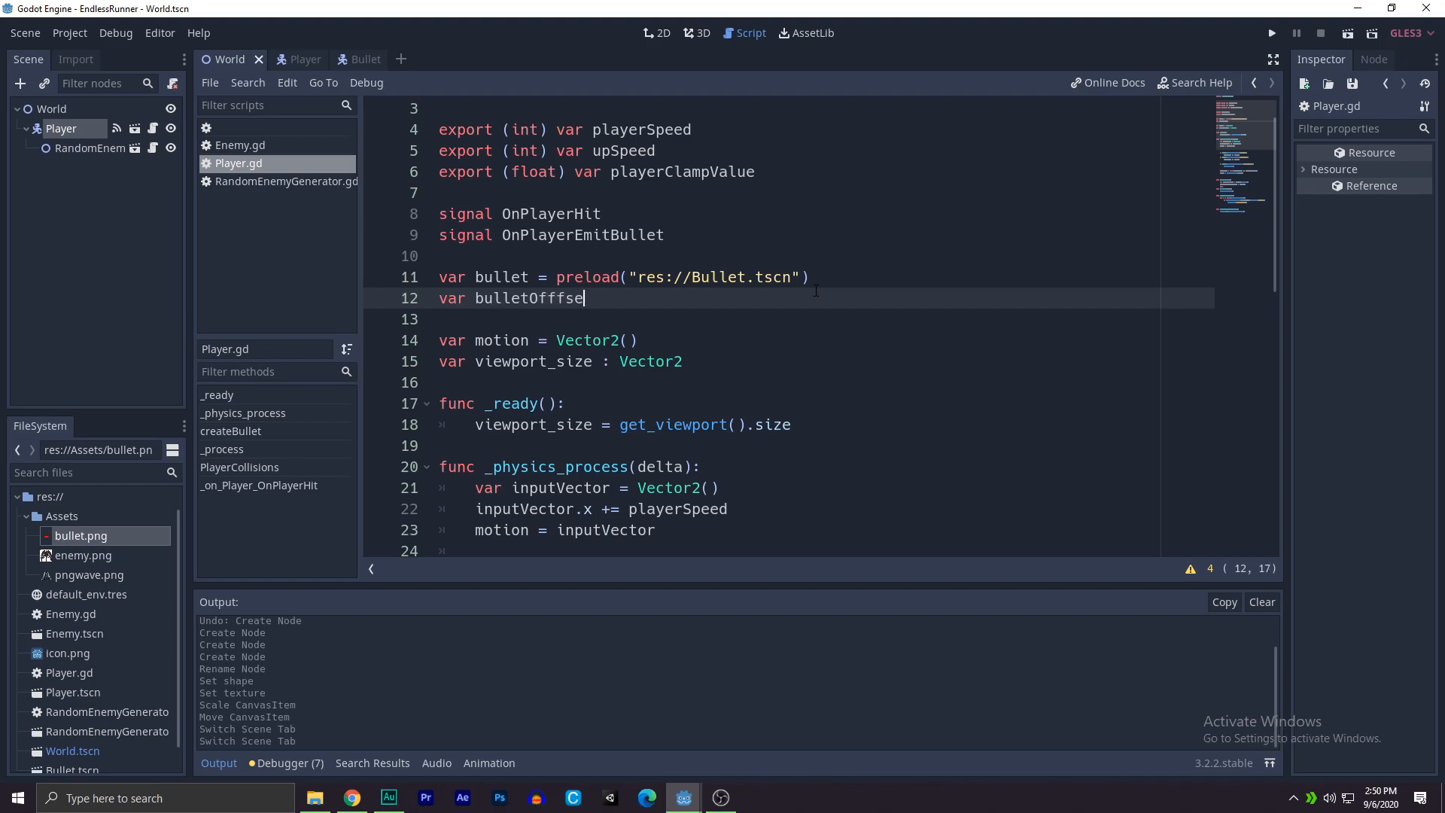
type("t")
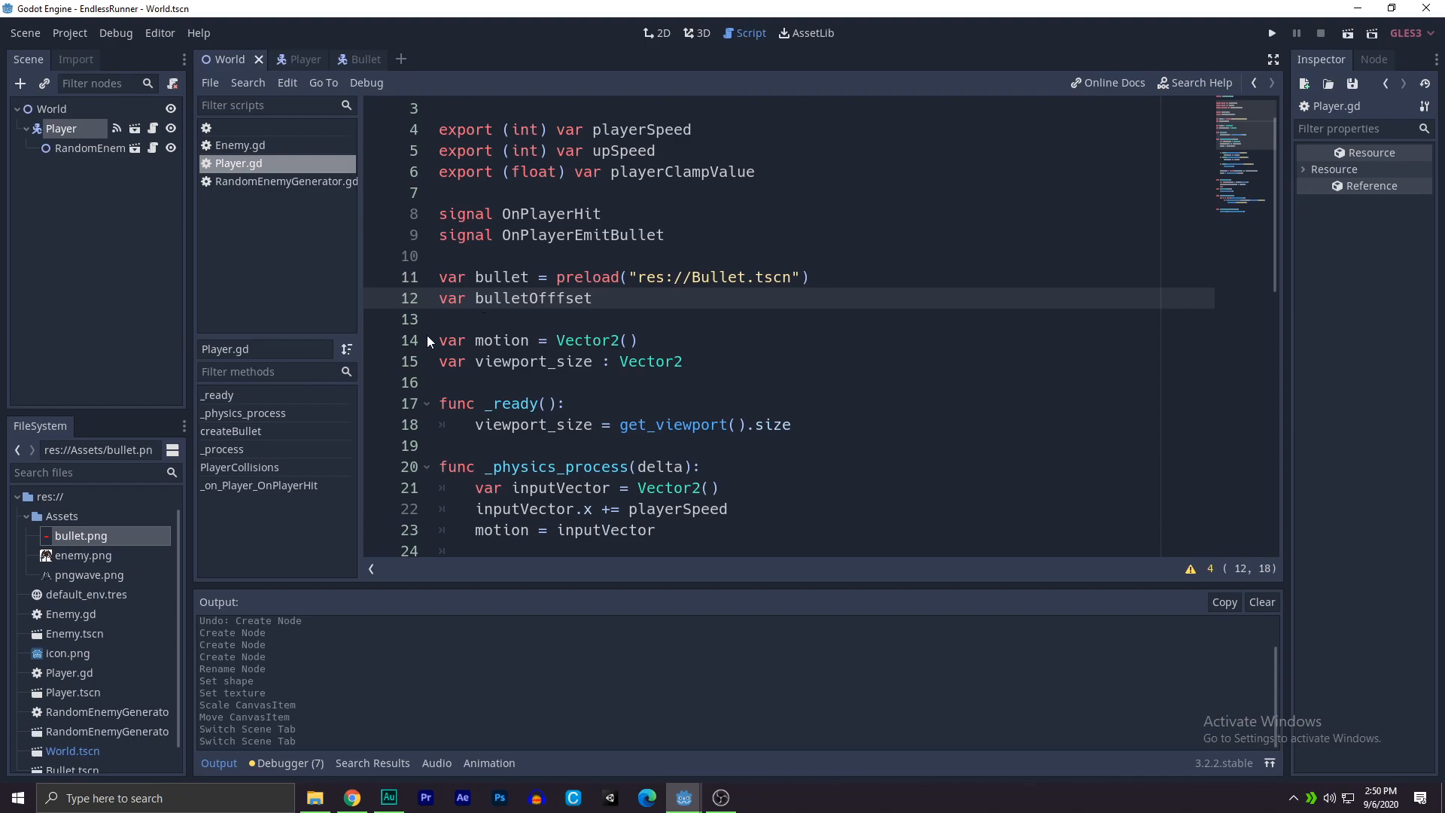
type("export (")
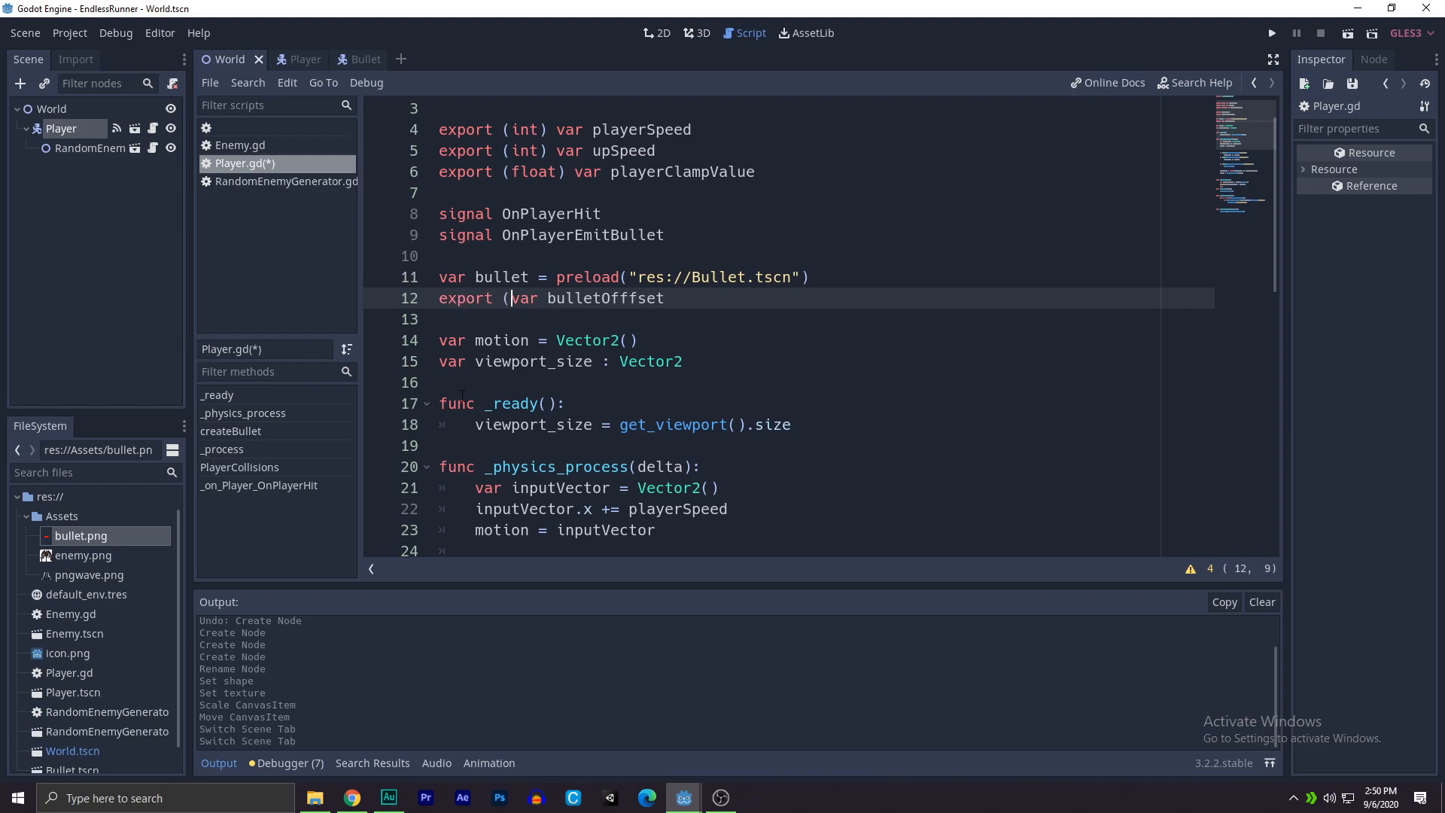
type("Vector2")
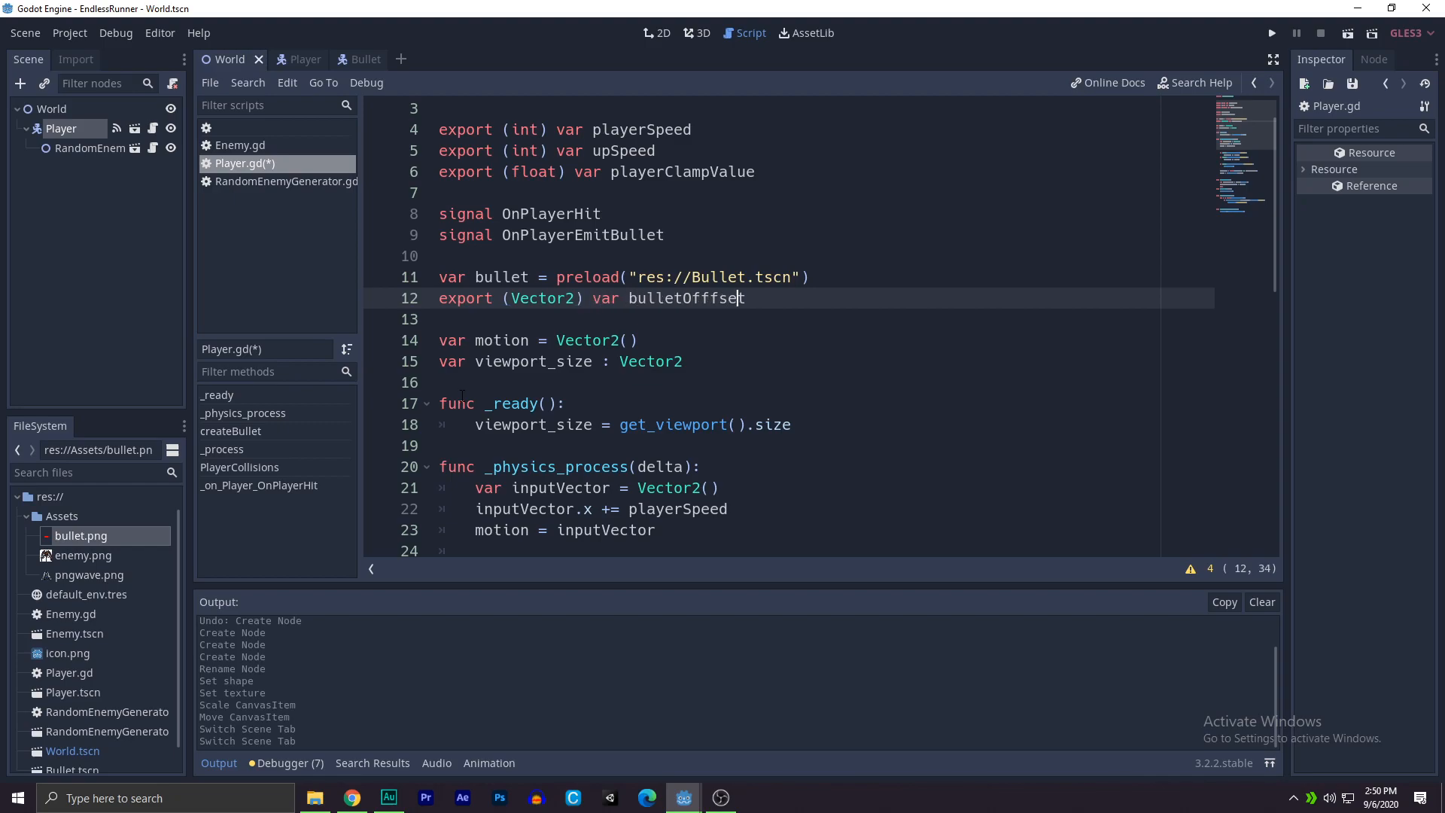
Step: Add + bulletOfffset to the bullet position and get_parent().add_child(bulletInstance), then test run
scroll("down", 3)
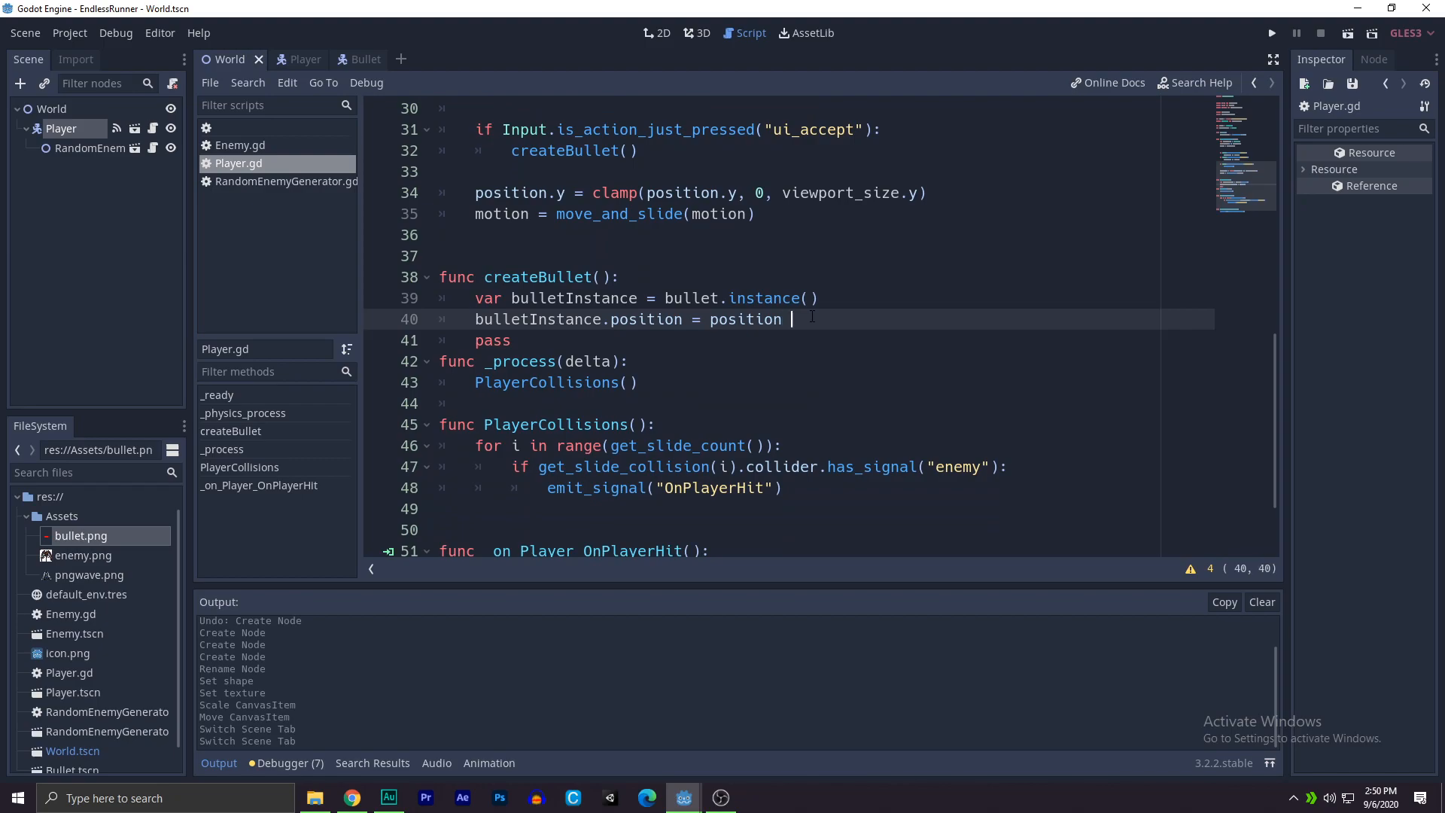
type("+ bulletOfffset")
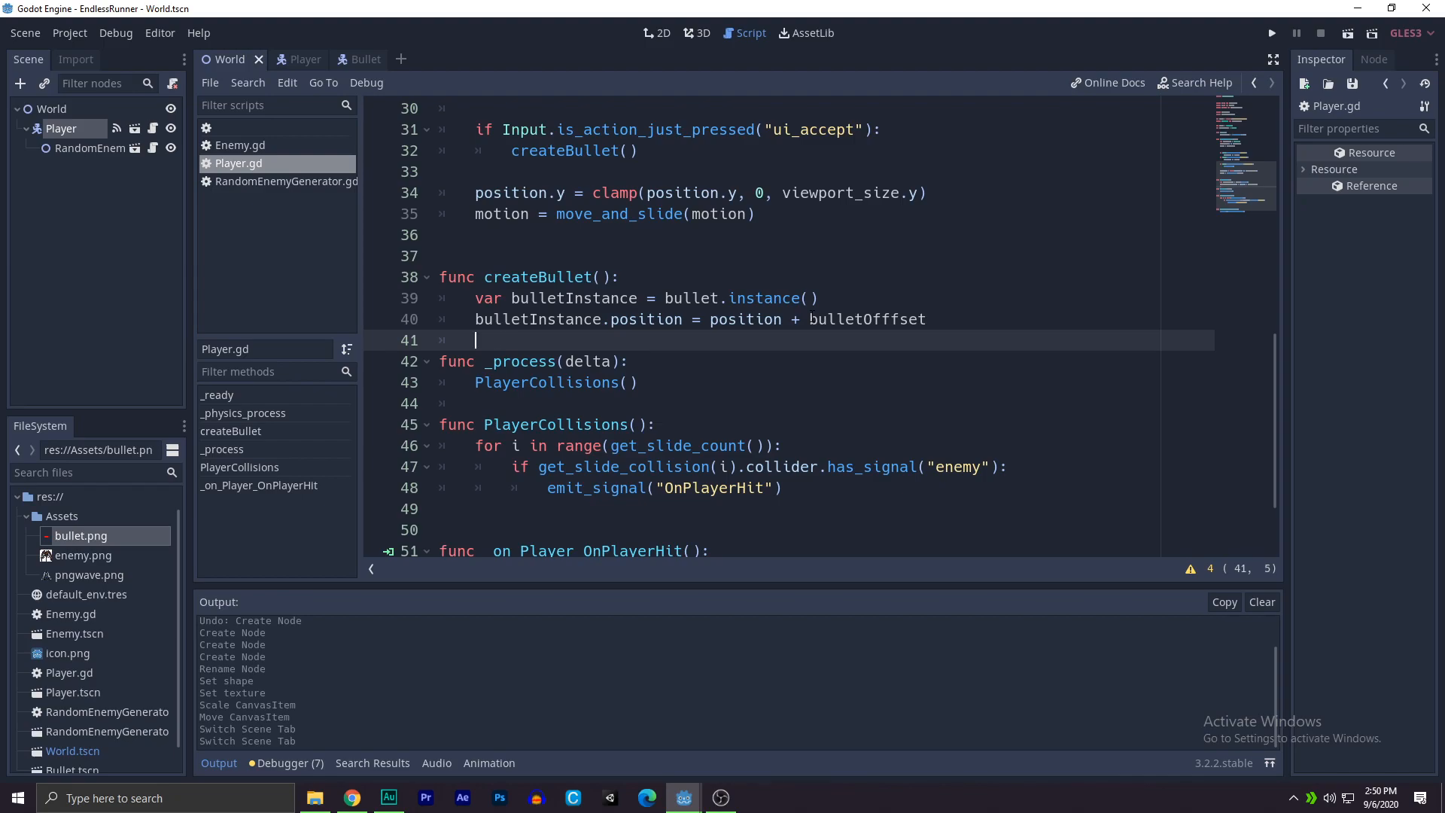
type("get_[a]")
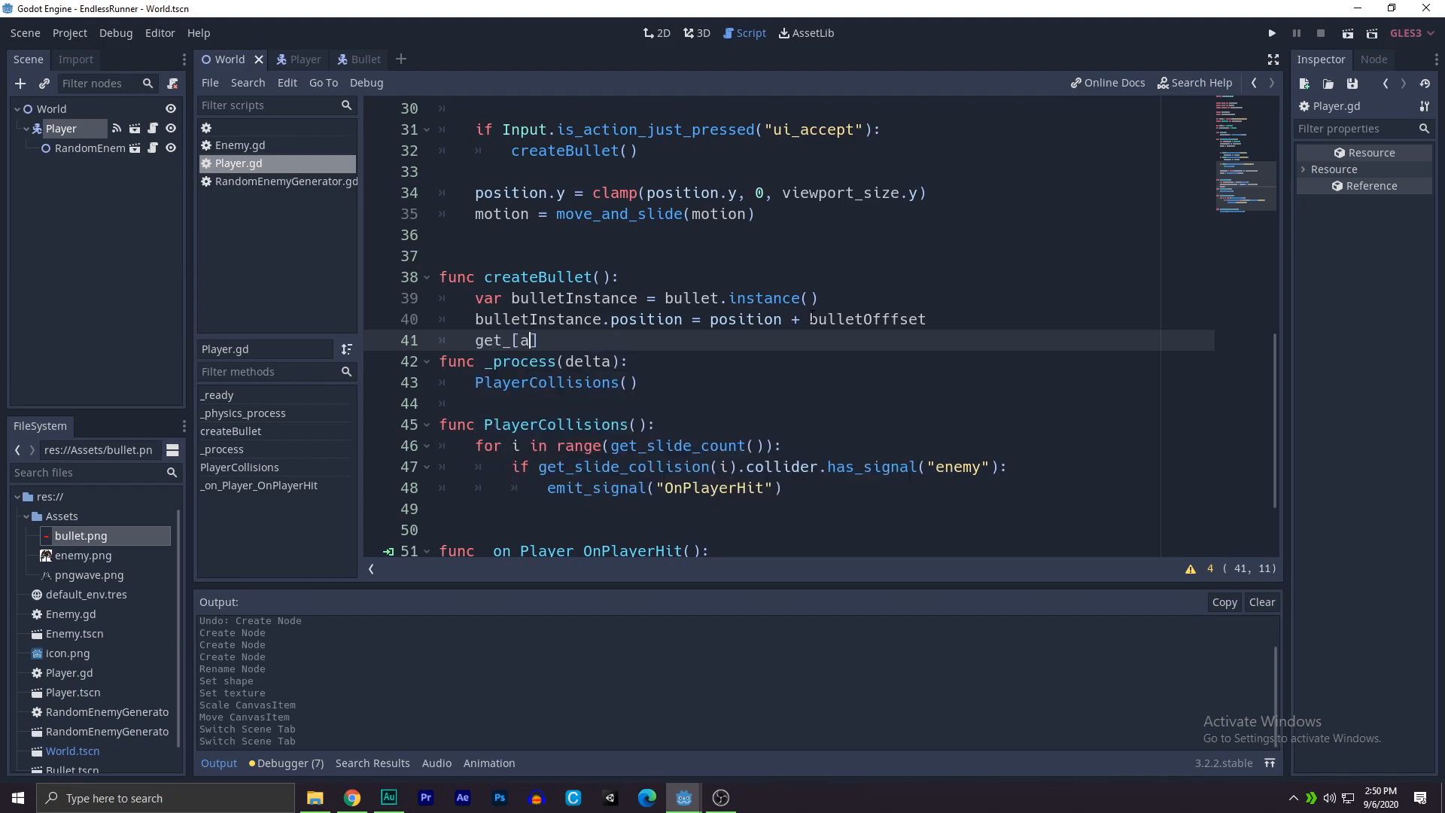
type("parent()")
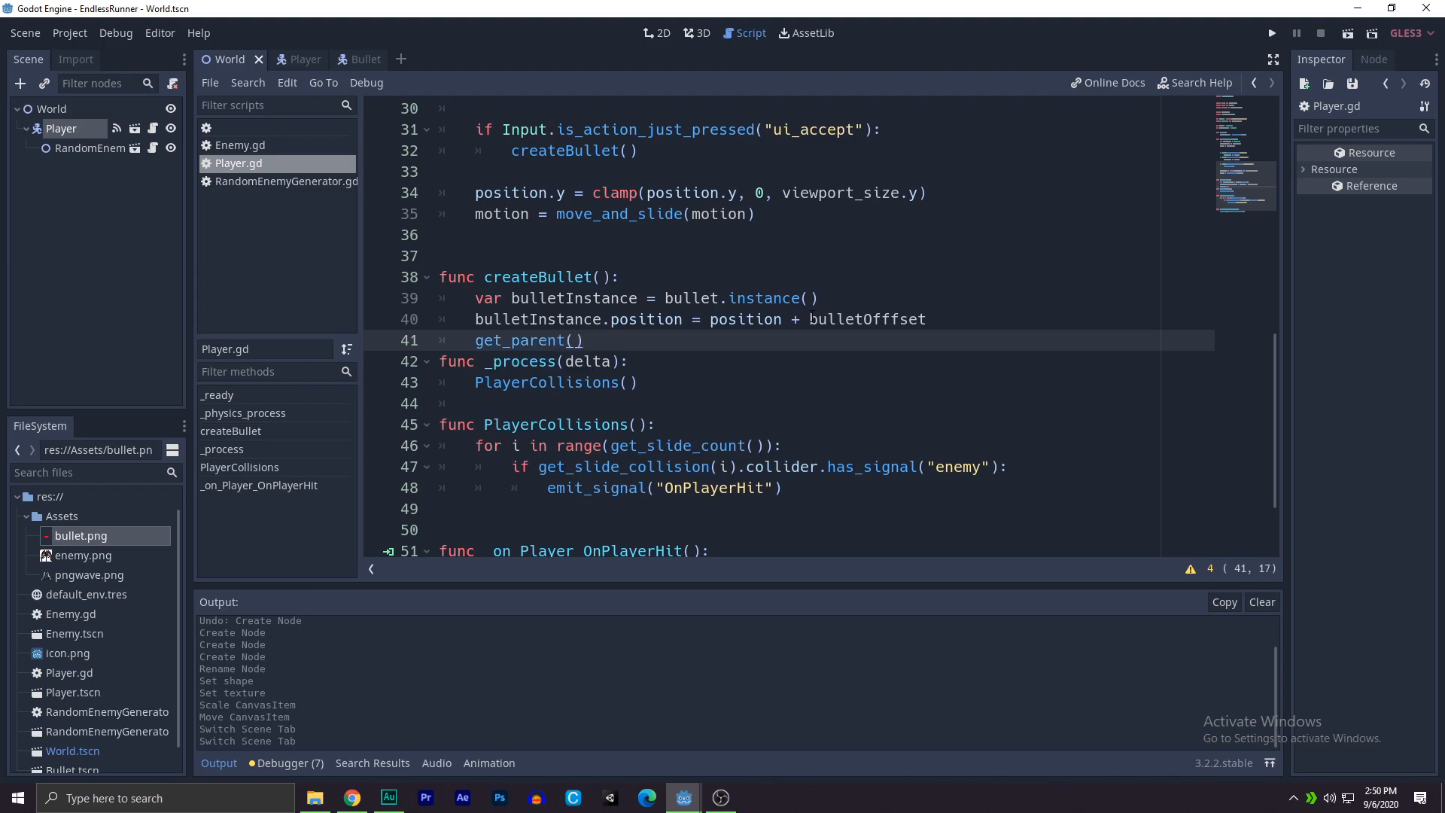
type("f")
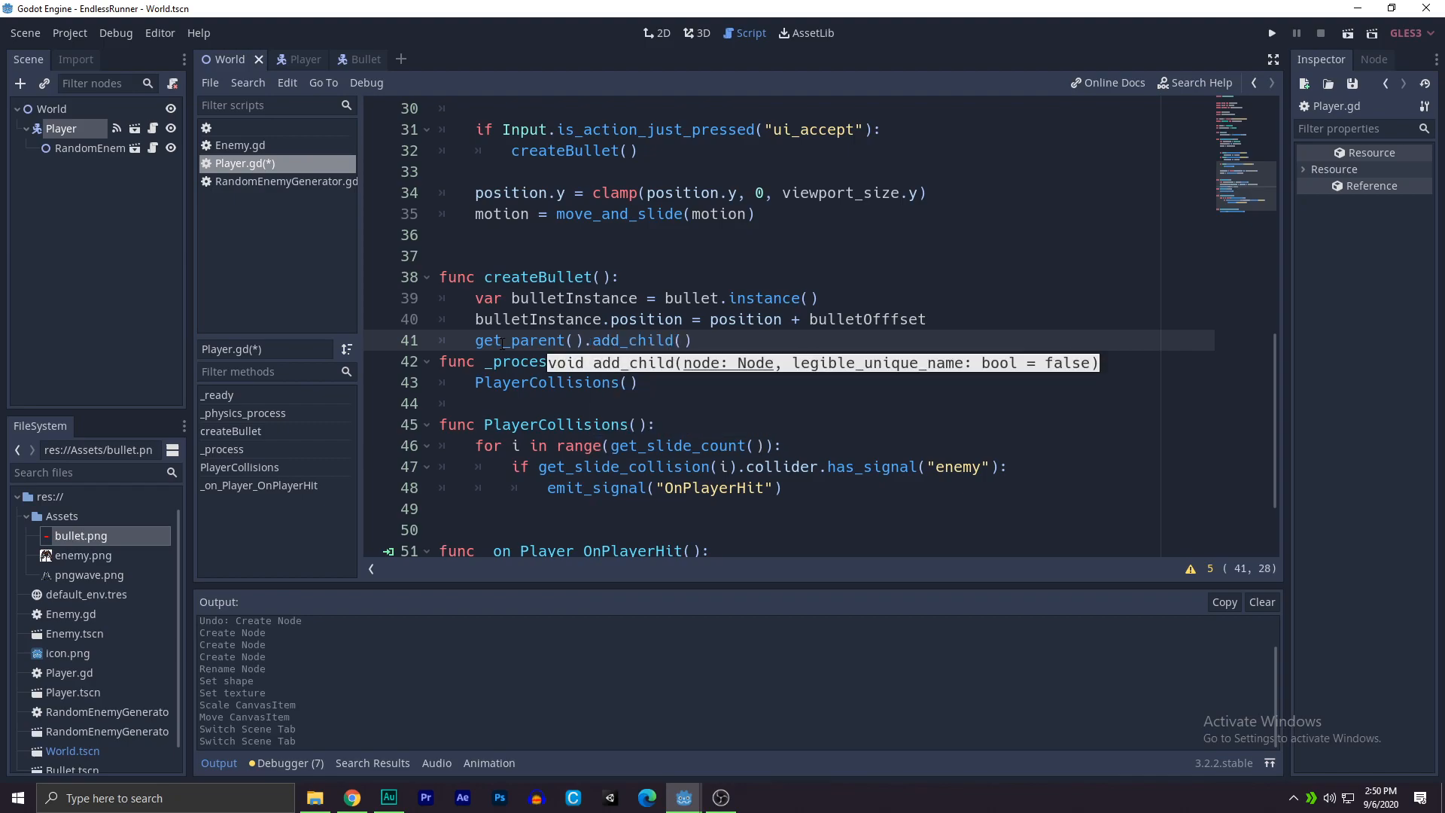
type("bulletInstance")
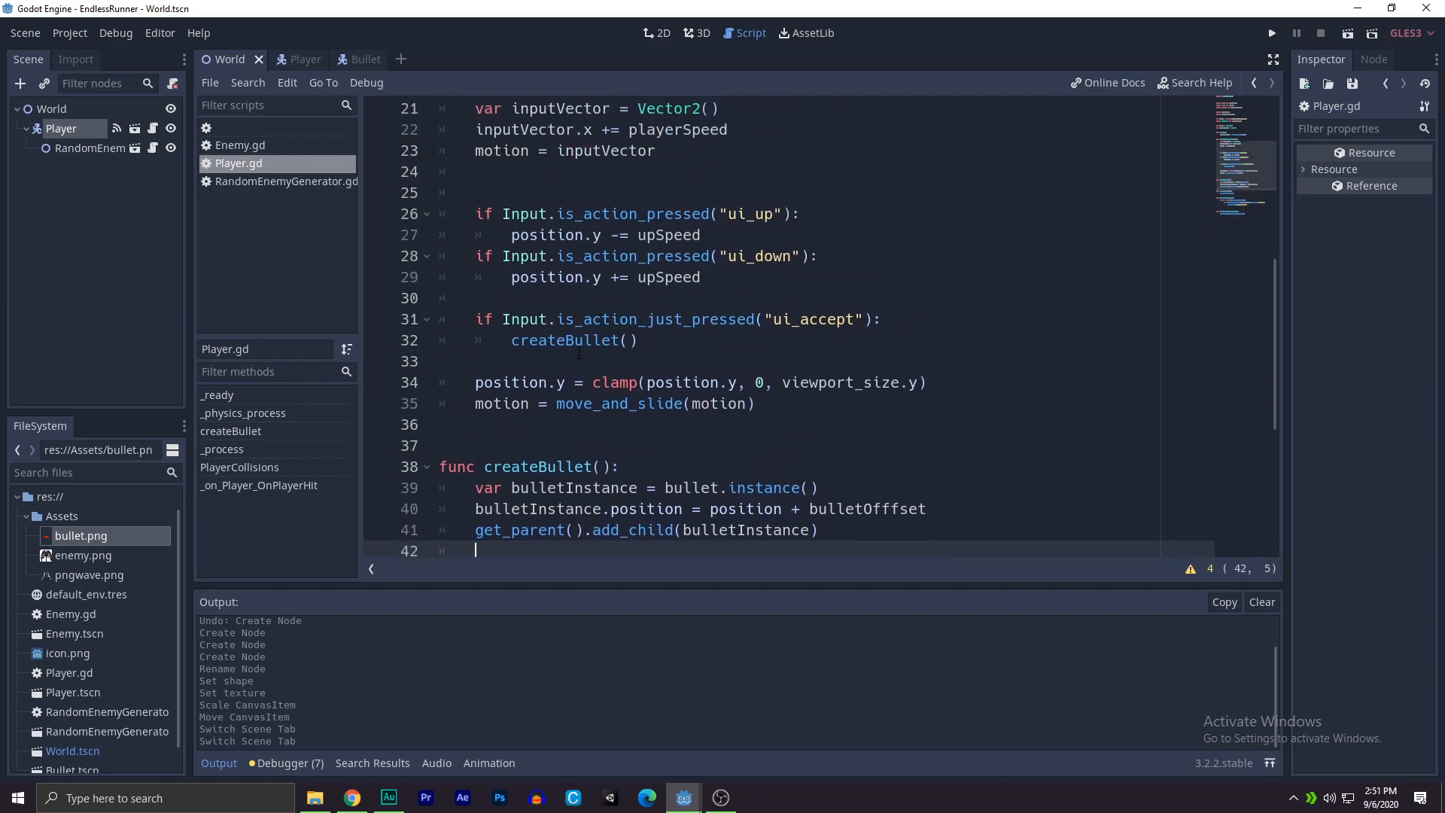
double_click(656, 319)
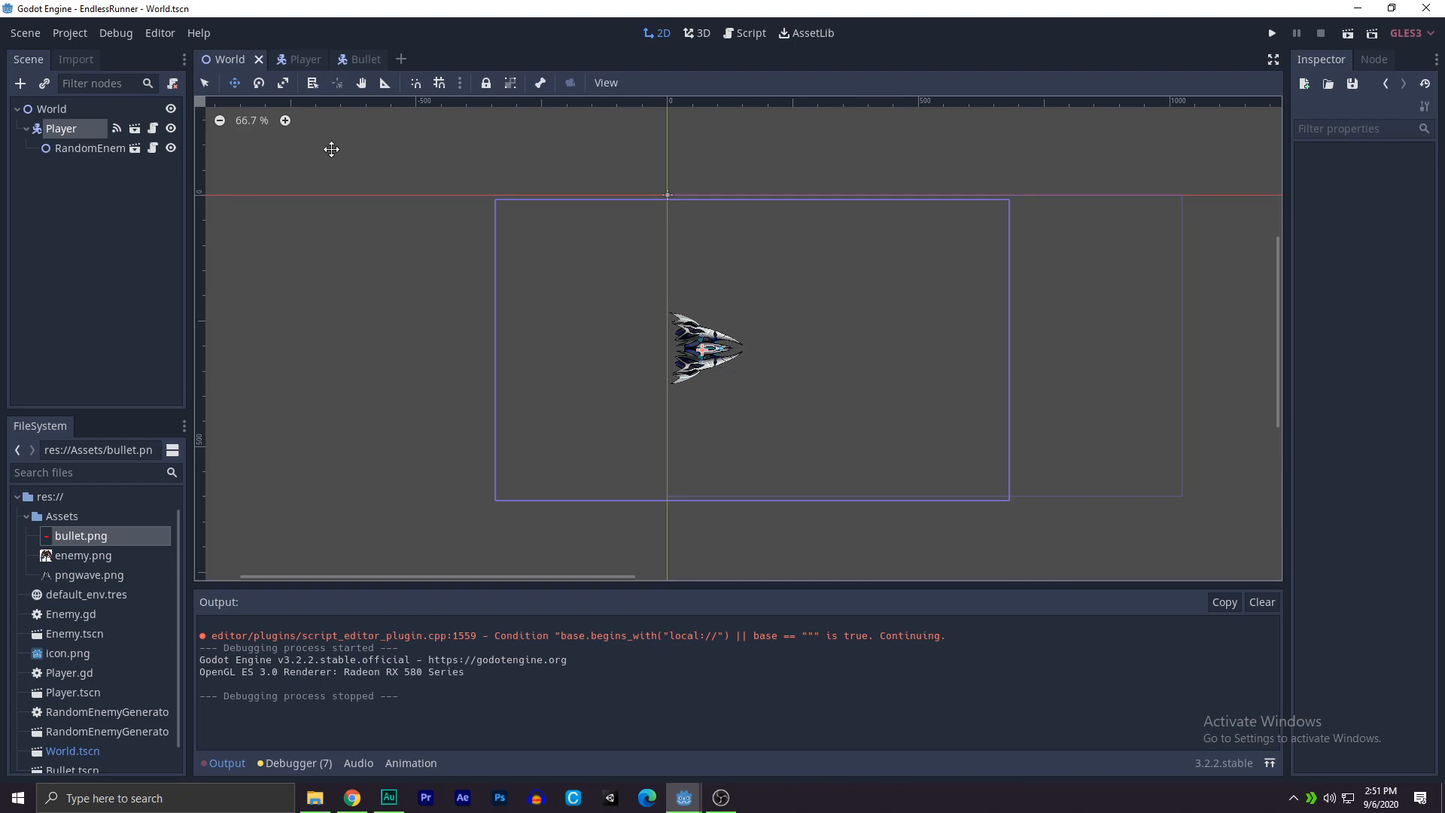
Step: In the Bullet scene select the Bullet root and start attaching a new res://Bullet.gd script
left_click(352, 59)
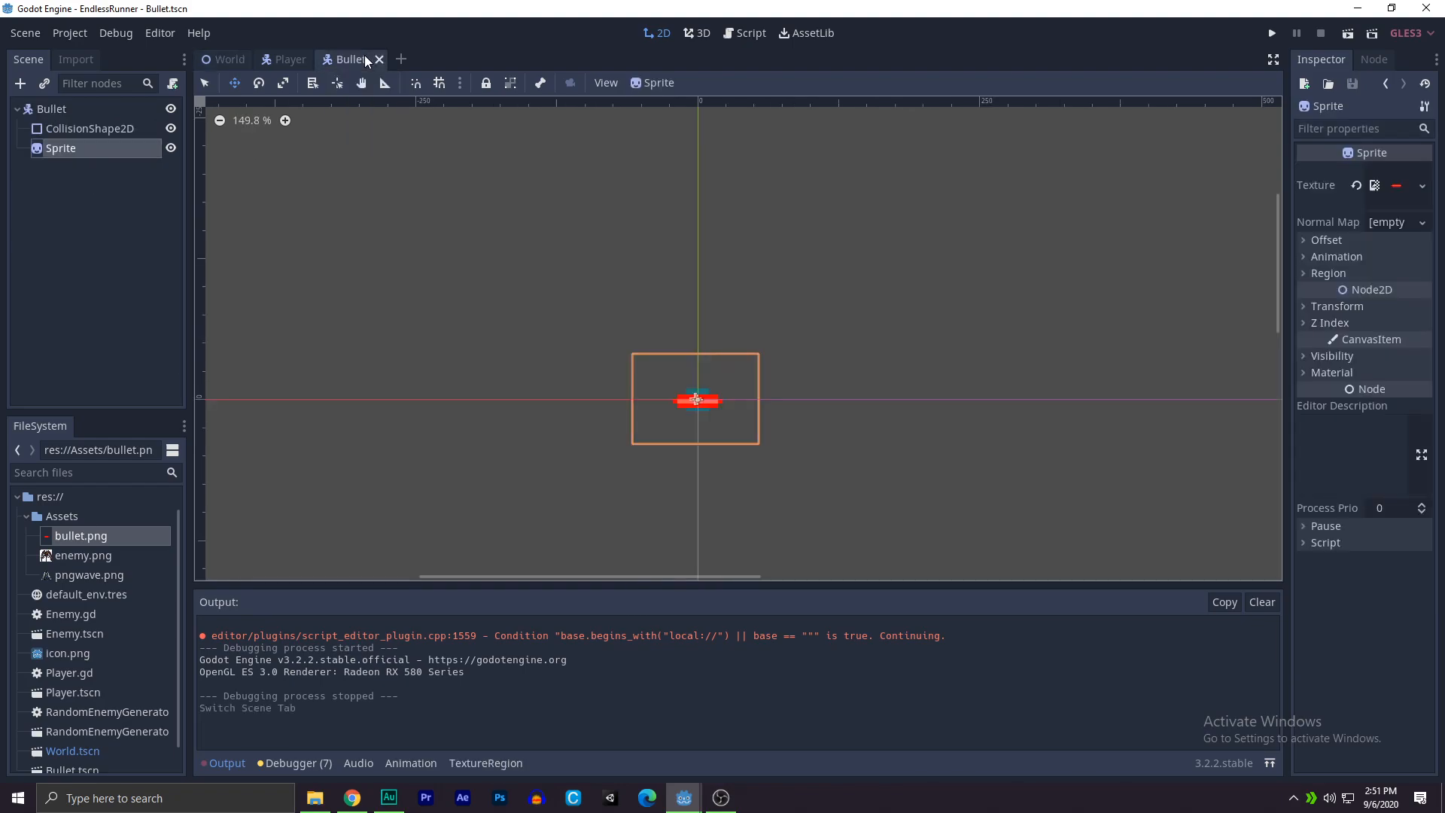
left_click(51, 109)
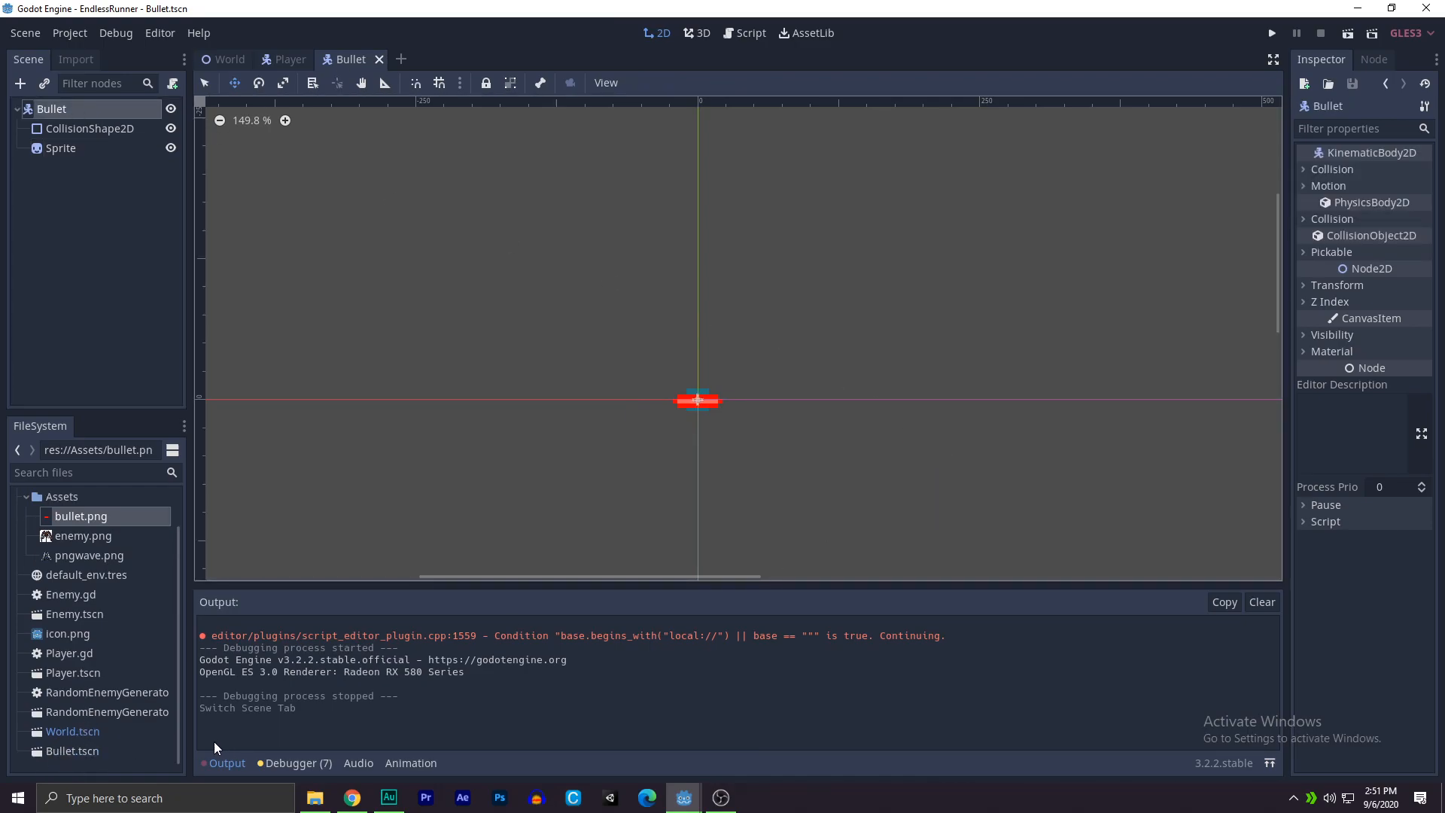
left_click(1325, 520)
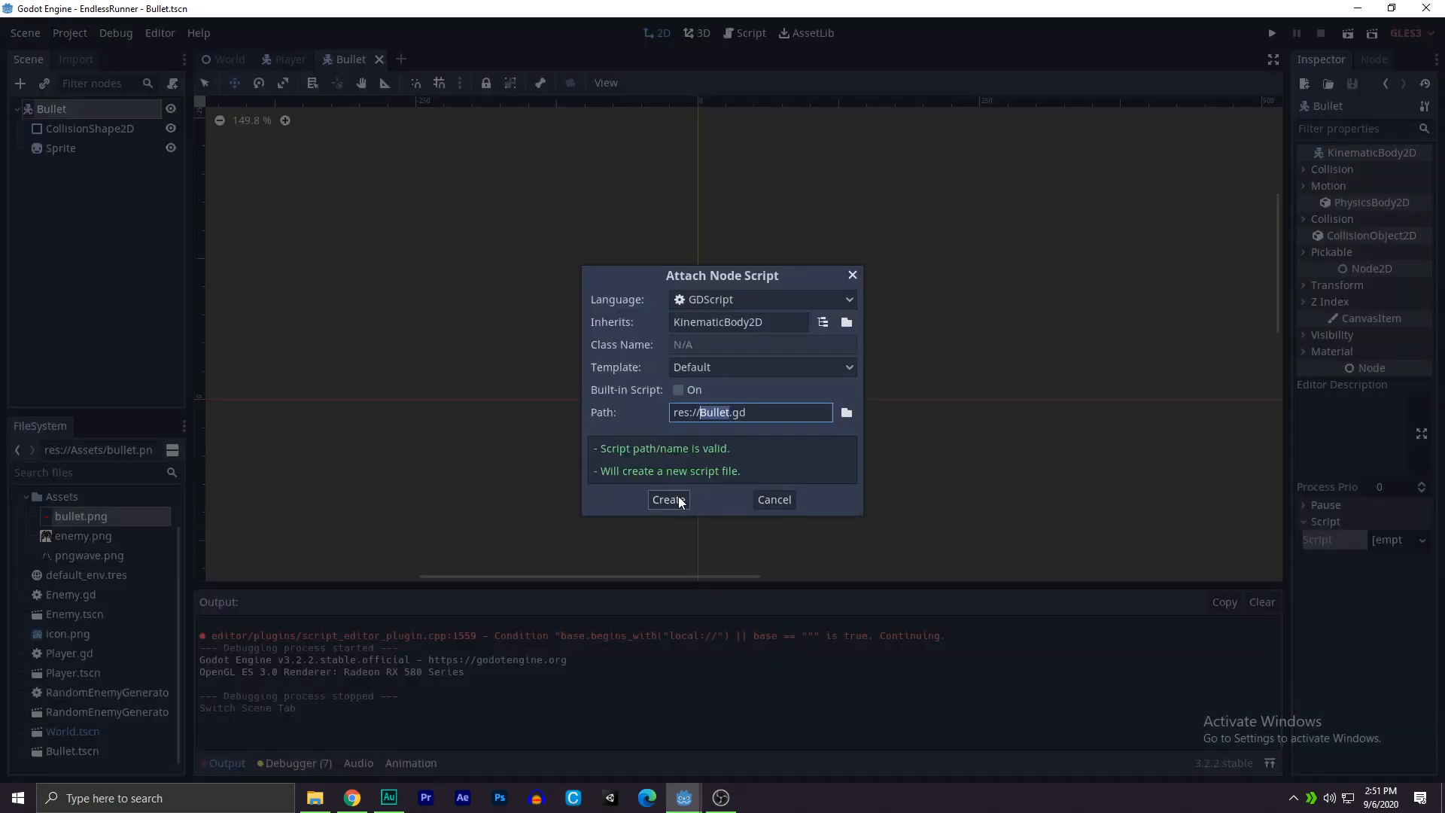
Step: Create Bullet.gd and declare export (float) var bulletSpeed
left_click(667, 499)
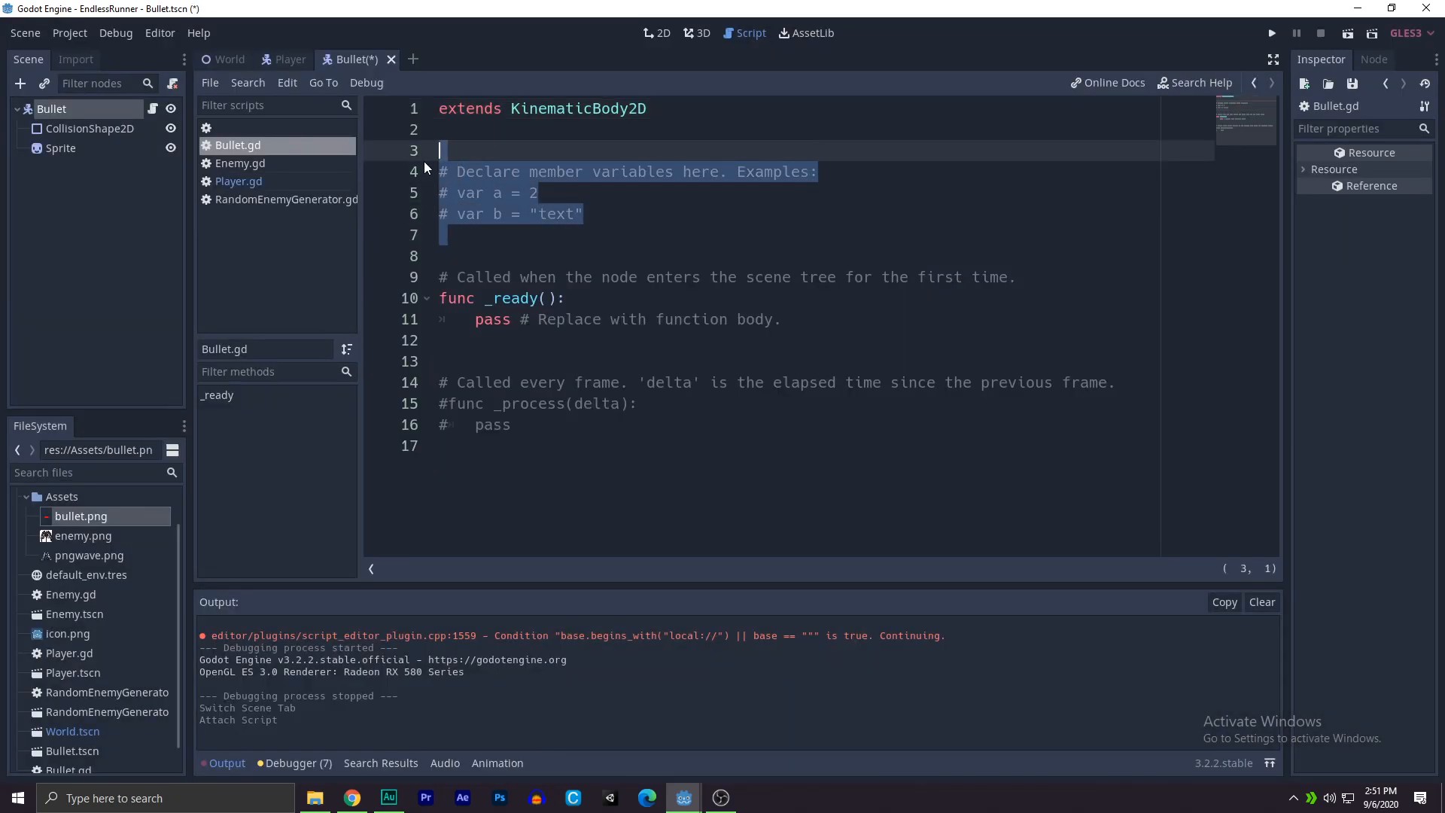
type("expo")
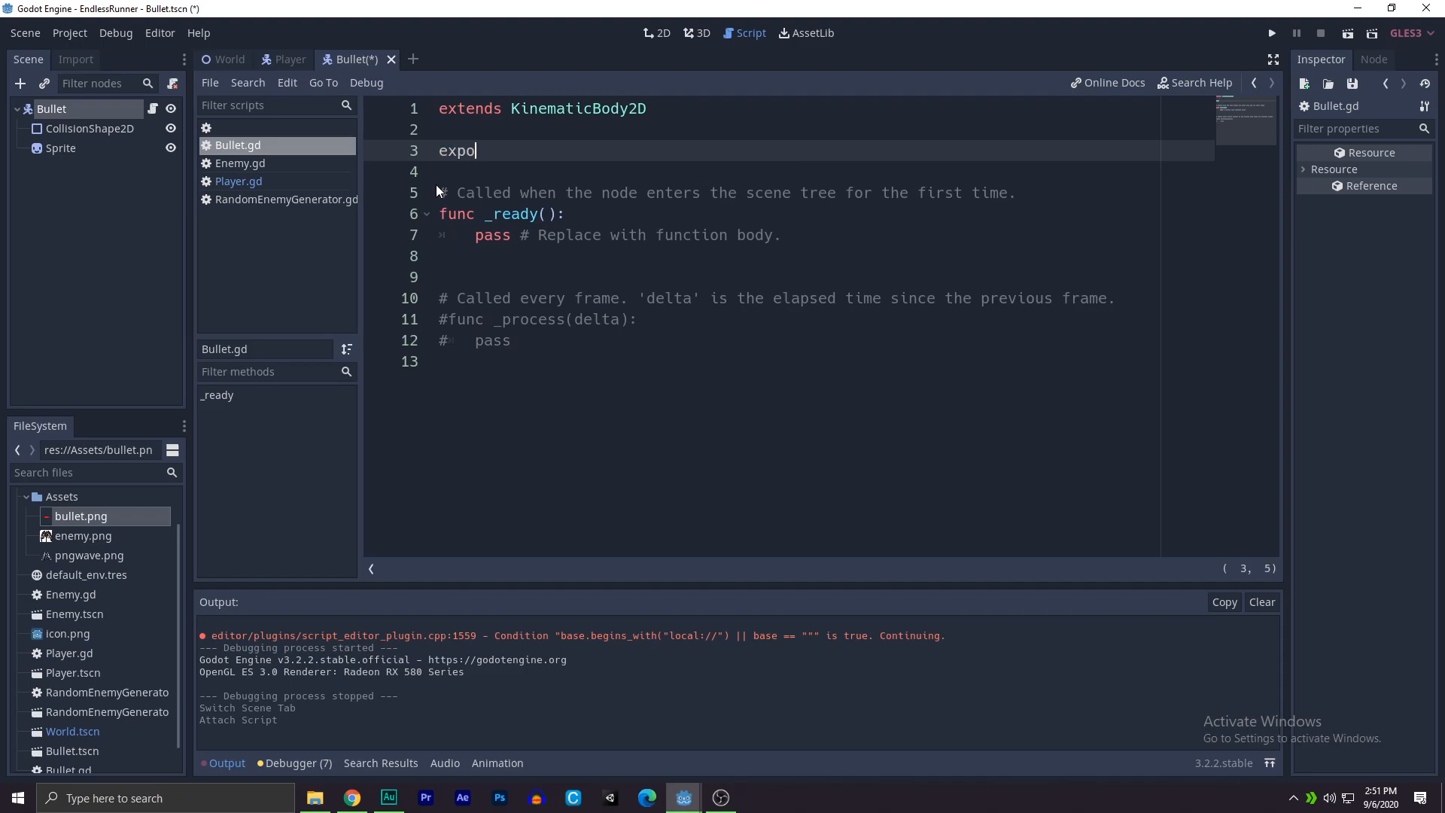
type("rt (va")
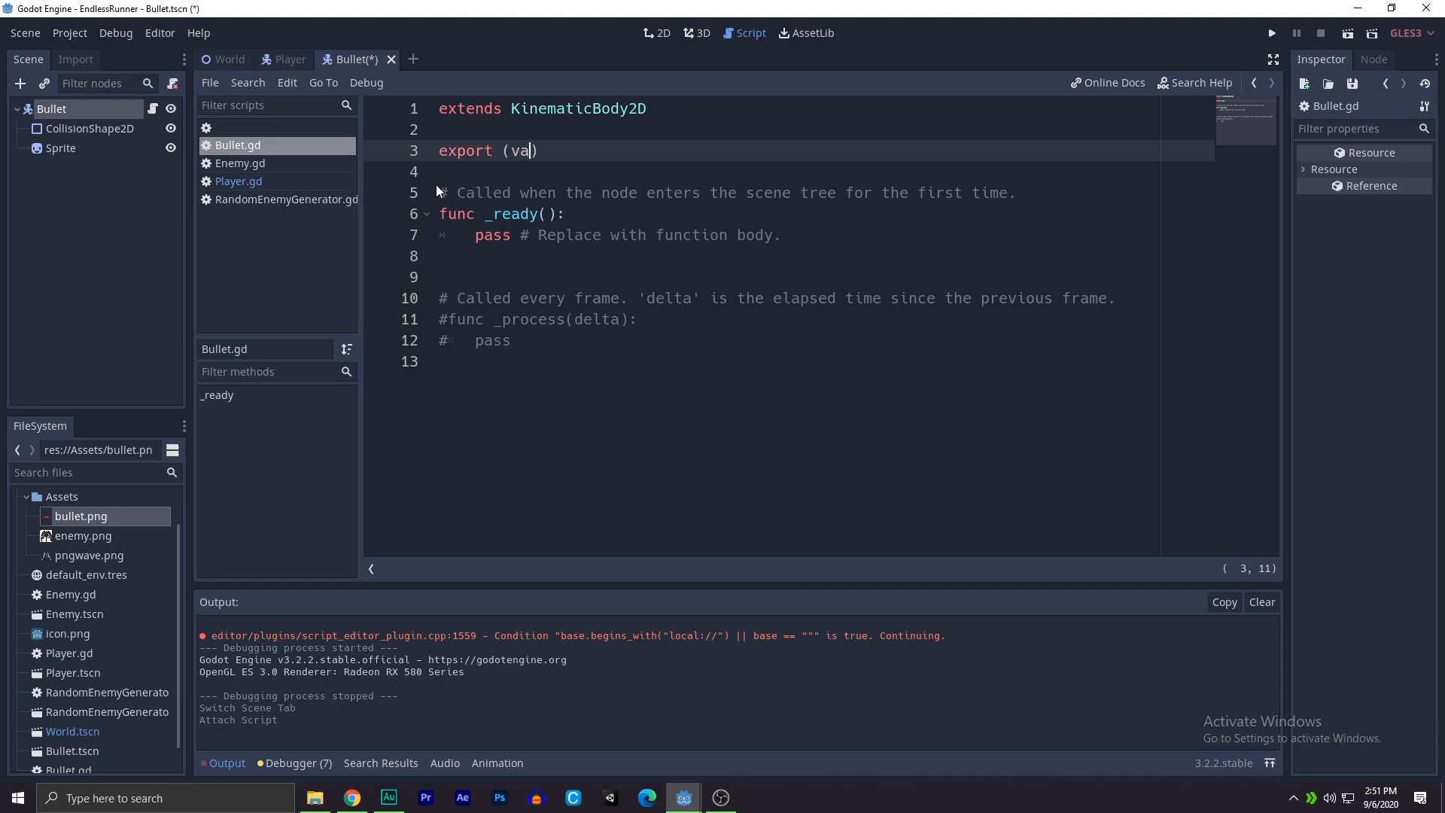
type("float)")
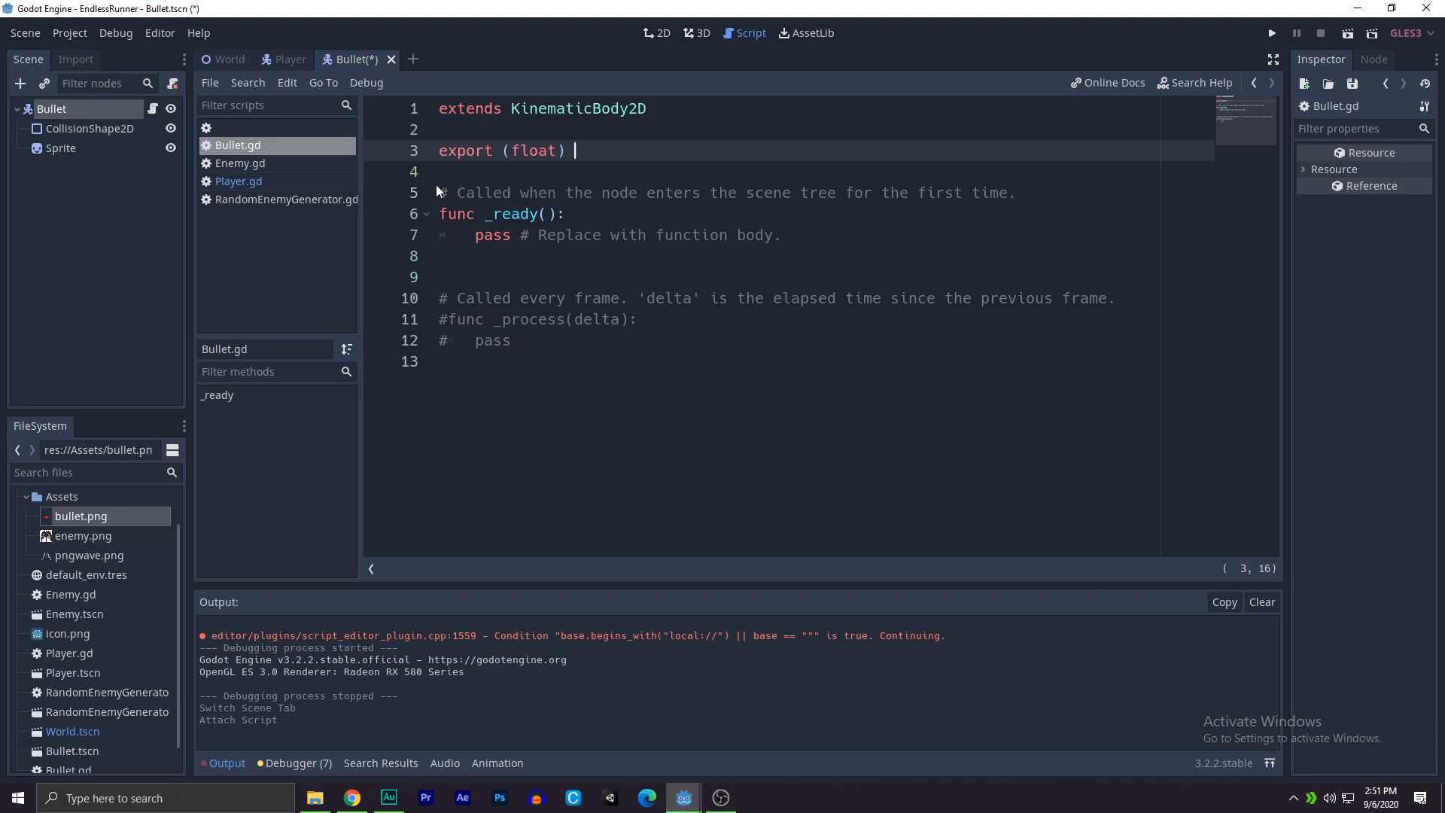
type("var speed")
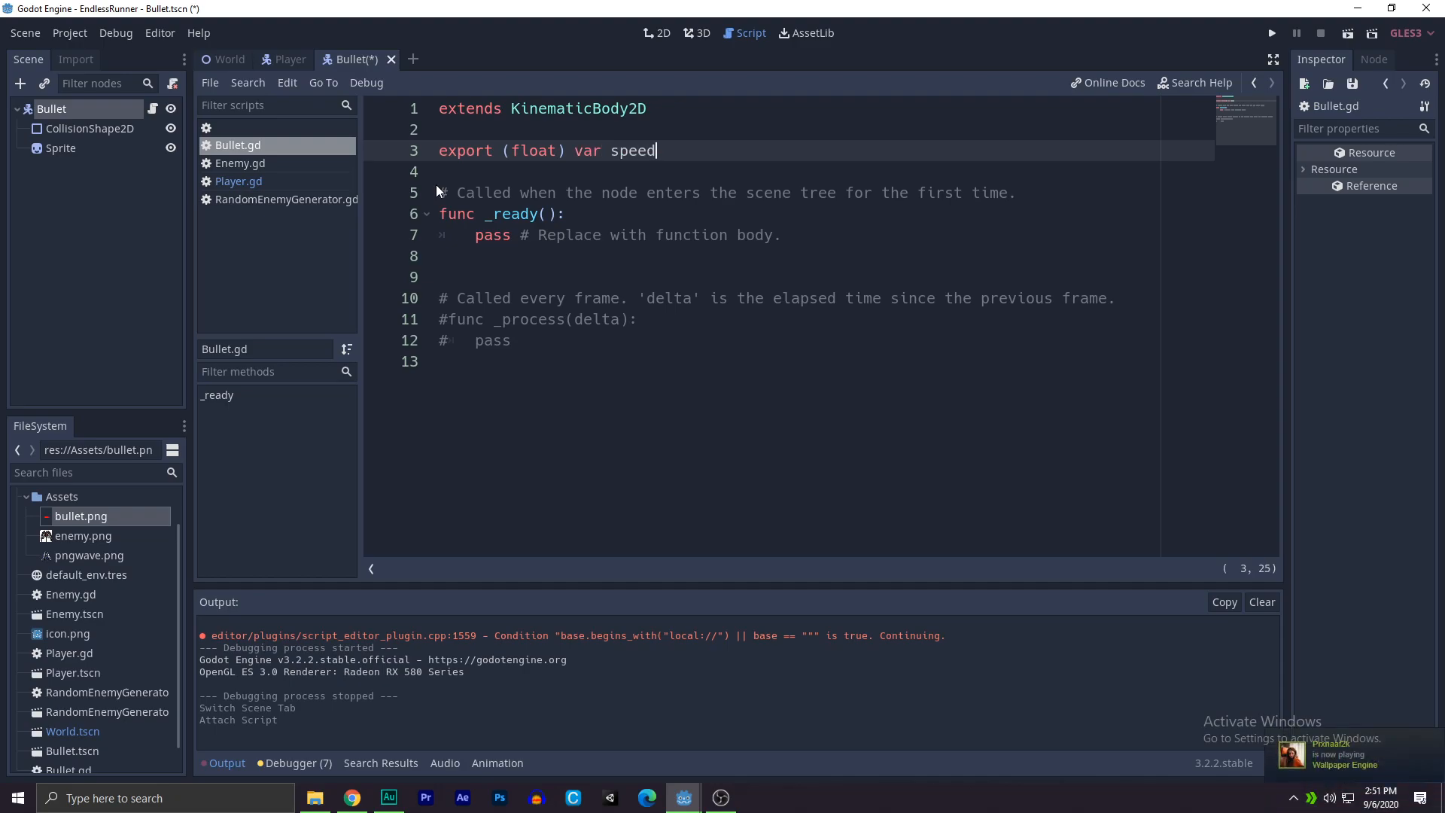
type("bulletS")
type("var m")
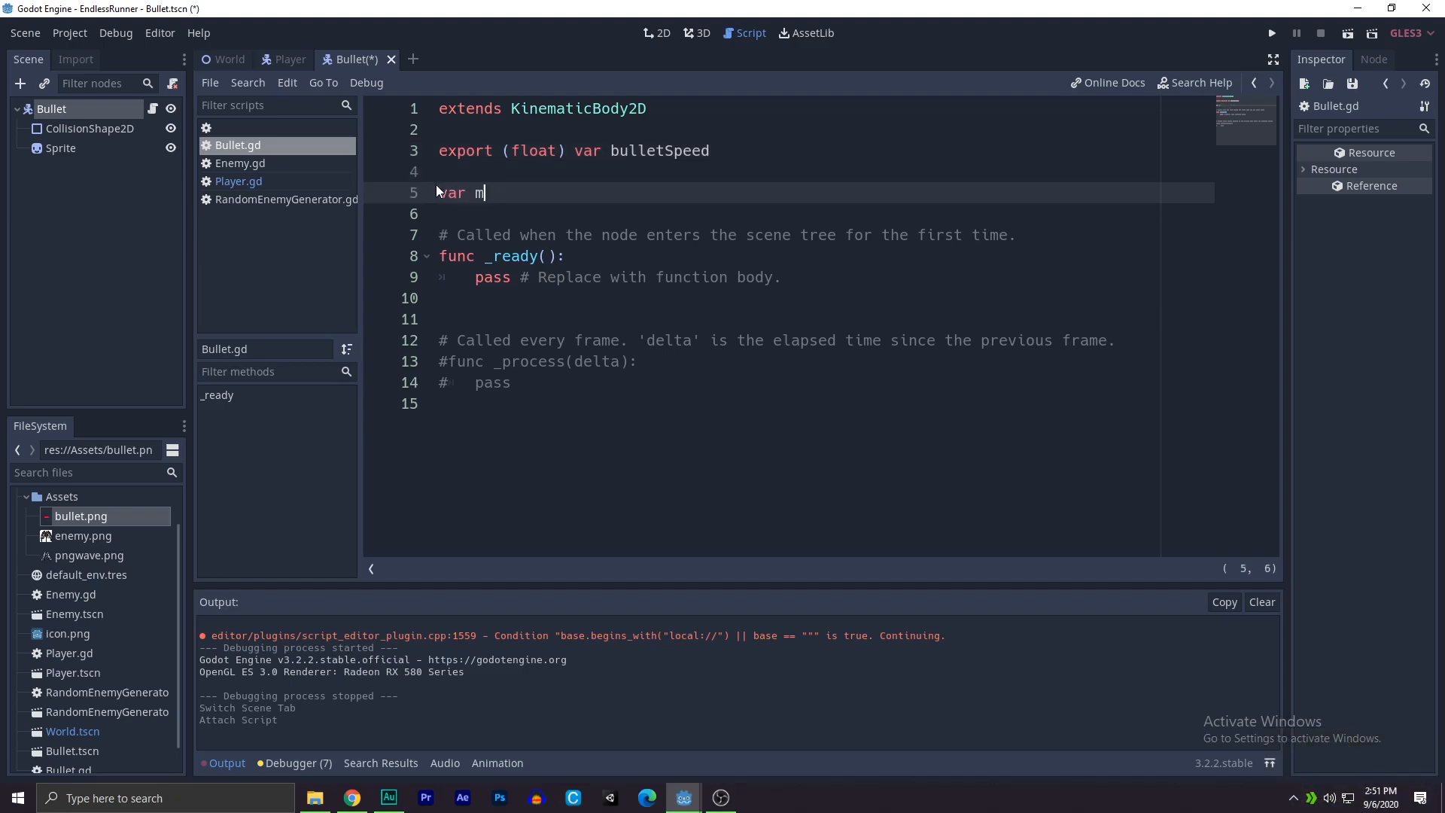
Step: Declare var motion = Vector2() and replace _ready with an uncommented _process(delta)
type("otion = vec")
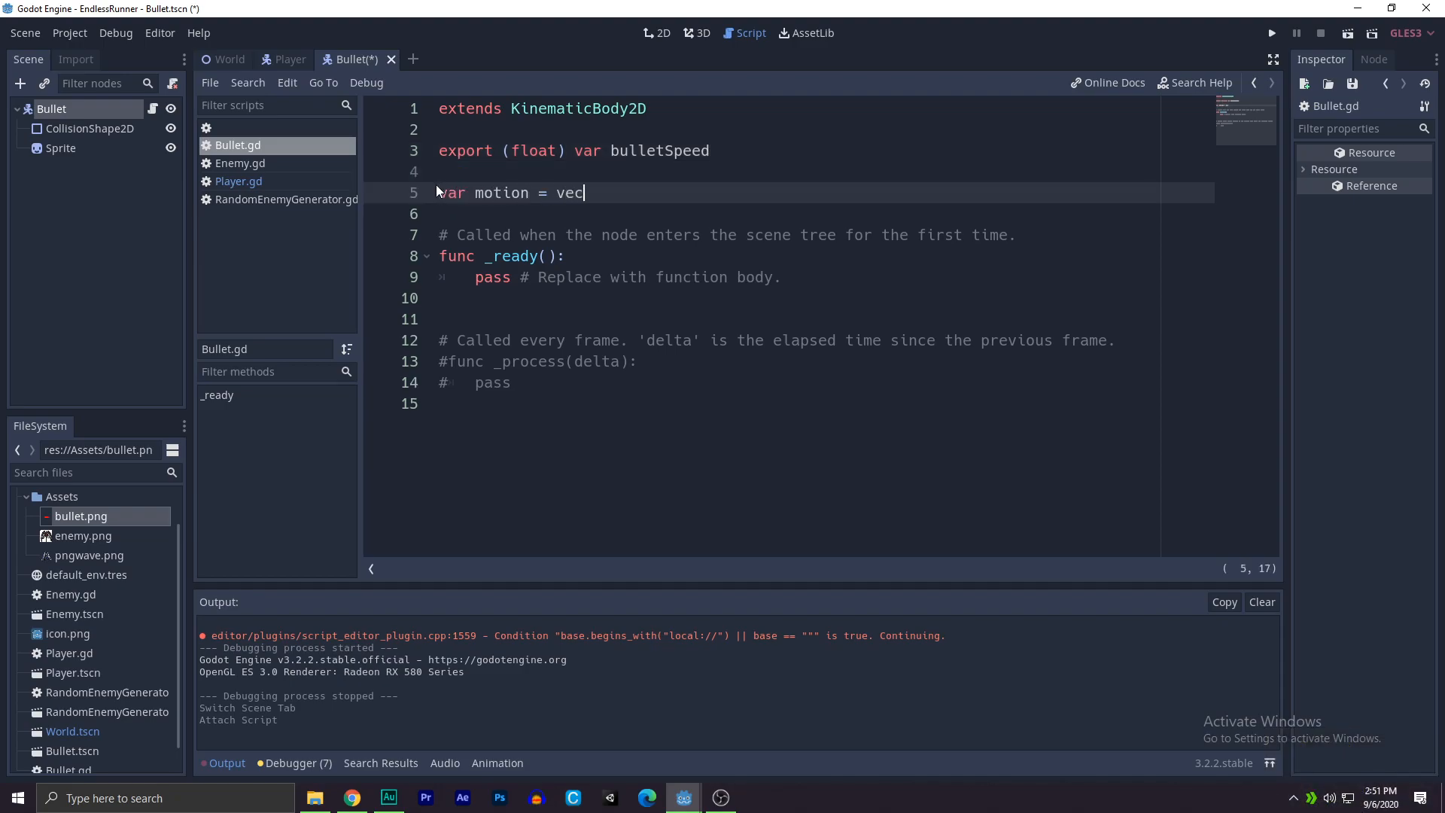
type("tor2)")
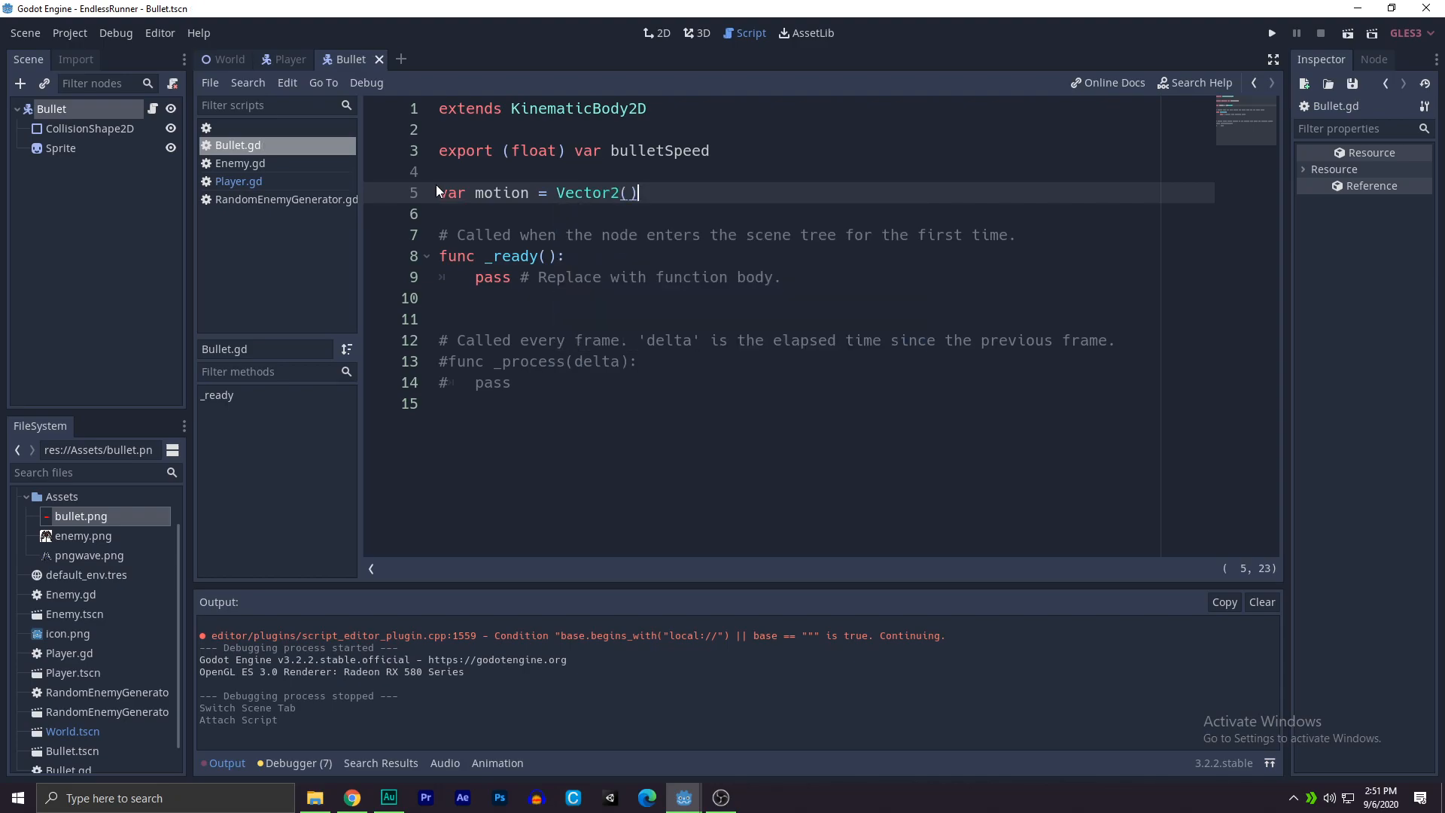
double_click(501, 192)
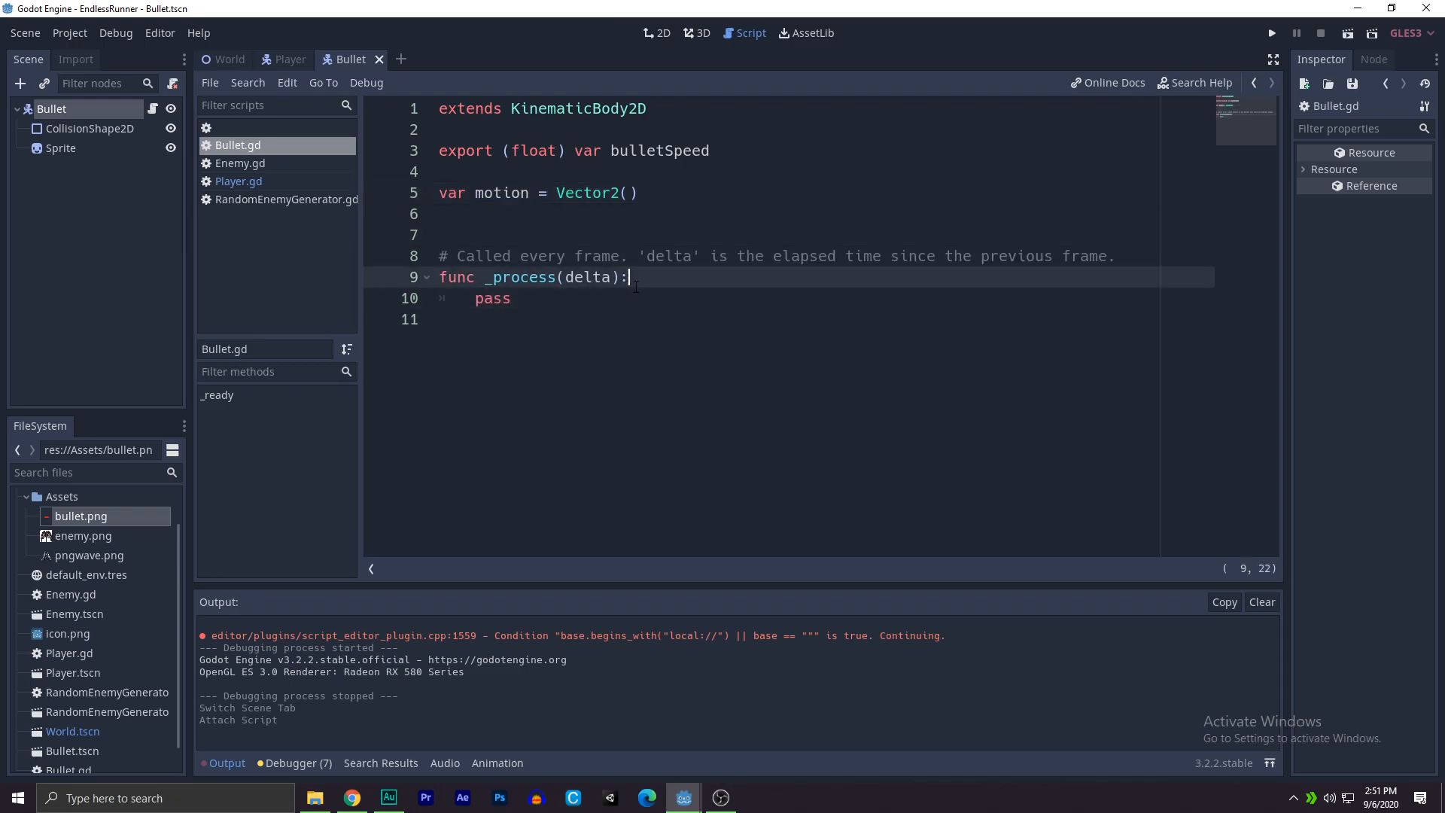
Step: In _process add motion.x += bulletSpeed * delta, replacing the placeholder pass
key("enter")
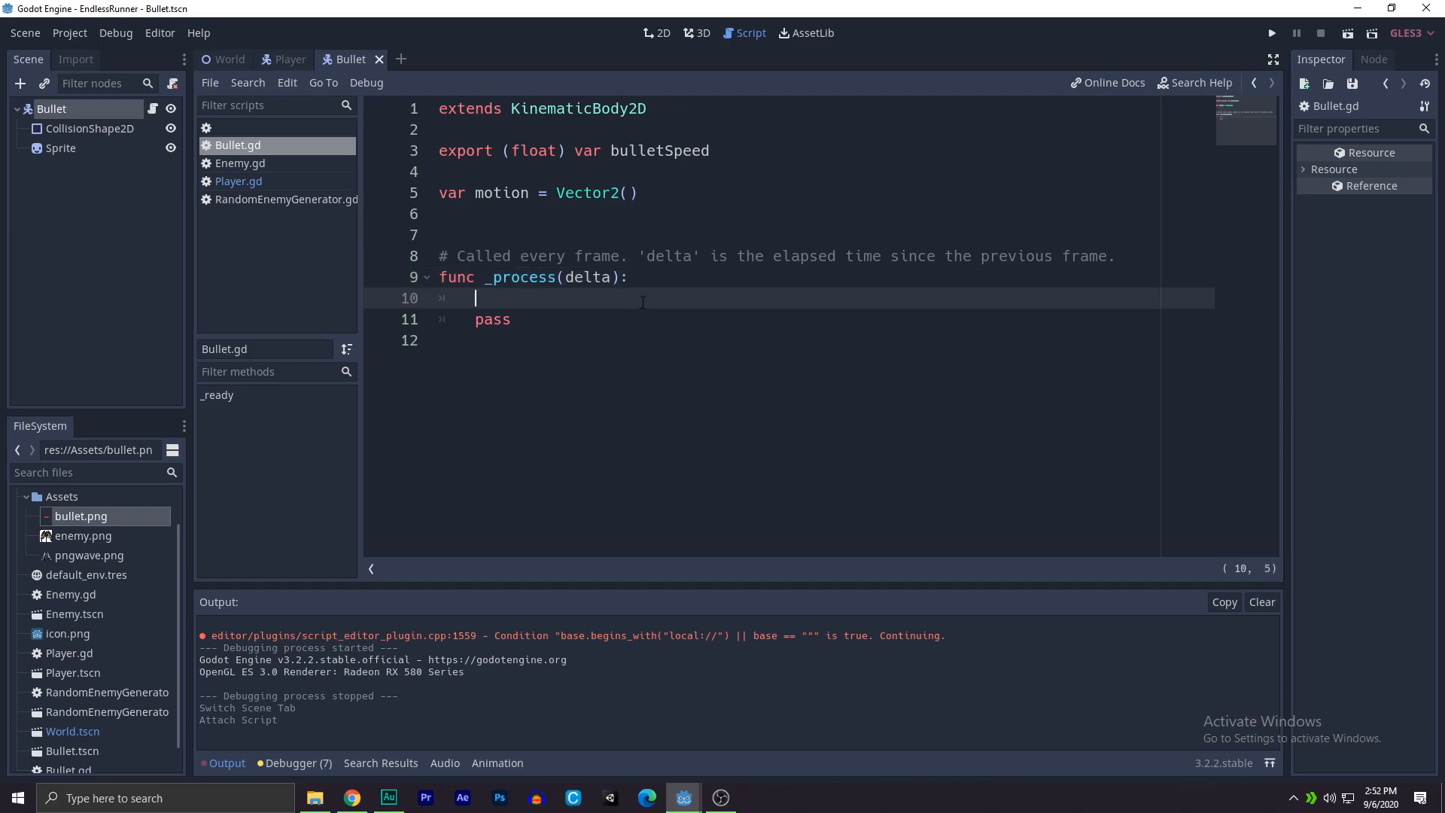
type("motion.")
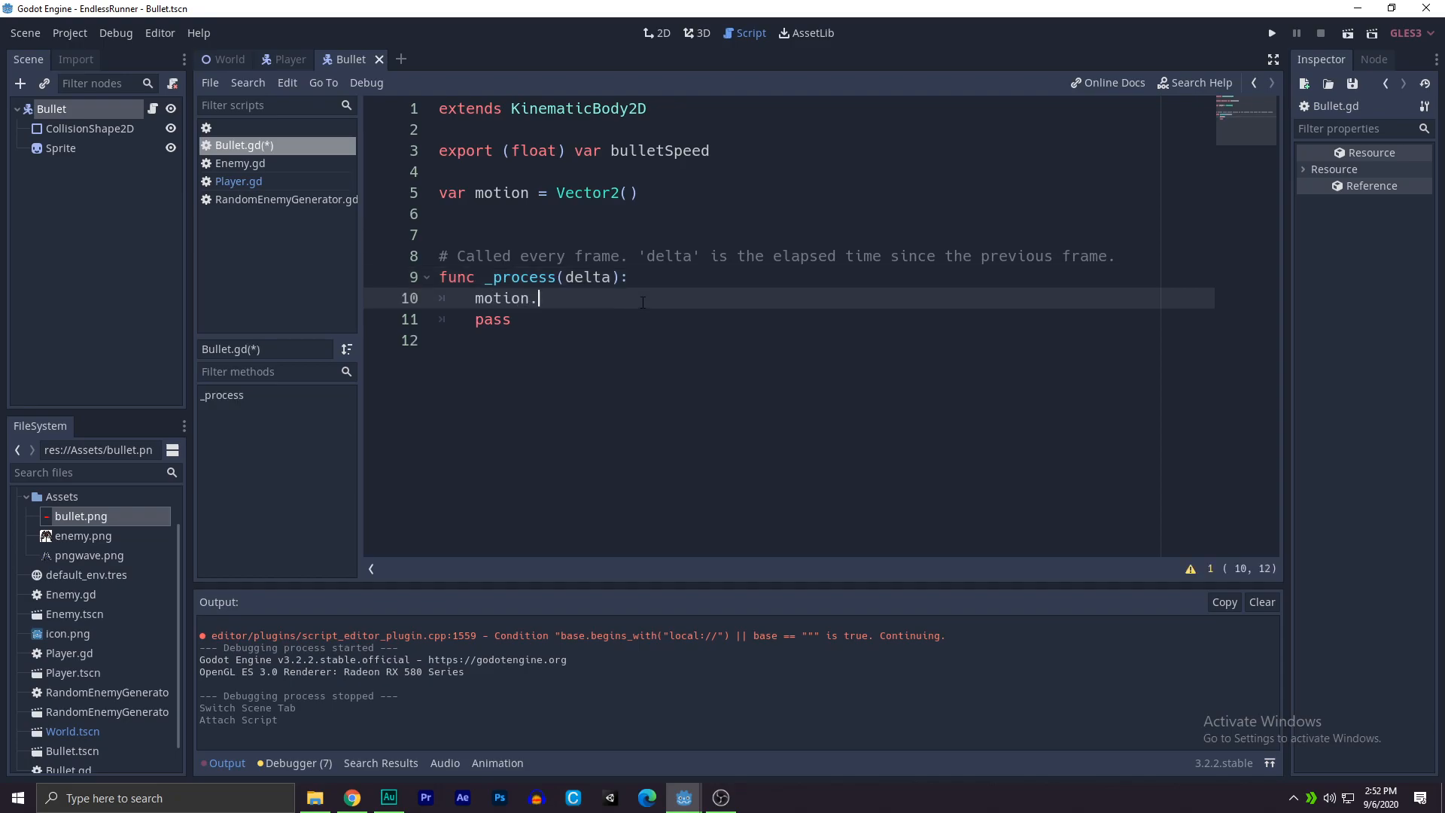
type("x")
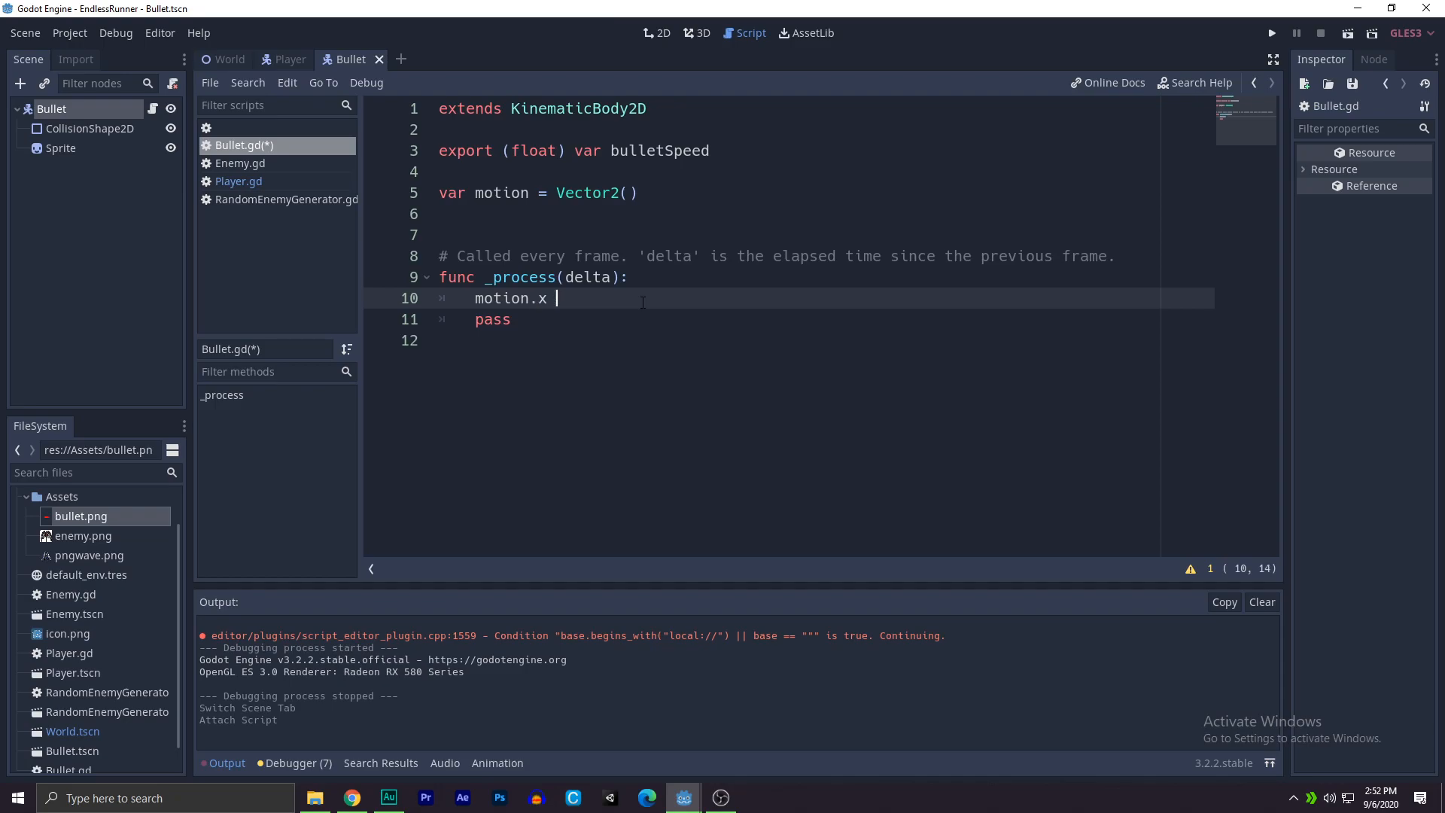
type("+=")
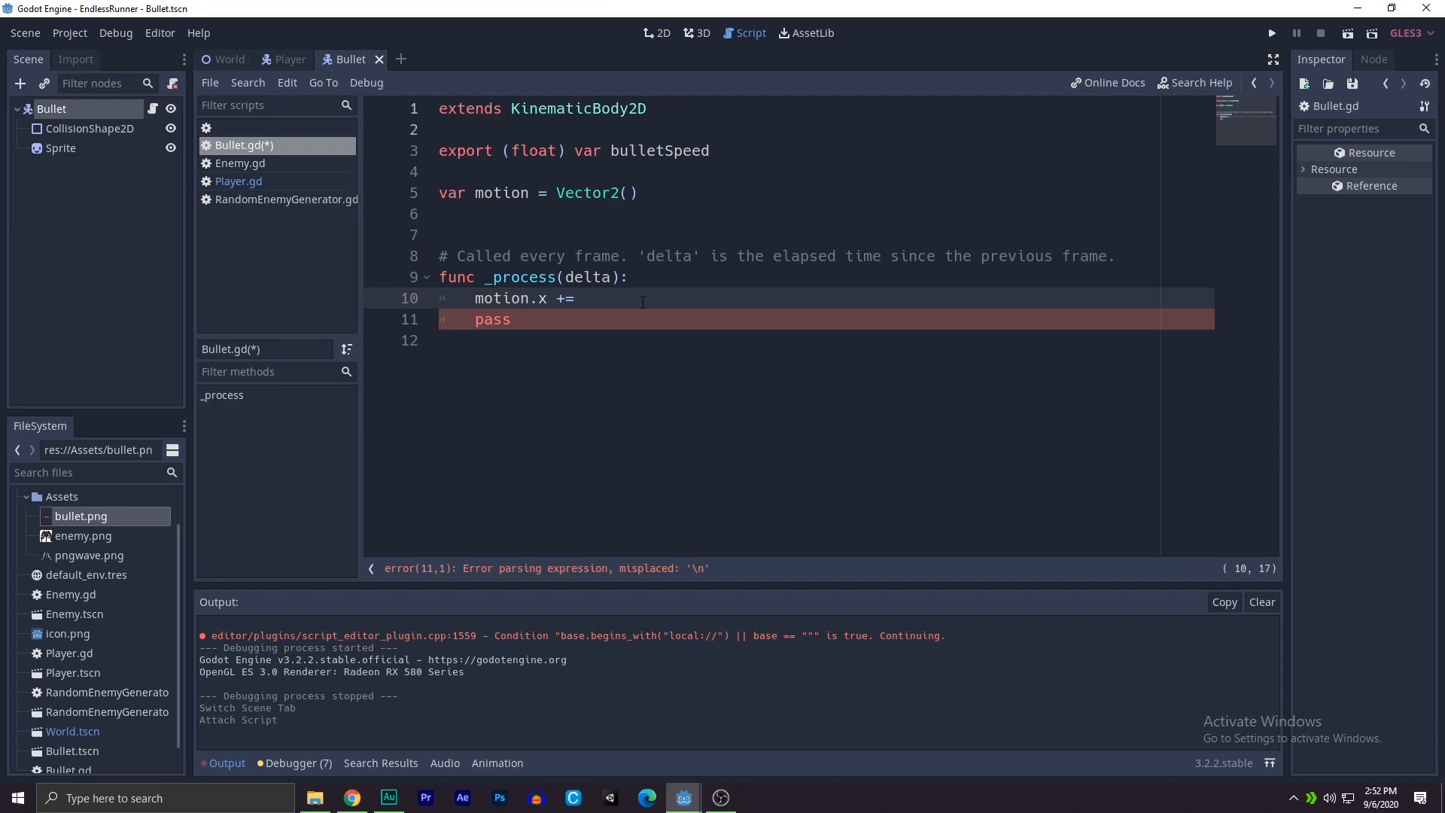
type("bulletSpeed *")
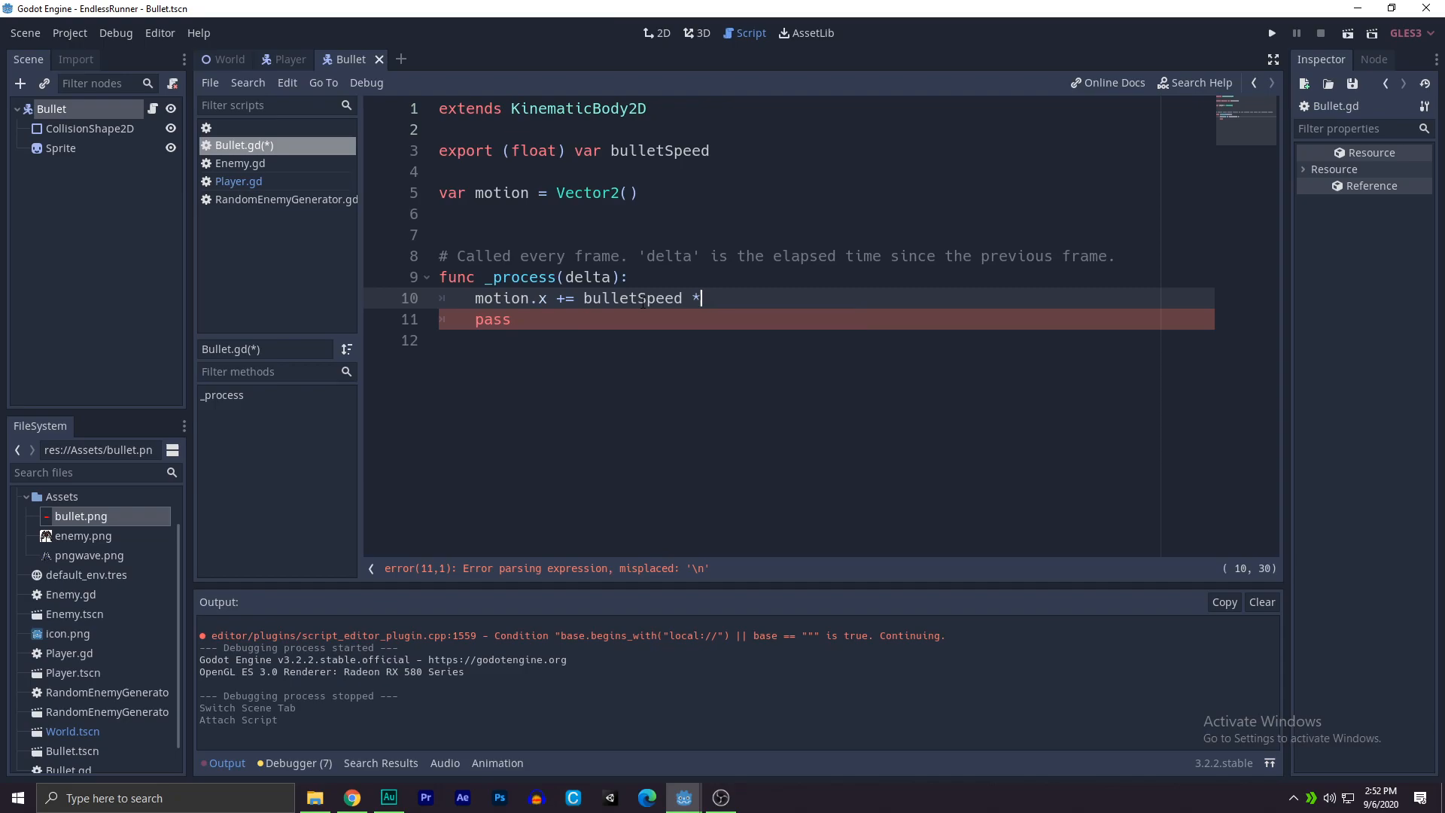
type("delta")
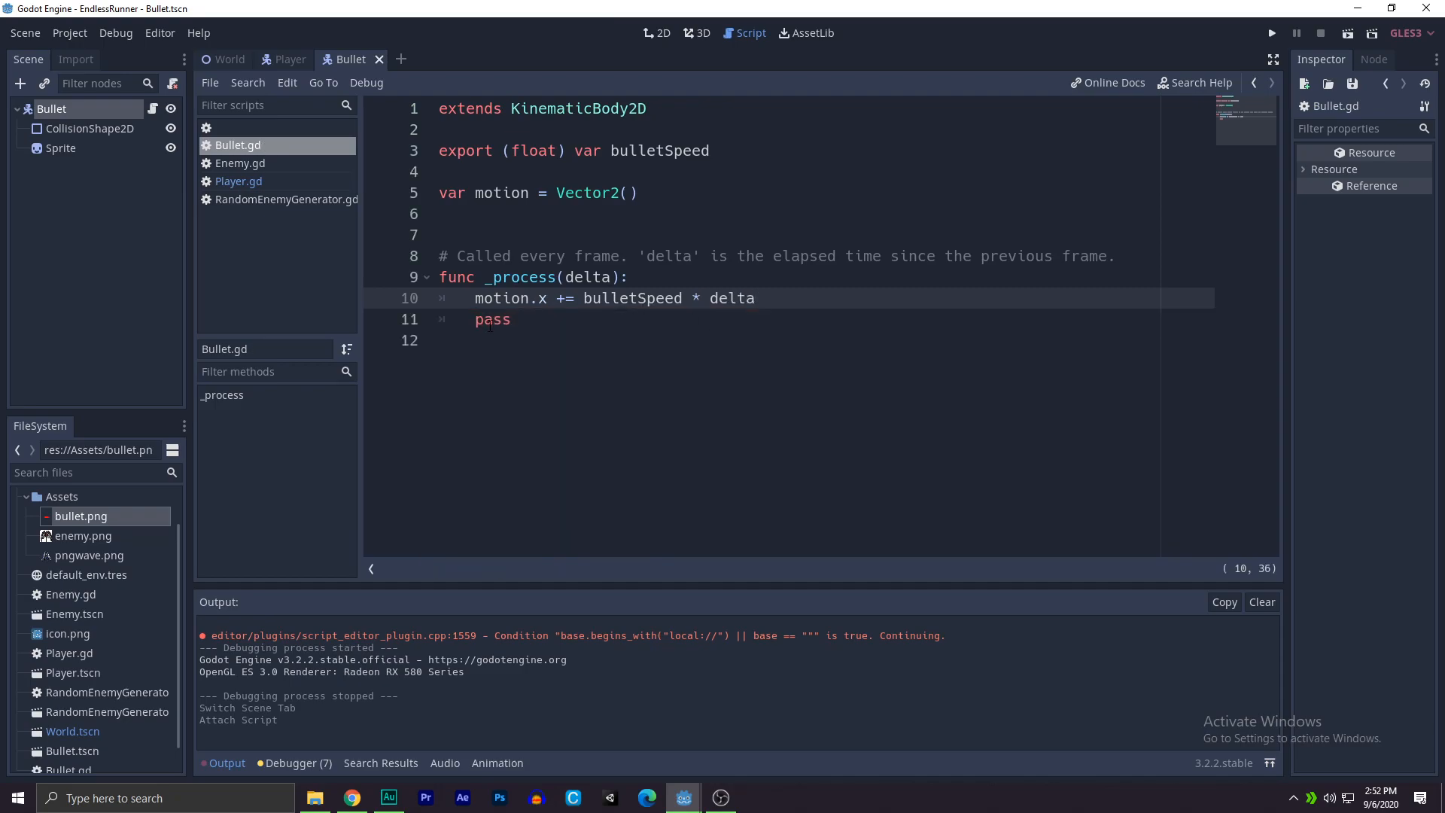
double_click(490, 319)
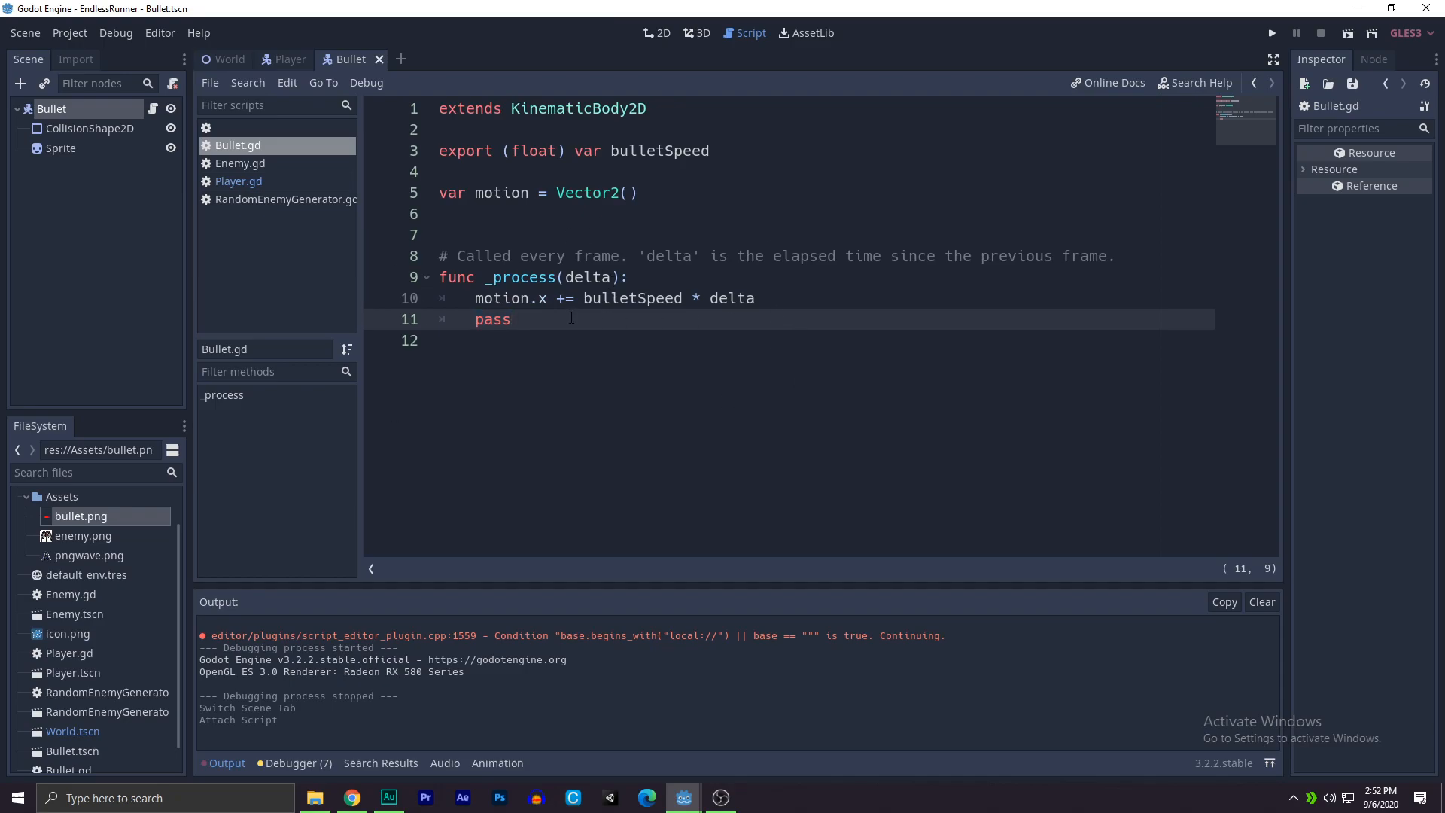
type("mot")
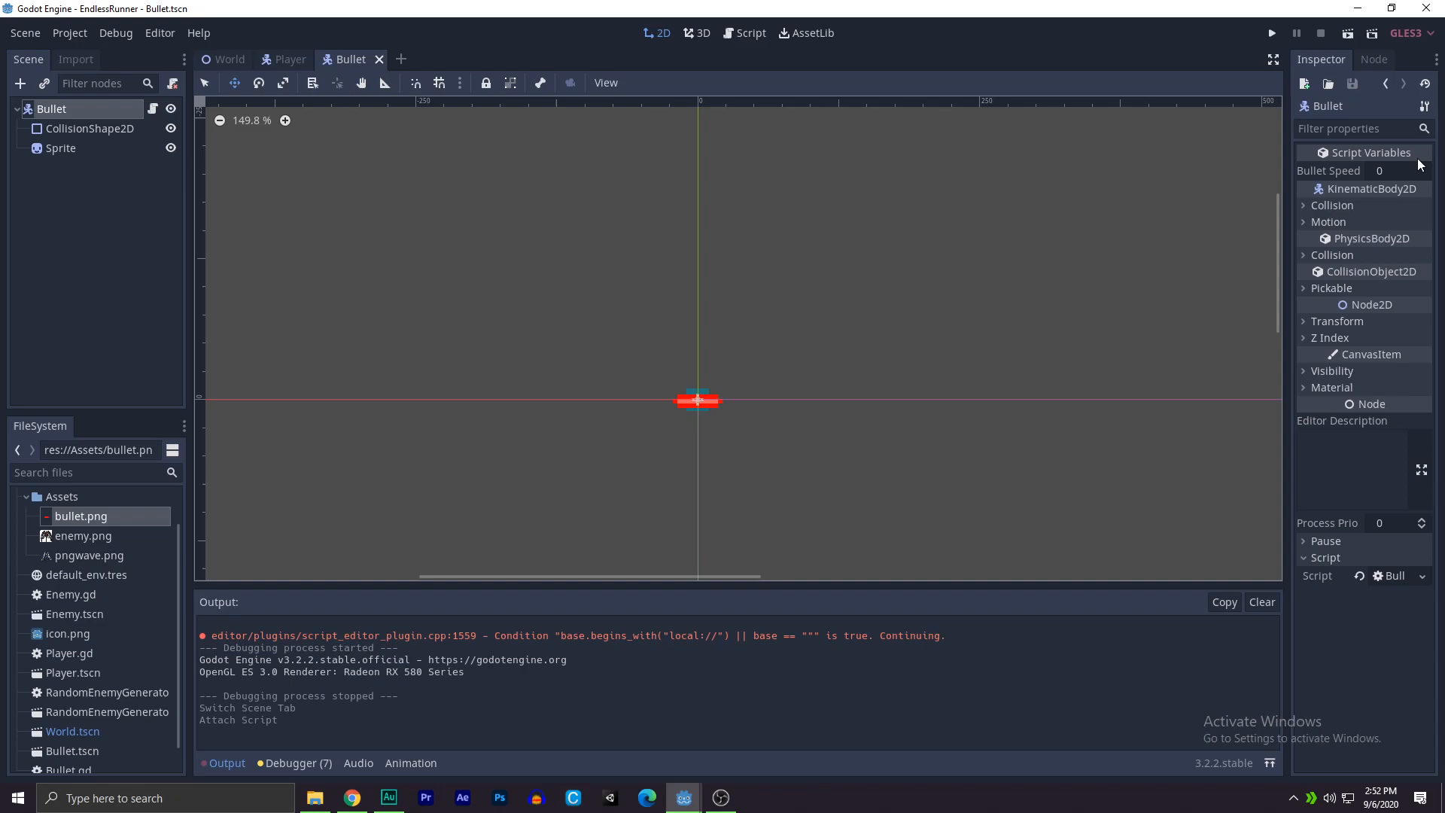
Step: Set the Bullet's exported Bullet Speed to 900 and return to the World scene
left_click(1397, 170)
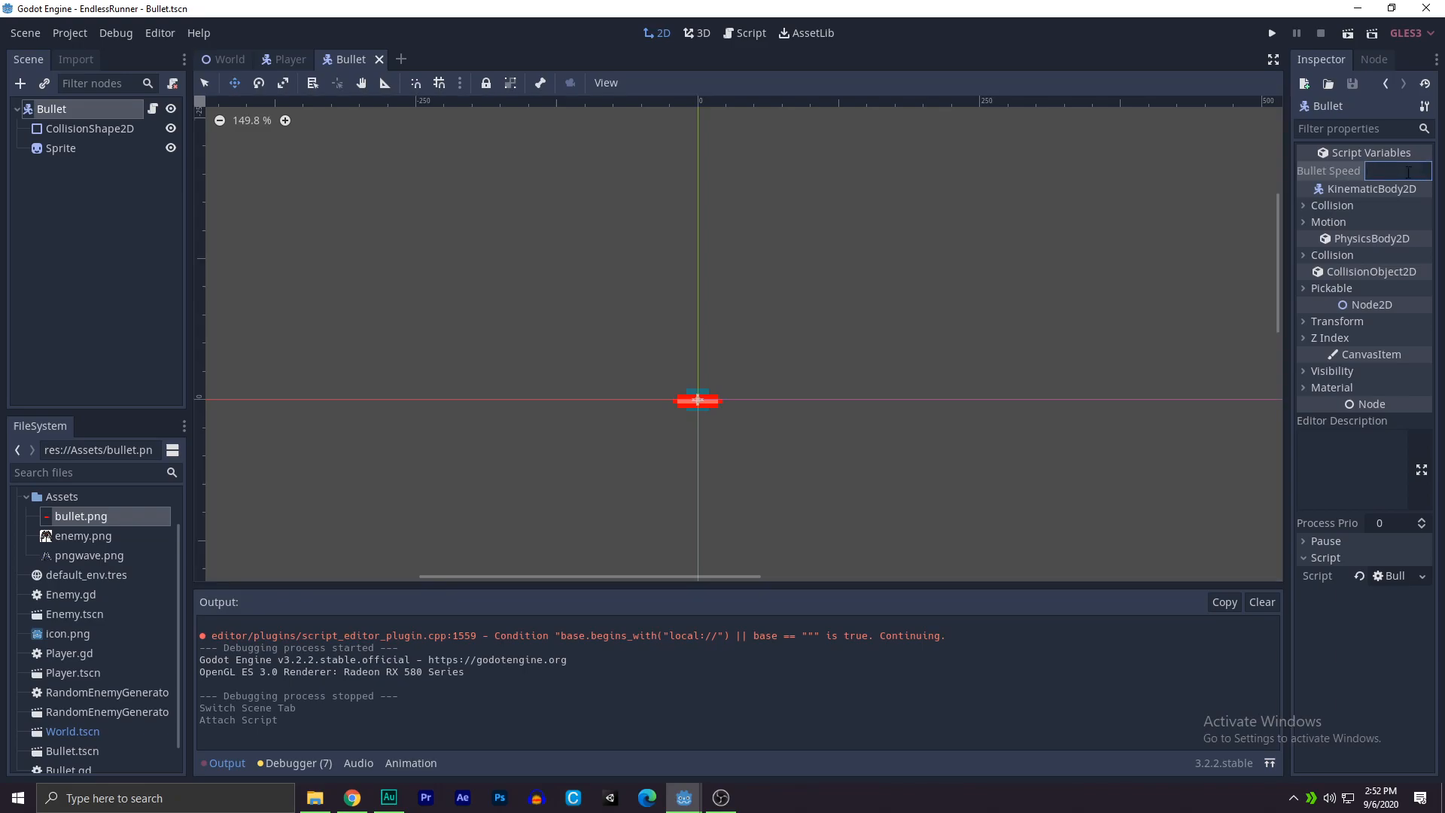
type("900")
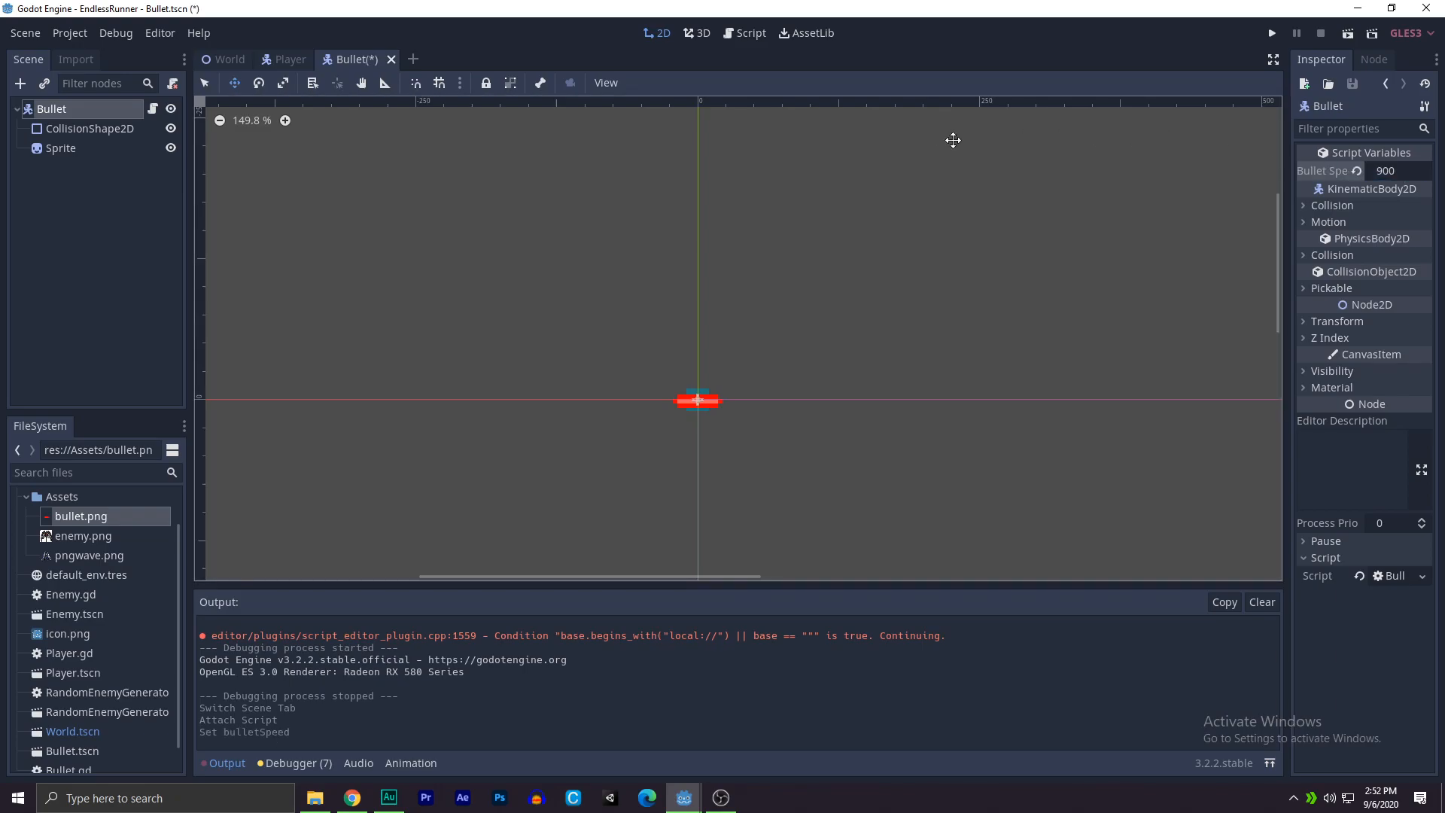
left_click(228, 58)
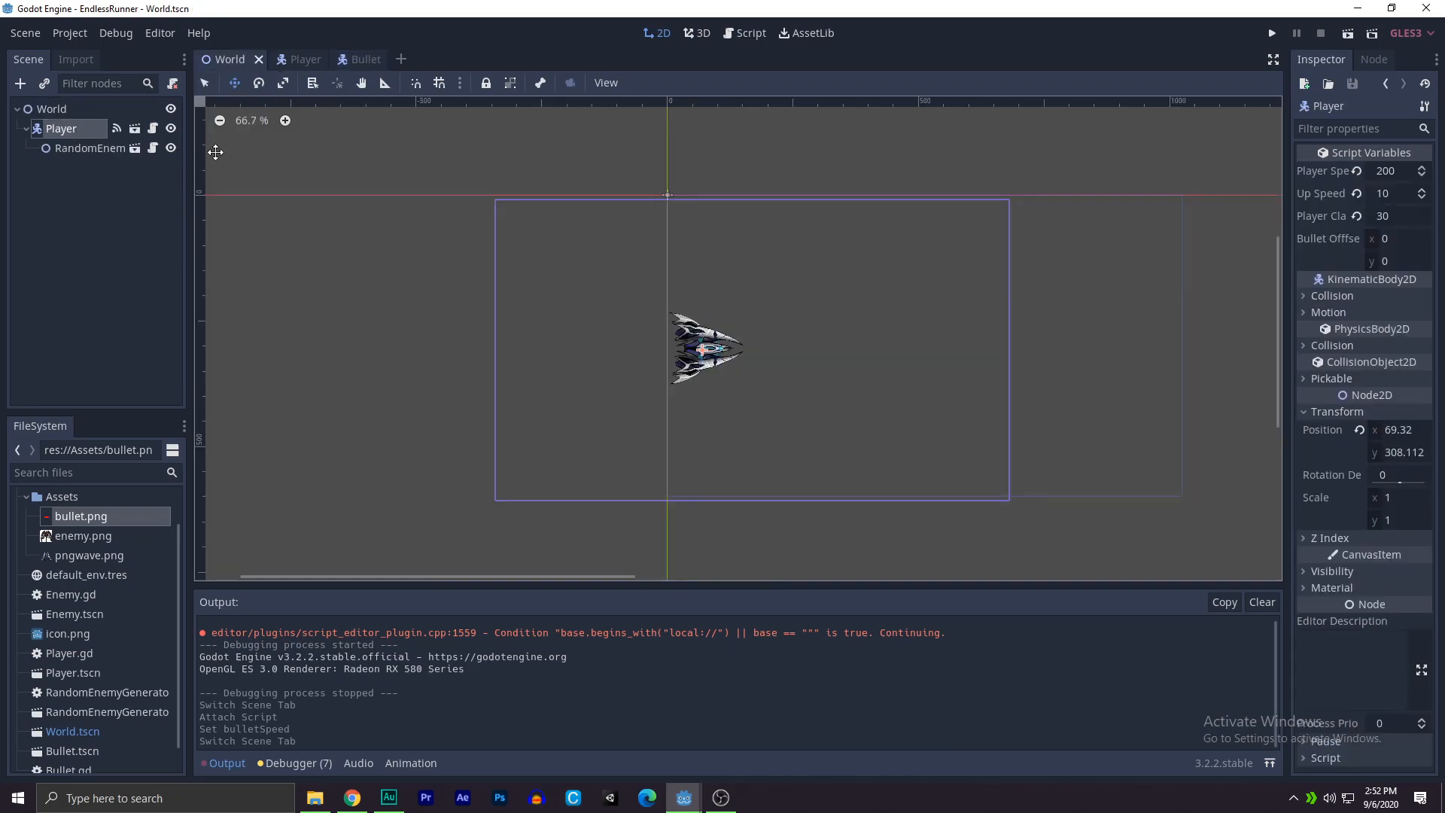
mouse_move(62, 128)
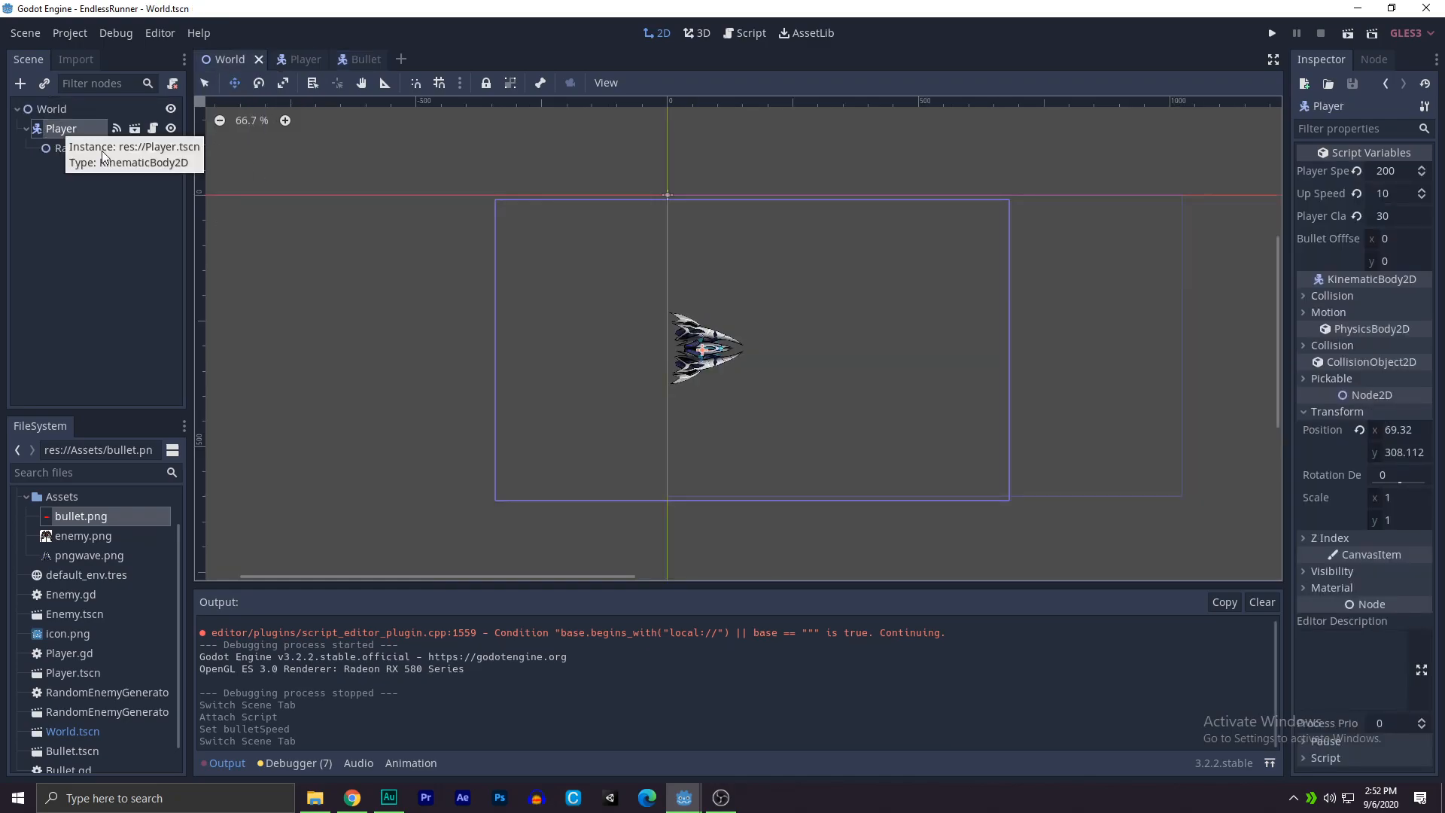
Step: Set Player's Bullet Offset x to 40, play-test, close the game and return to the Bullet scene
left_click(1394, 238)
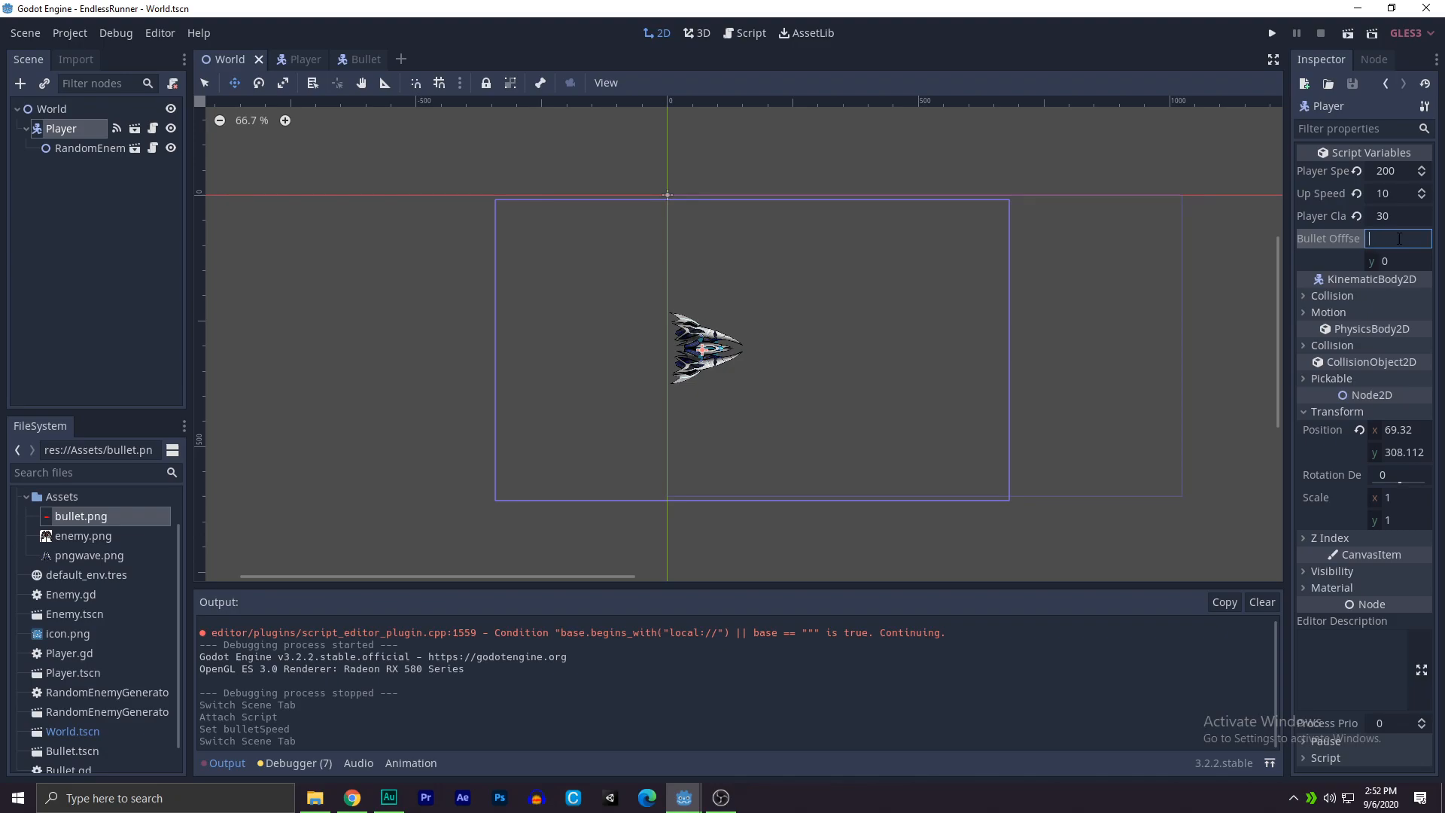
type("40")
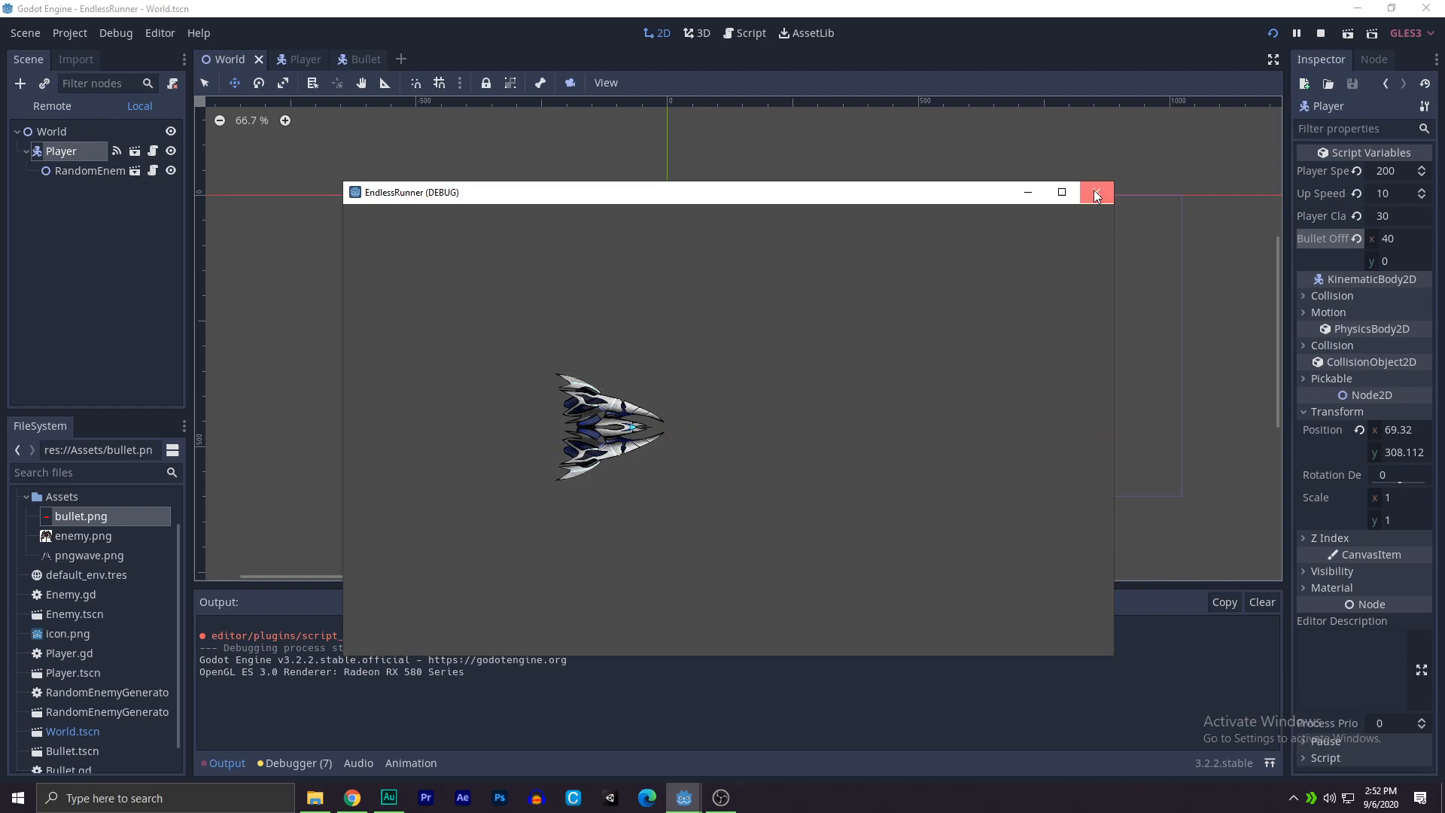
left_click(1096, 192)
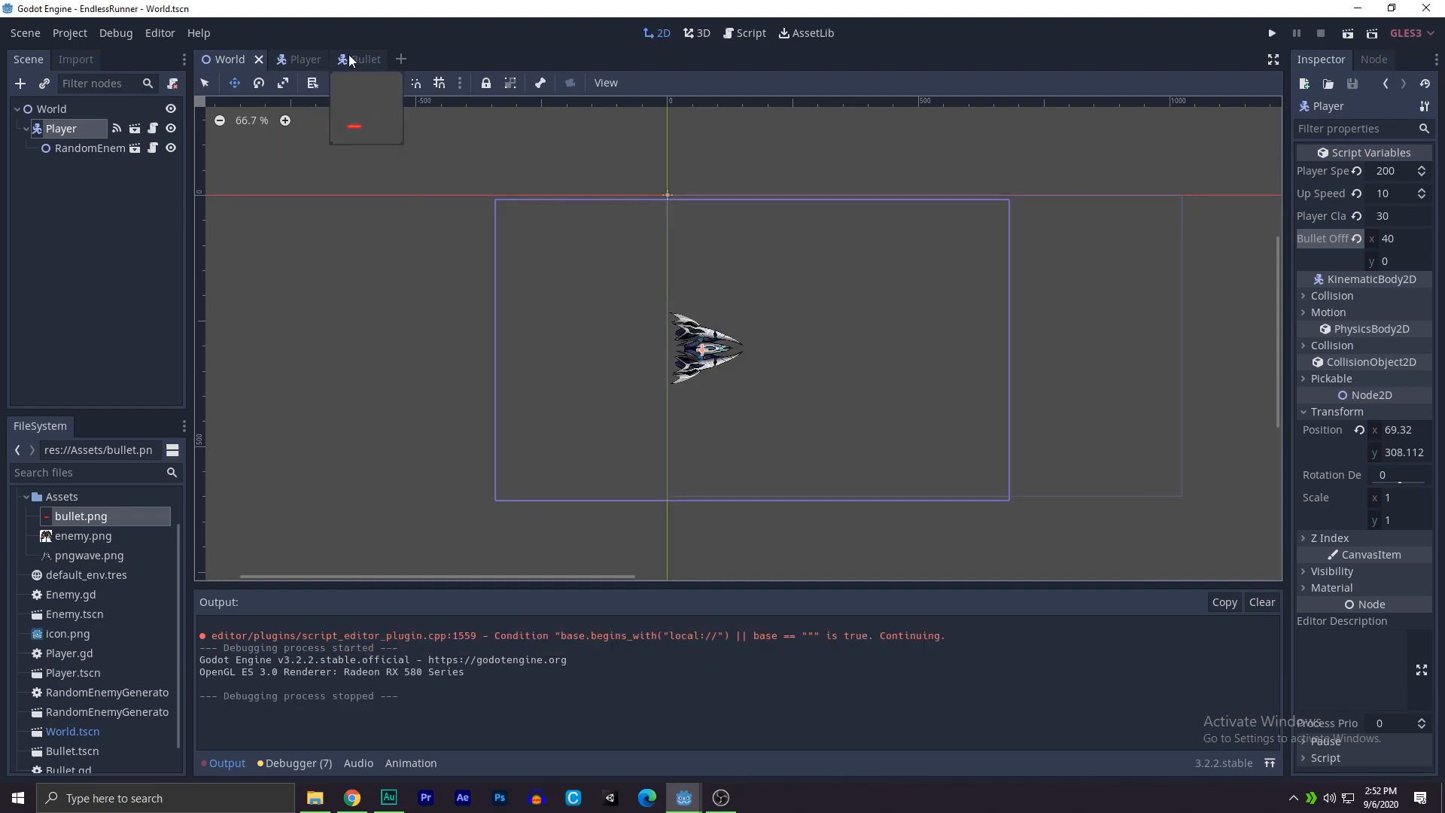
left_click(359, 59)
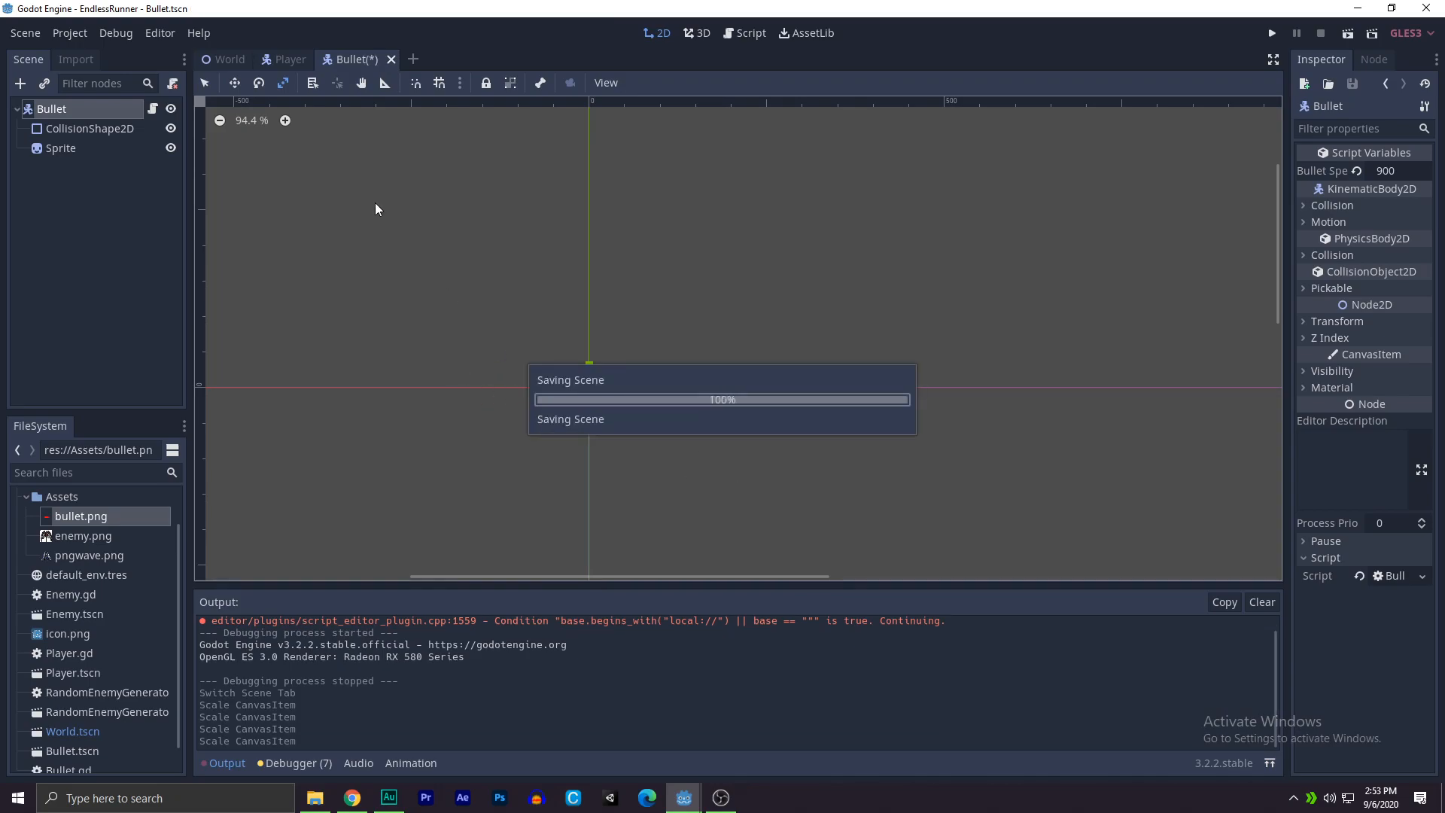
Step: In the World scene, try Bullet Offset x of 70 and play-test it
left_click(287, 59)
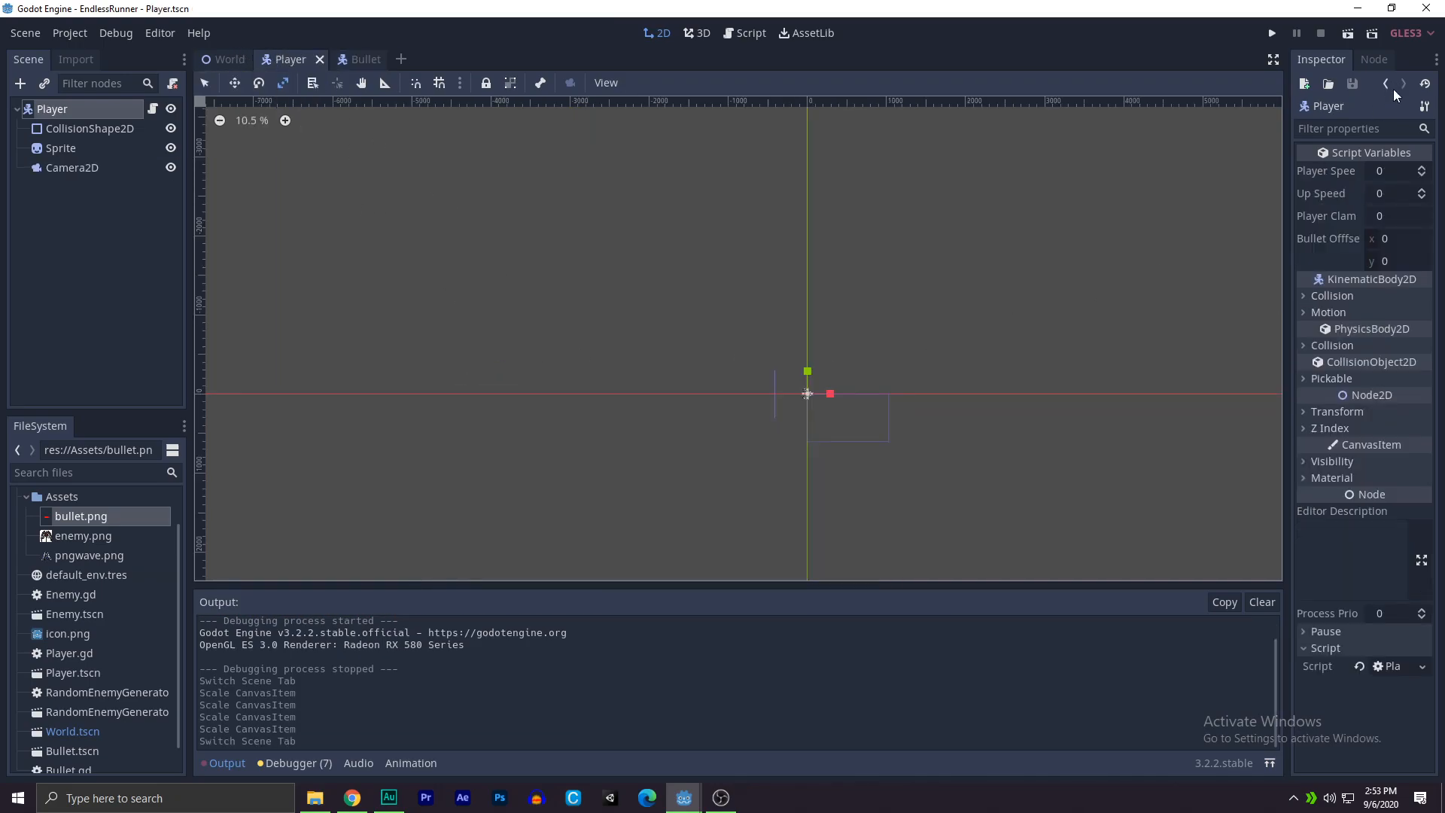
left_click(229, 59)
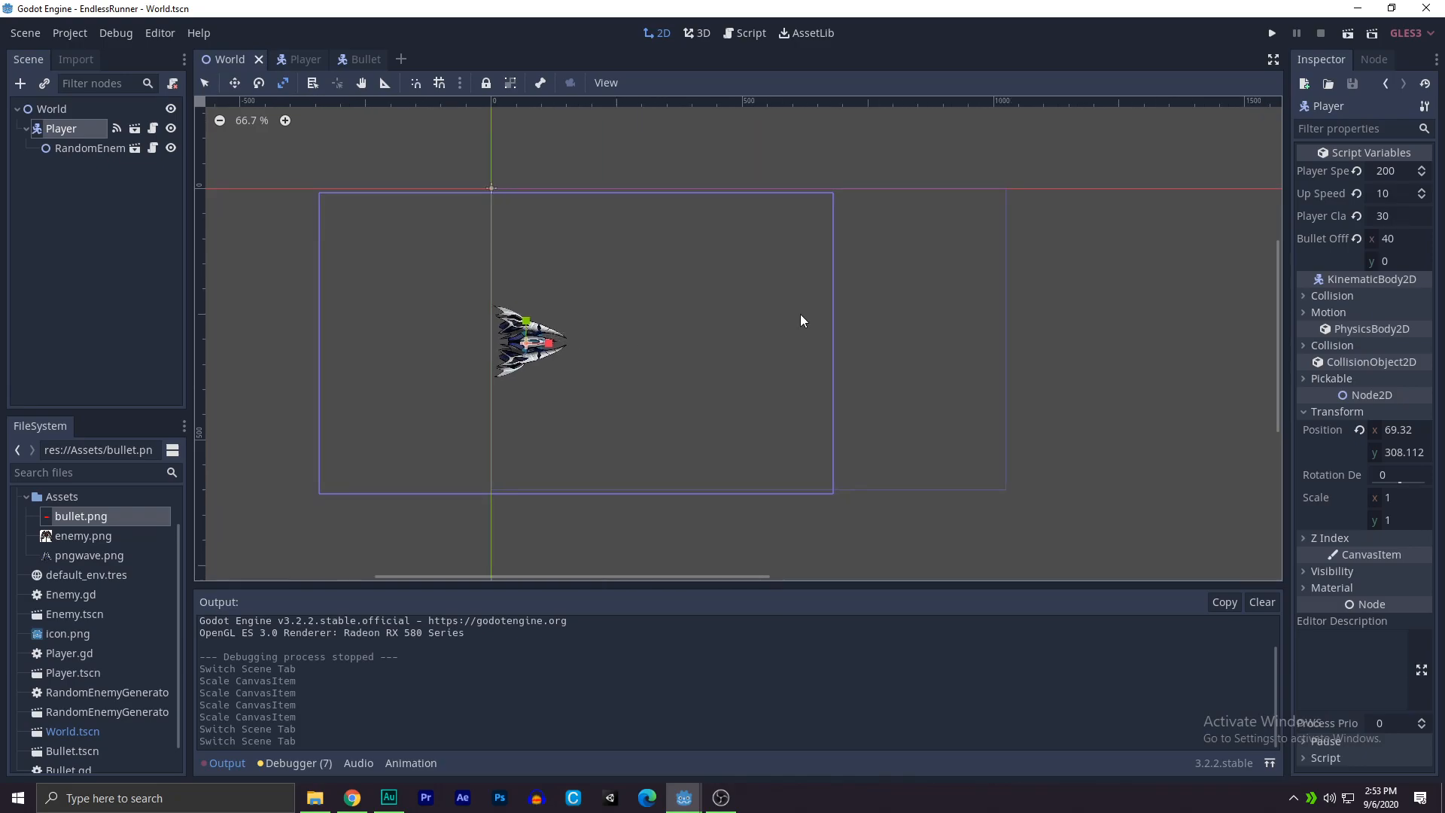
left_click(1271, 31)
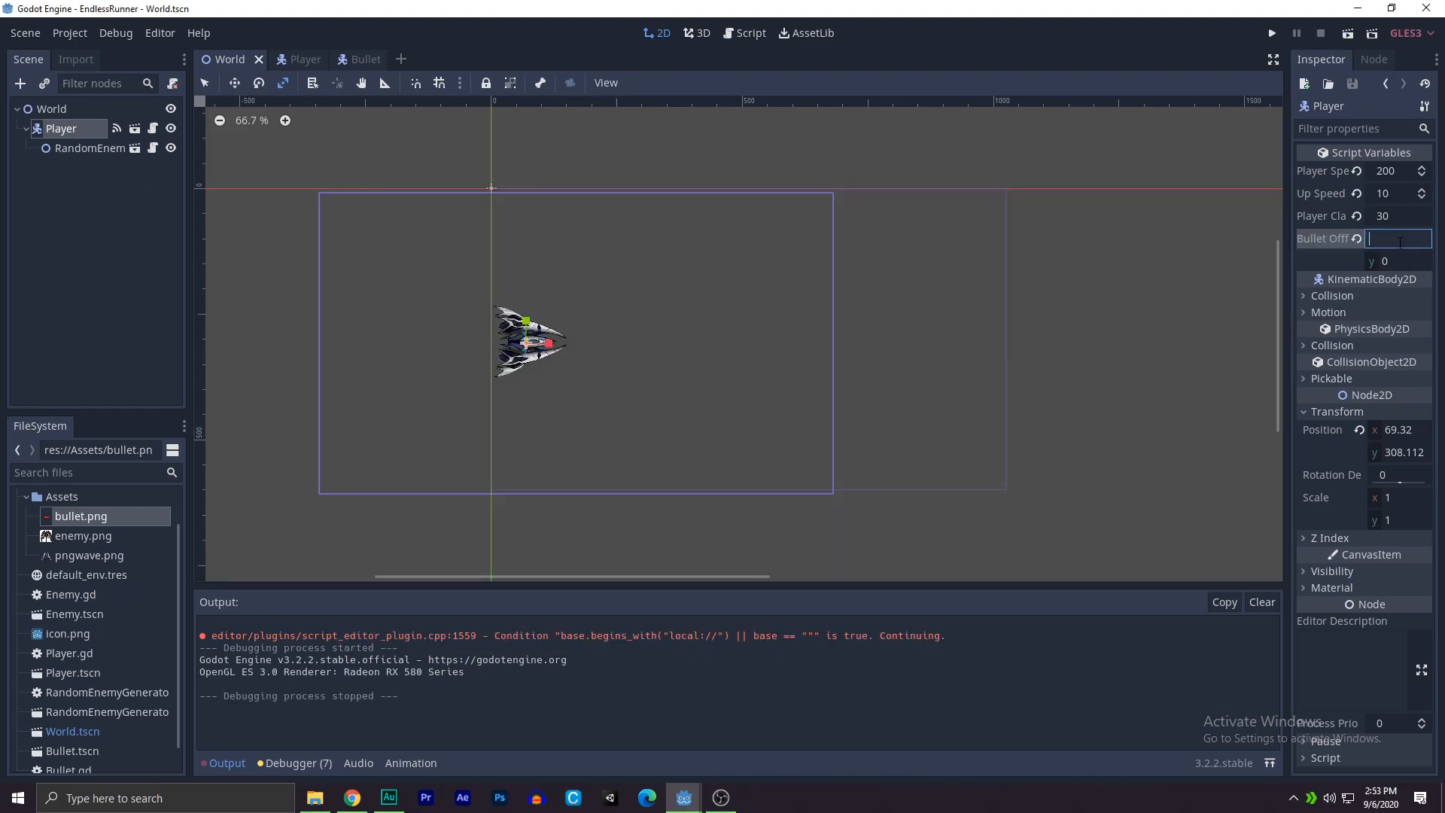
type("70")
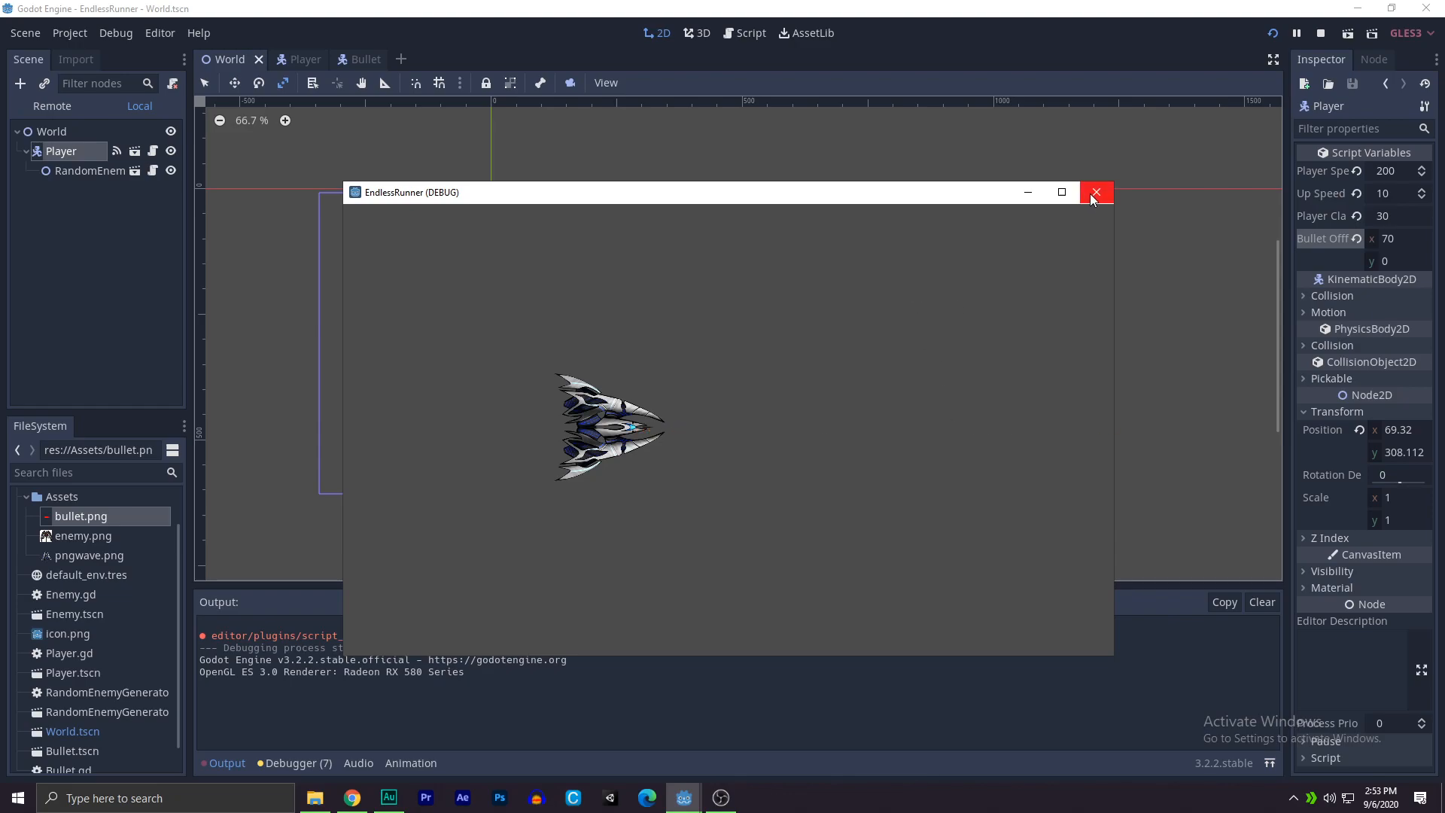
mouse_move(1095, 191)
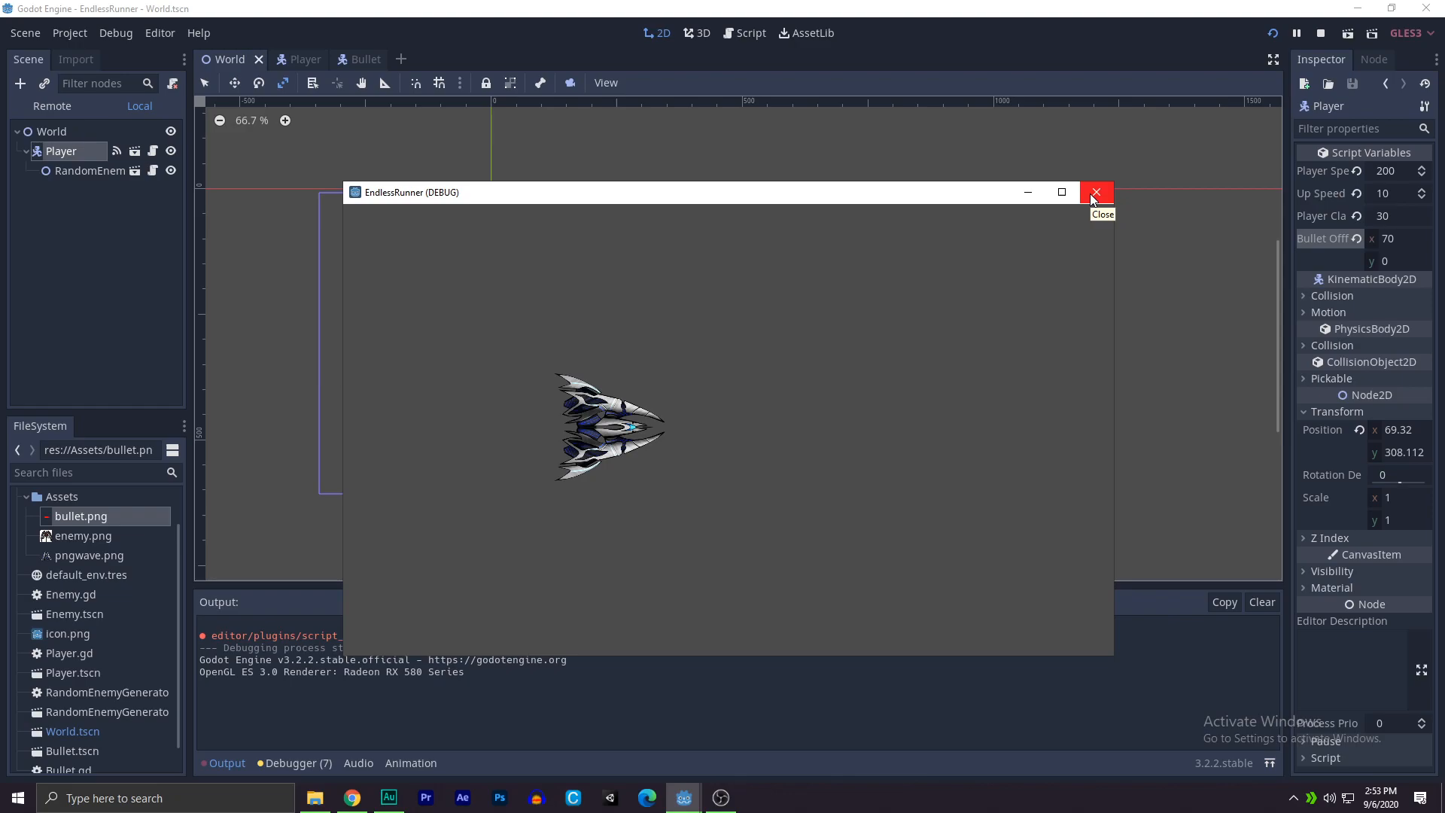
mouse_move(922, 300)
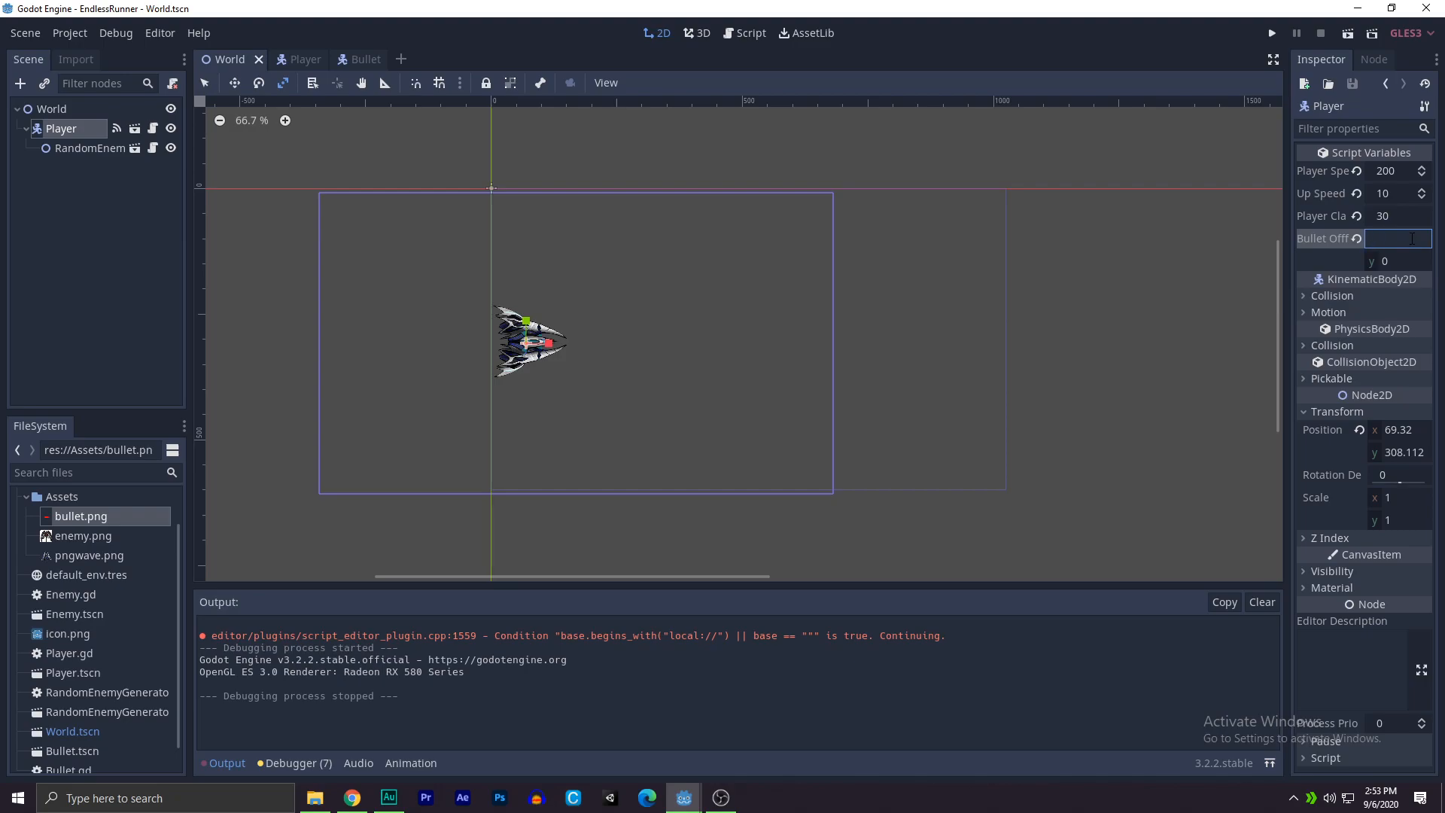
Step: Raise Bullet Offset x to 150 and run the game again
type("150")
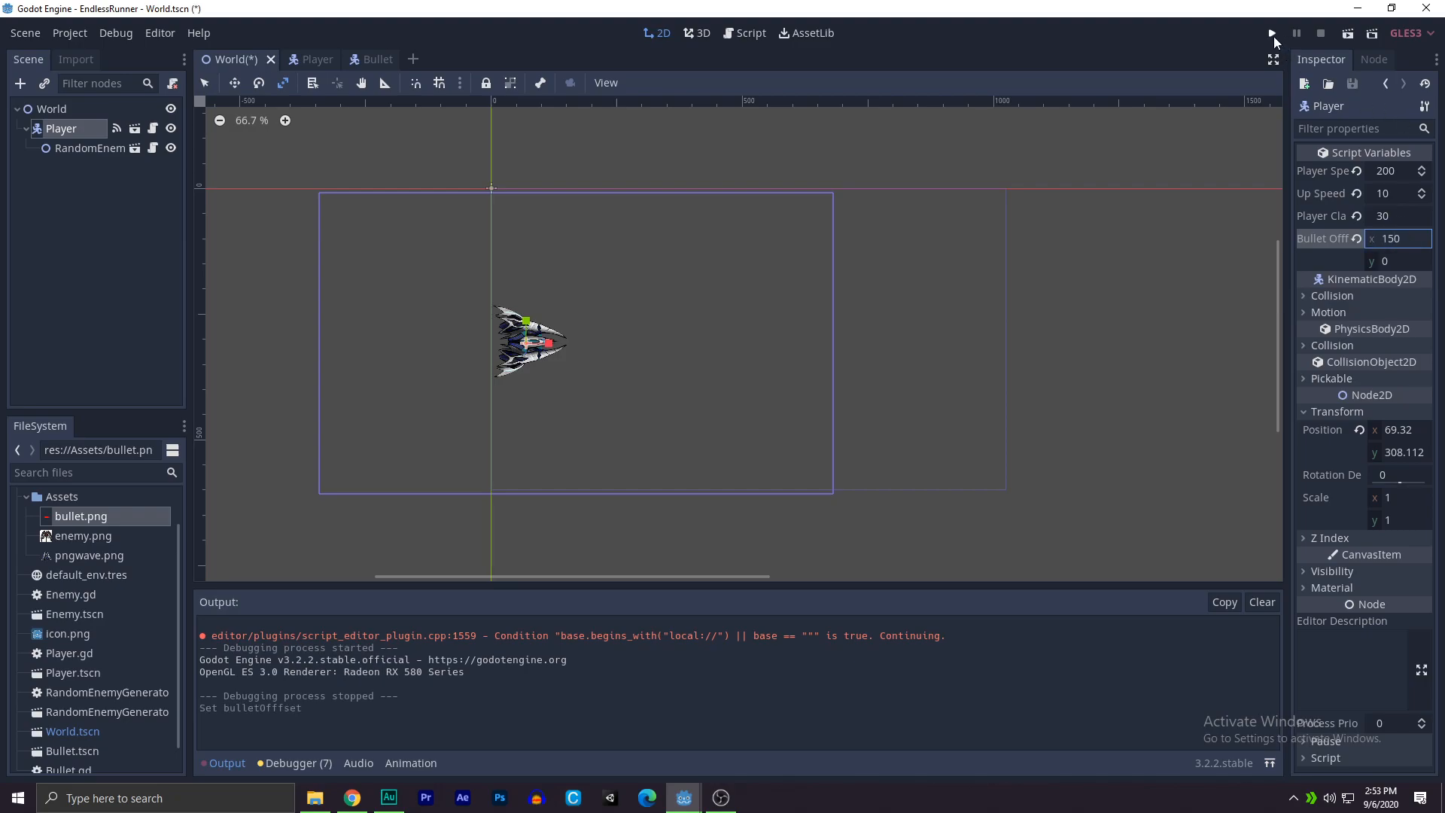
left_click(1270, 34)
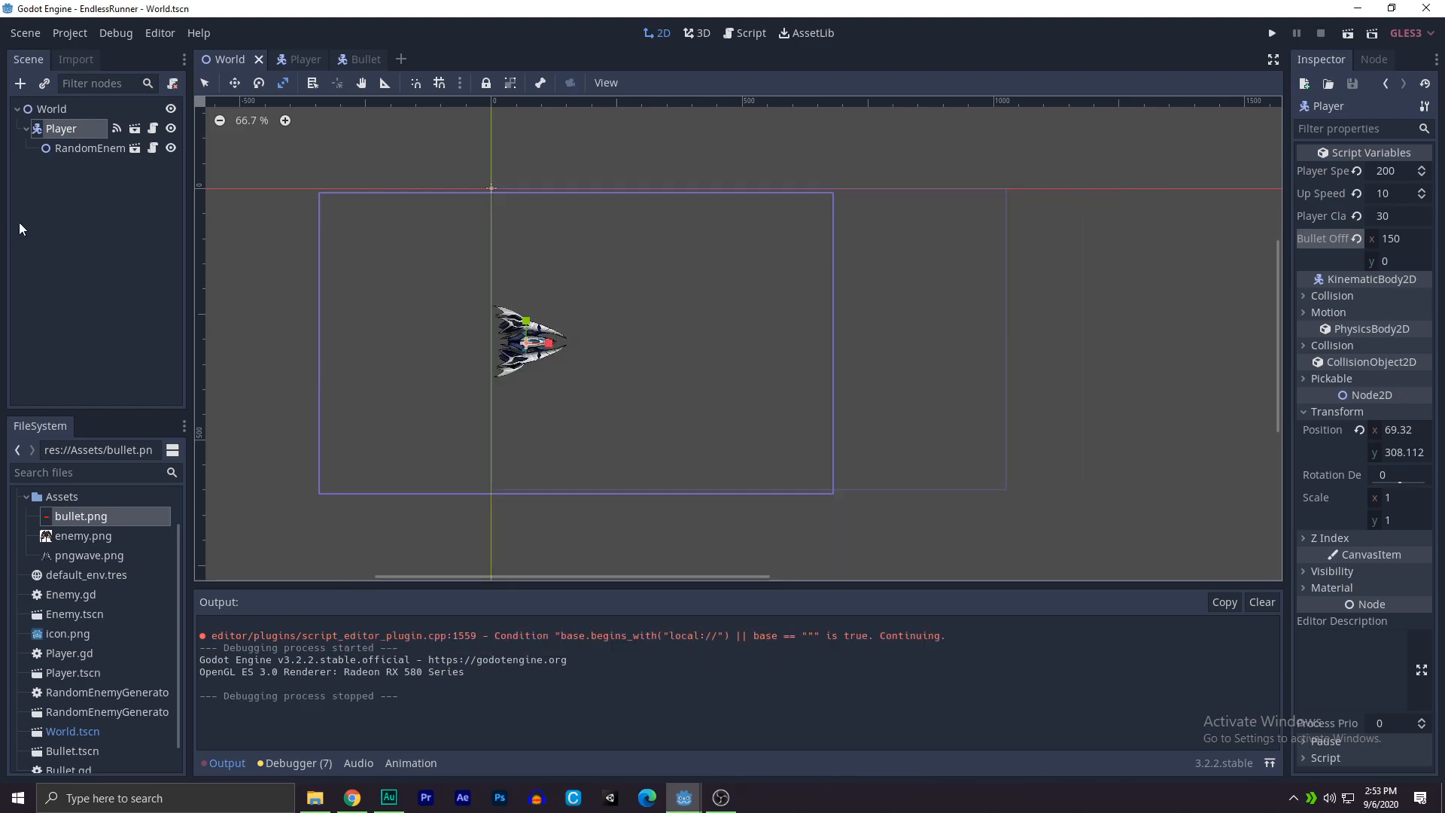
Step: Return to the Bullet scene and show Bullet.gd with move_and_slide(motion) each frame
left_click(350, 59)
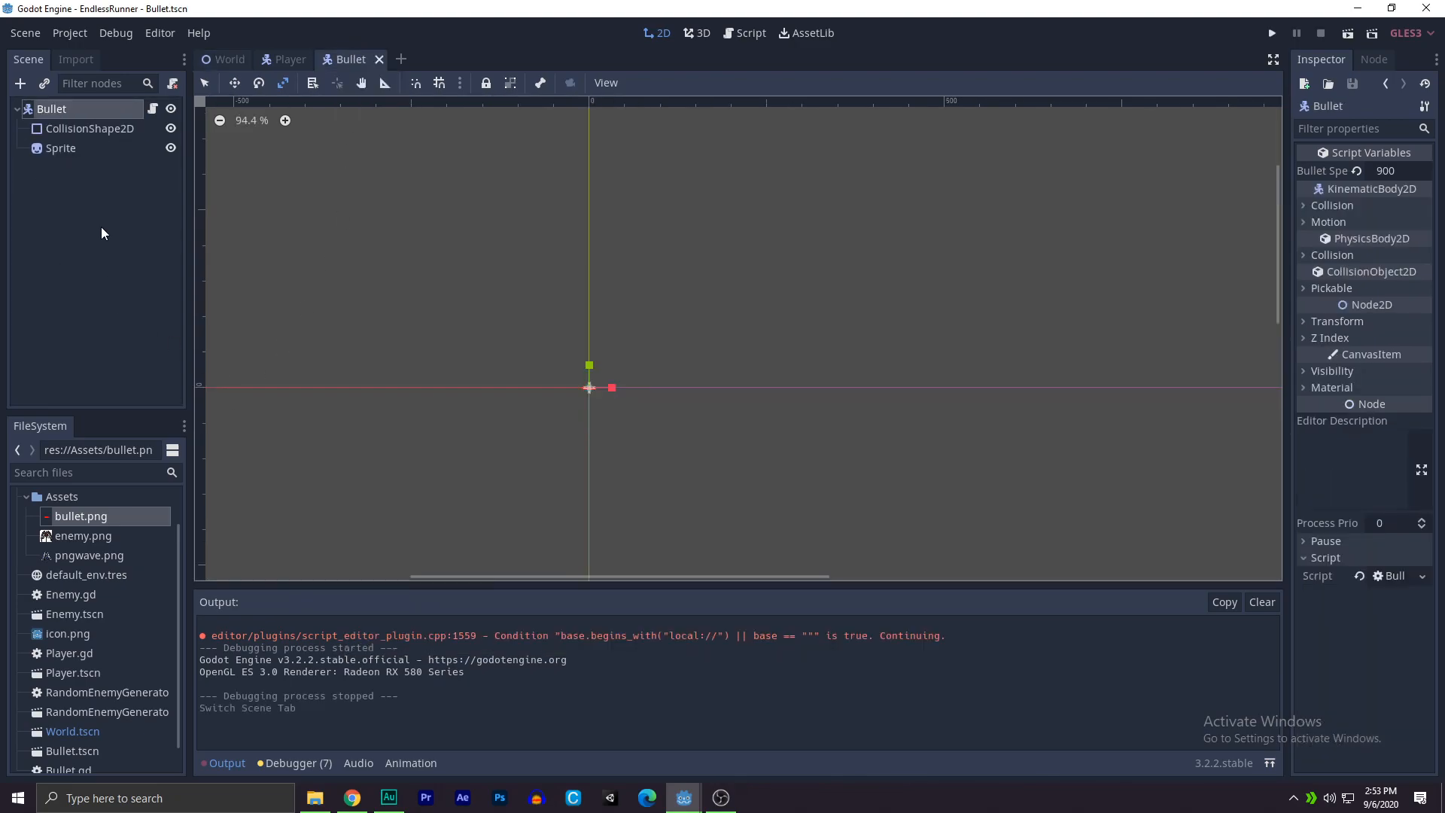
left_click(742, 31)
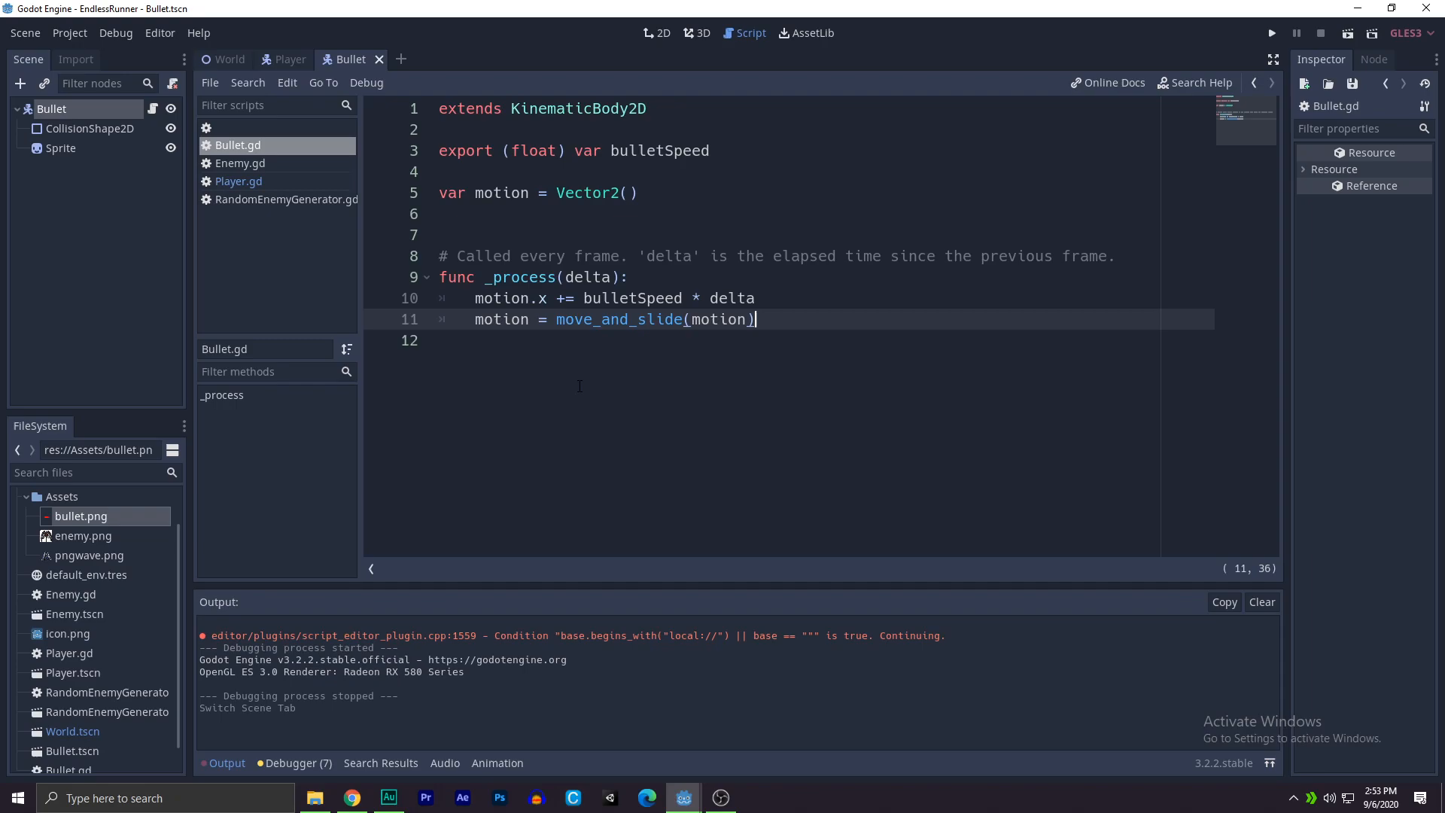
mouse_move(388, 798)
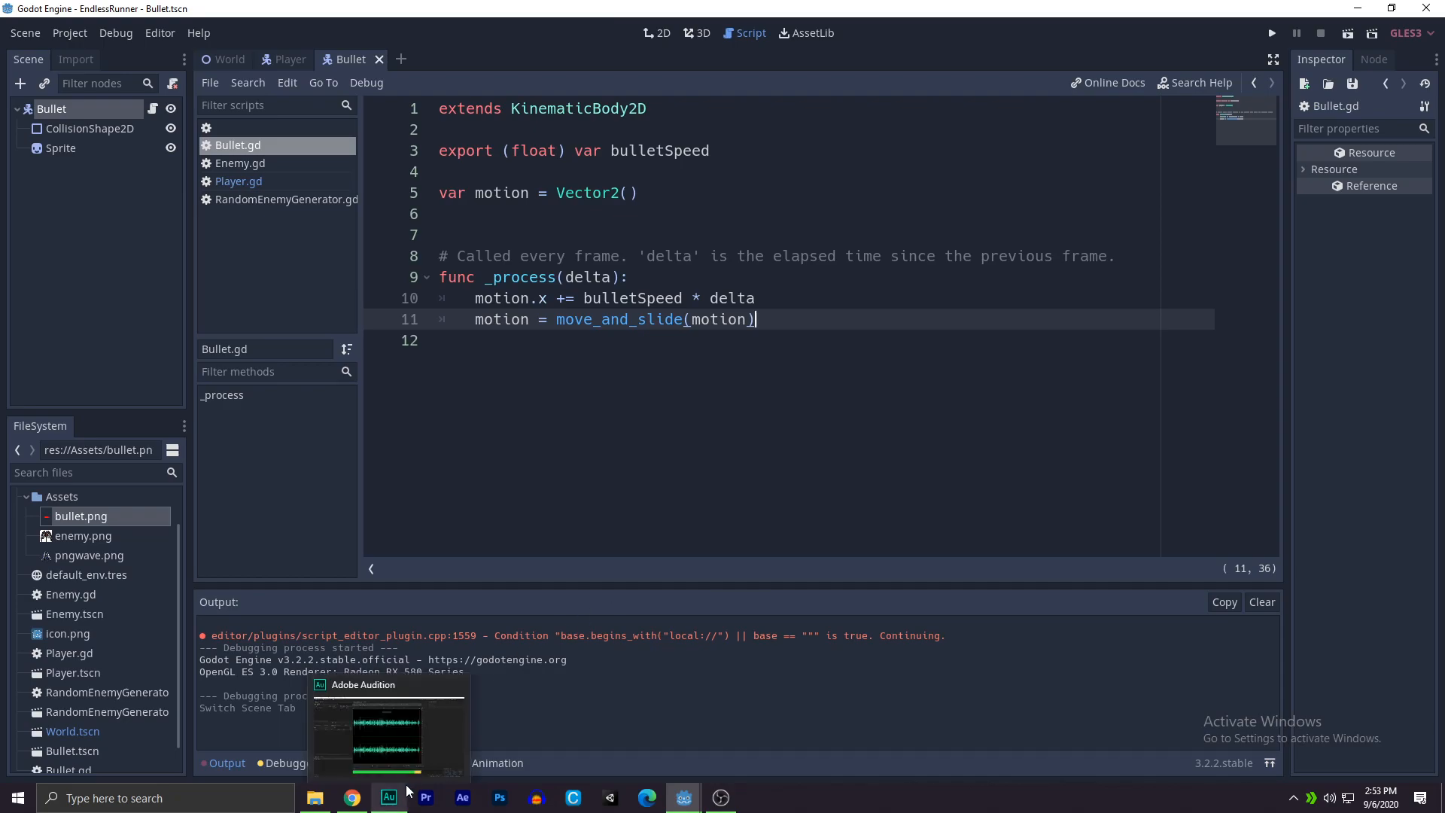